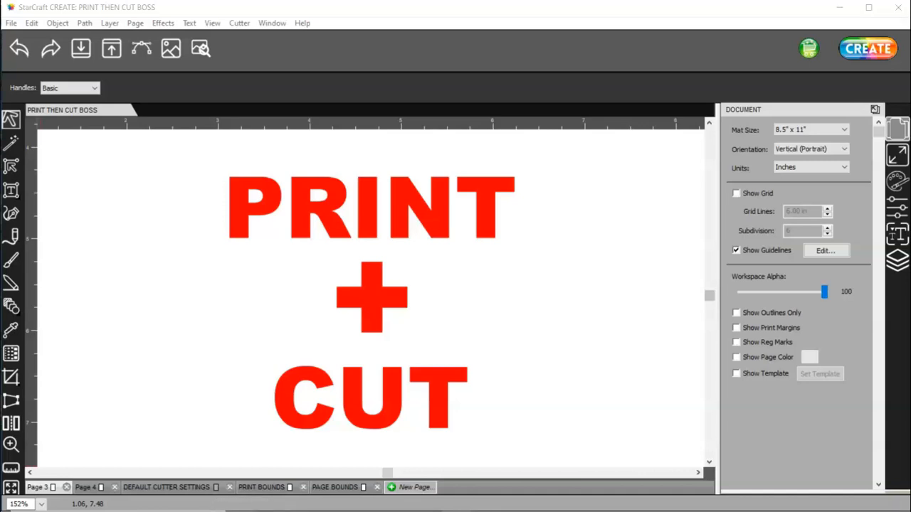
pyautogui.moveTo(205, 505)
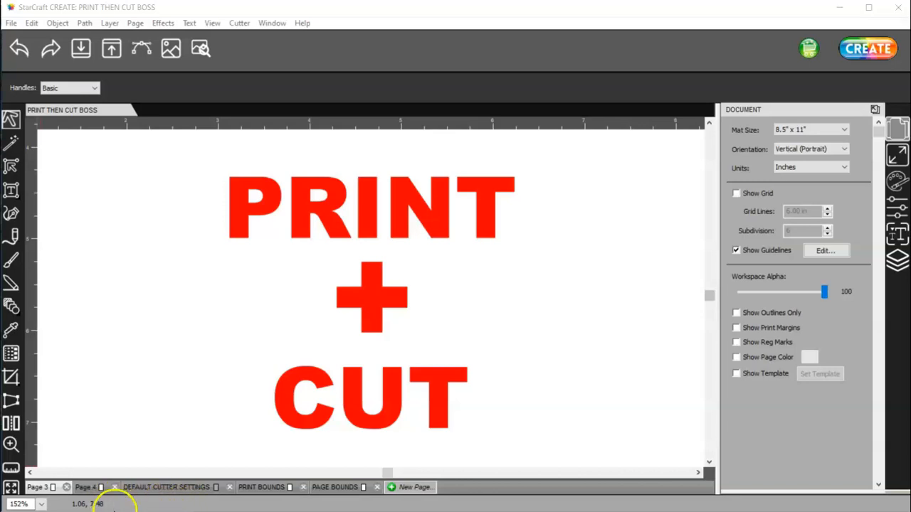
# Advance to the next page of the Print and Cut document.
pyautogui.click(86, 486)
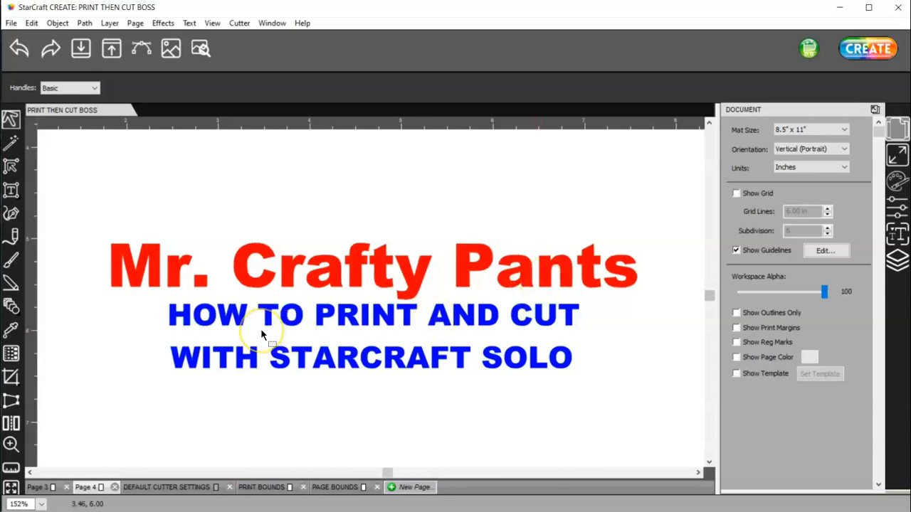
pyautogui.moveTo(316, 361)
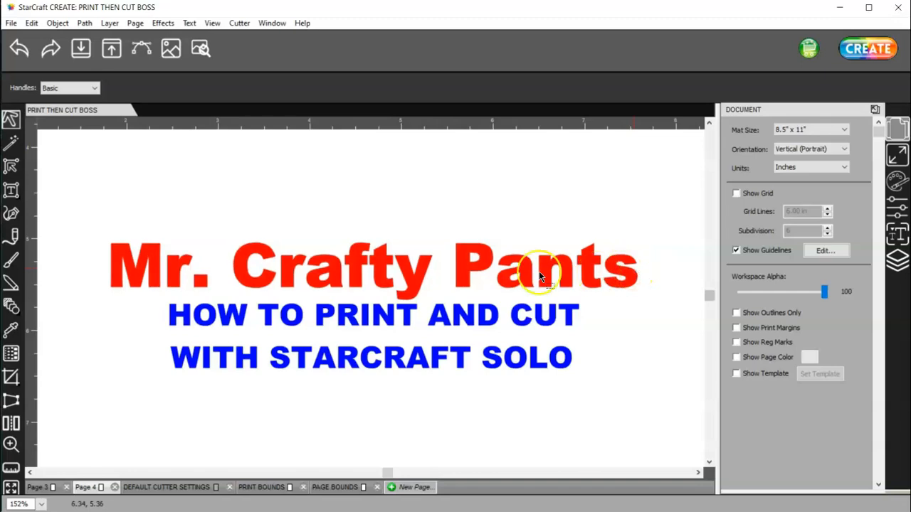
pyautogui.moveTo(188, 425)
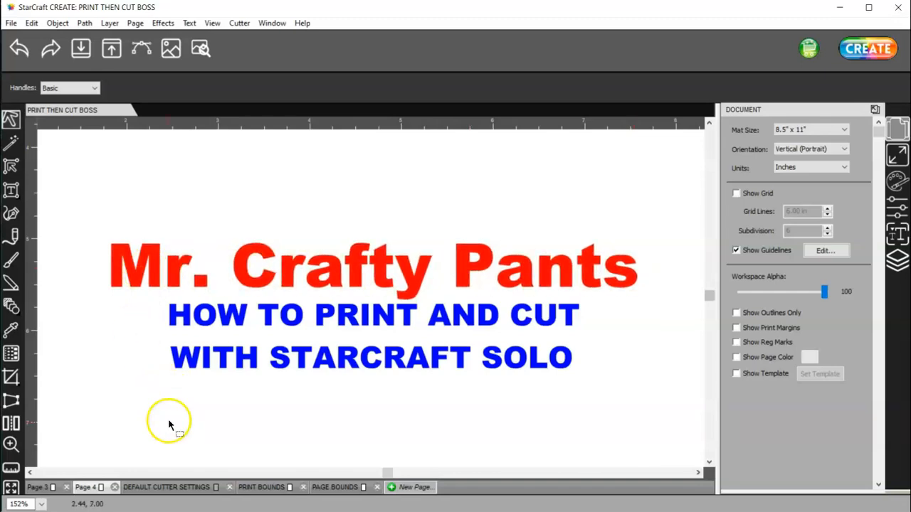
pyautogui.moveTo(169, 426)
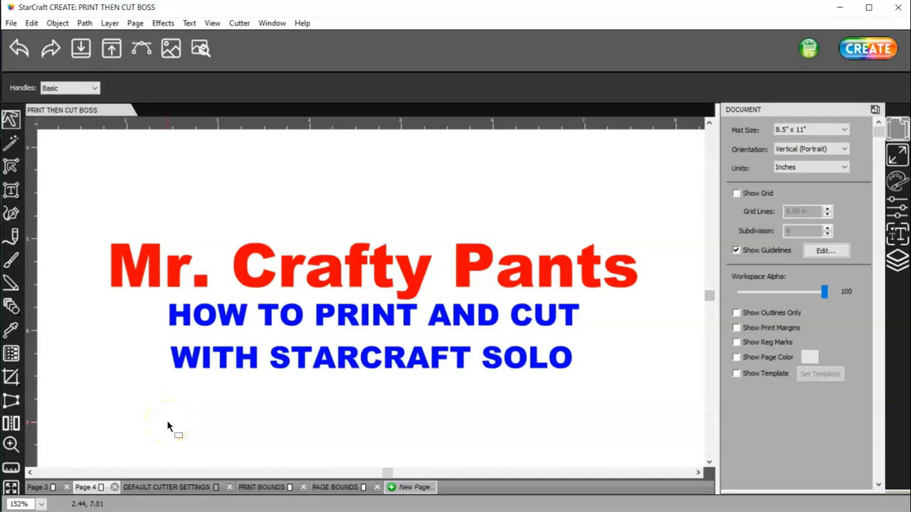
pyautogui.moveTo(184, 418)
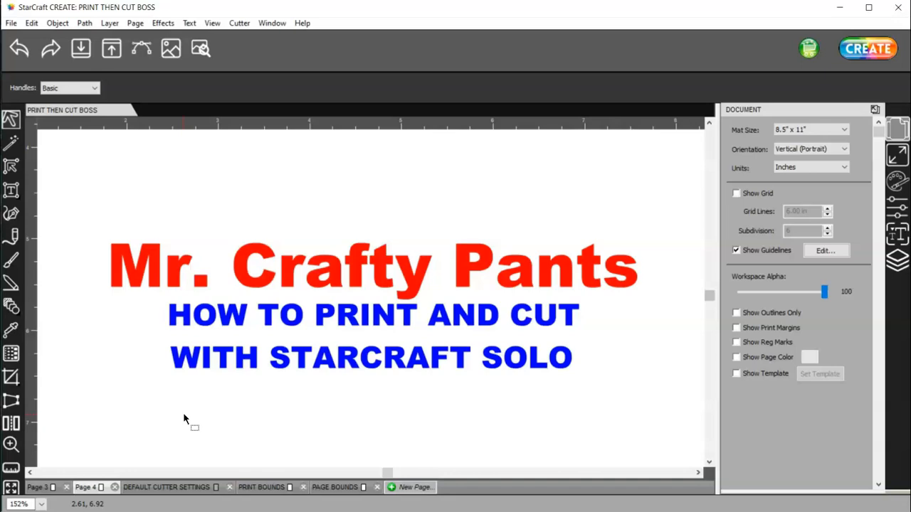
pyautogui.moveTo(185, 421)
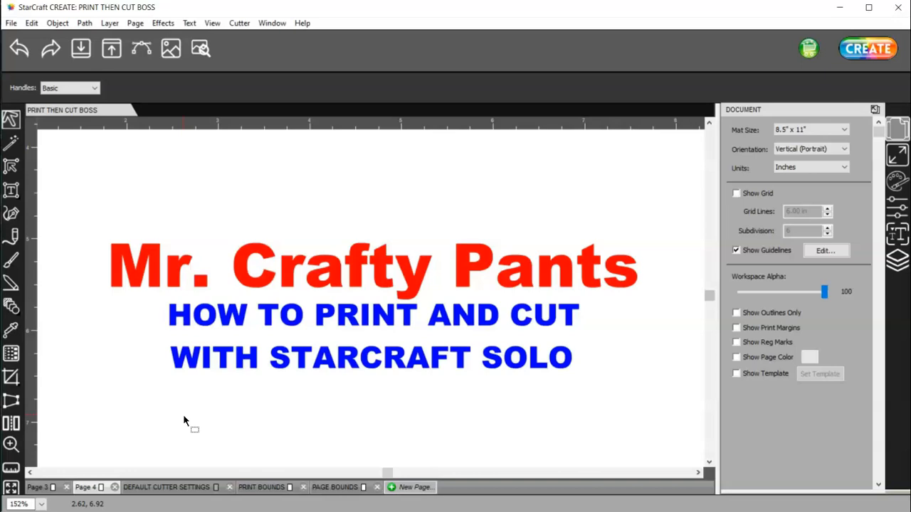
pyautogui.moveTo(185, 421)
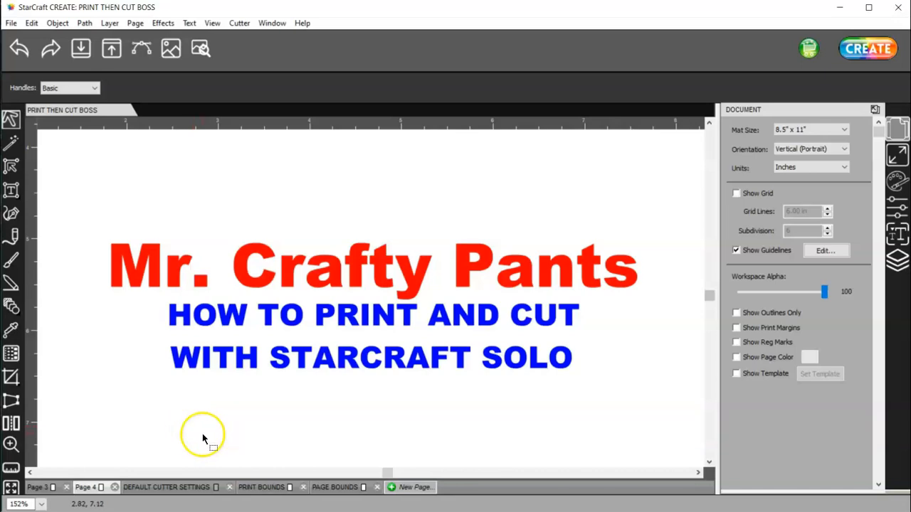
pyautogui.moveTo(205, 447)
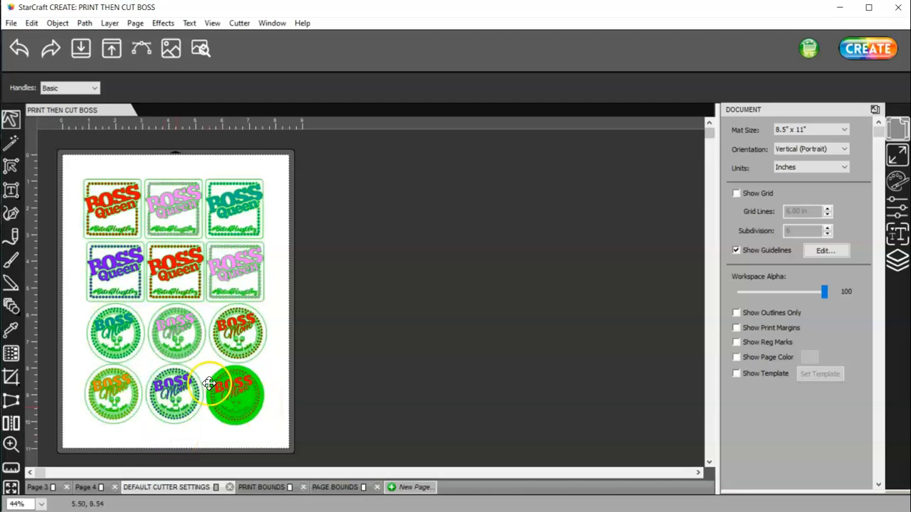
# Import BOSS MOM.svg from the saved SVG folder beside the sticker grid.
pyautogui.click(171, 48)
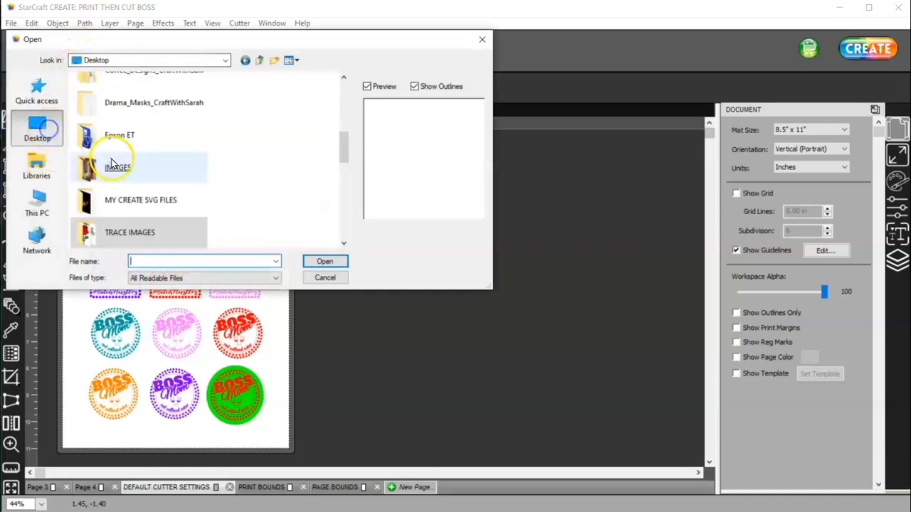
pyautogui.click(140, 199)
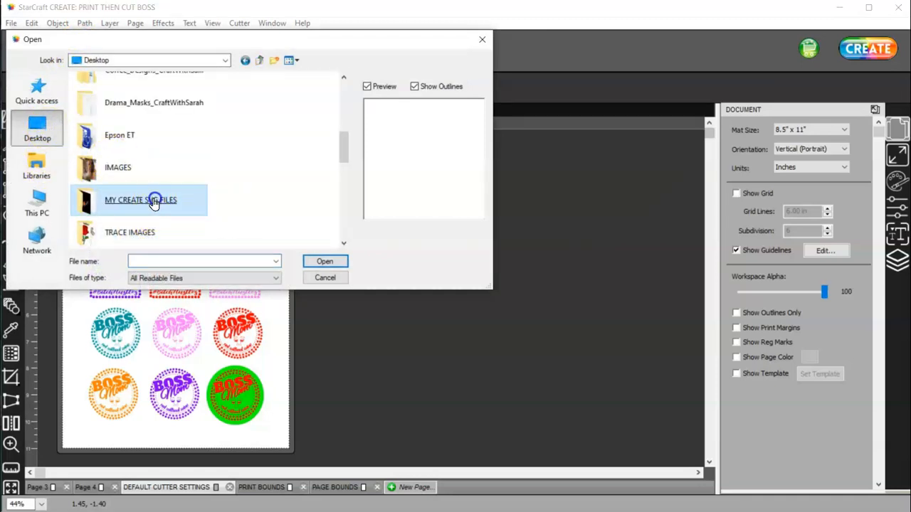
pyautogui.doubleClick(140, 199)
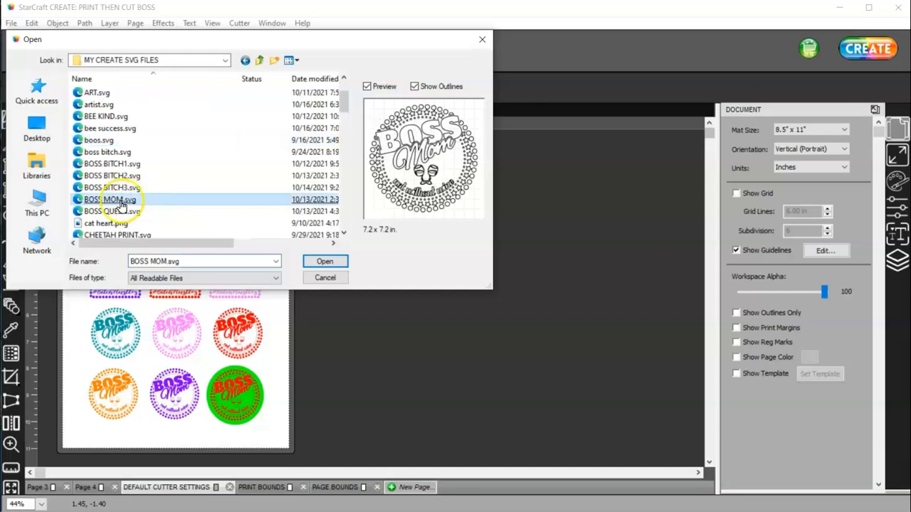
pyautogui.click(325, 262)
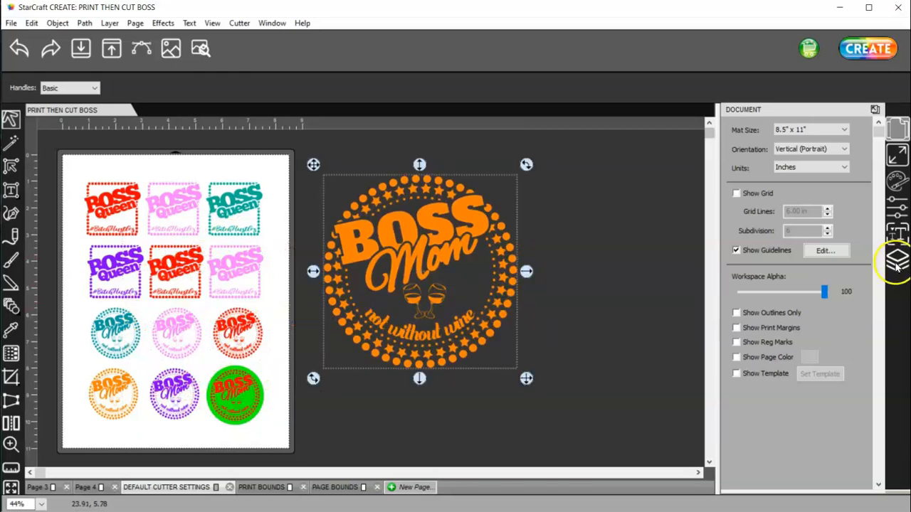
# Set the Boss Mom design's Cut Line Type to Print+Cut Print in the Style panel.
pyautogui.click(896, 259)
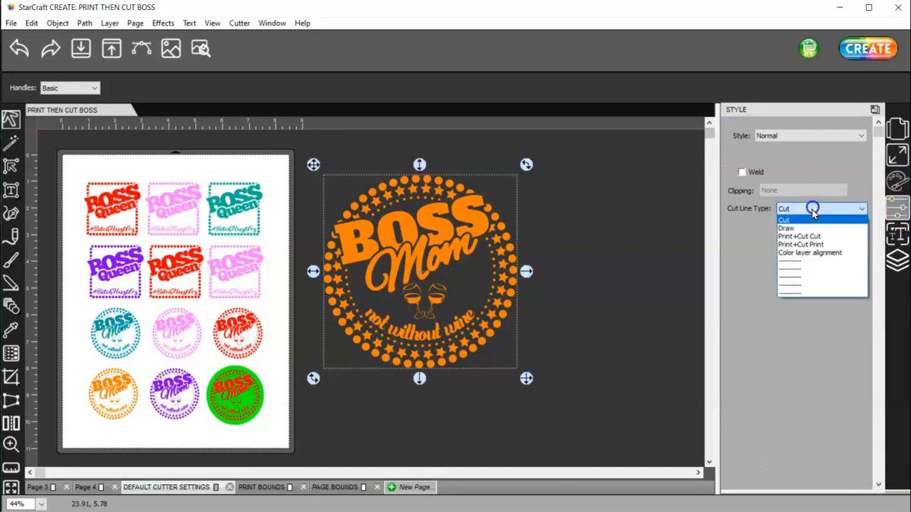
pyautogui.click(800, 244)
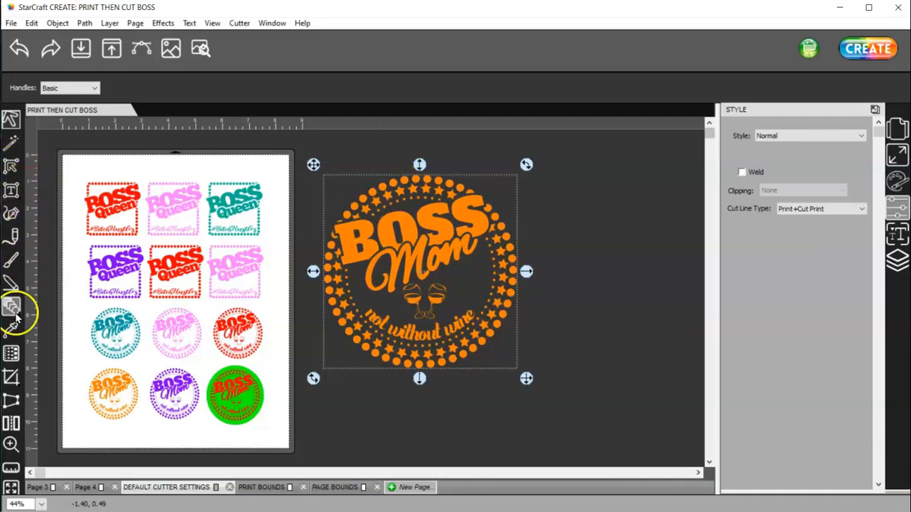
# Draw an ellipse over the Boss Mom design and fill it white.
pyautogui.click(11, 306)
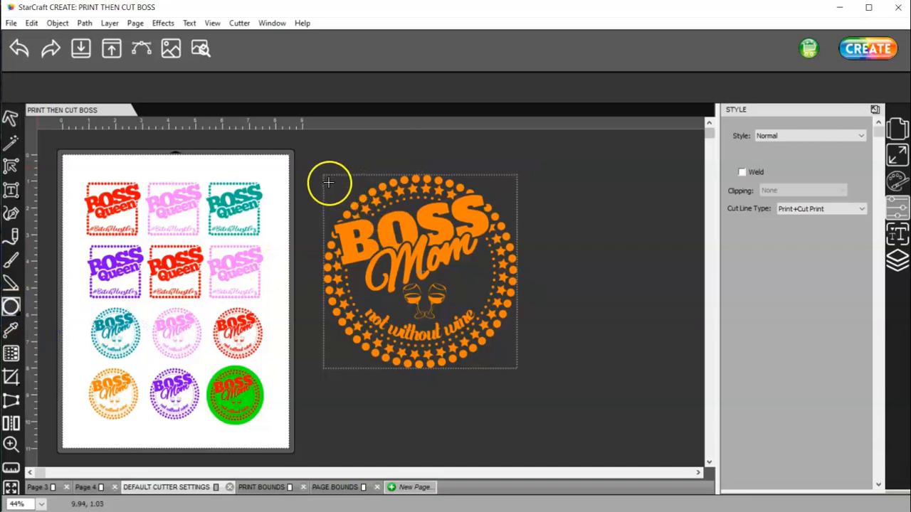
pyautogui.moveTo(319, 170)
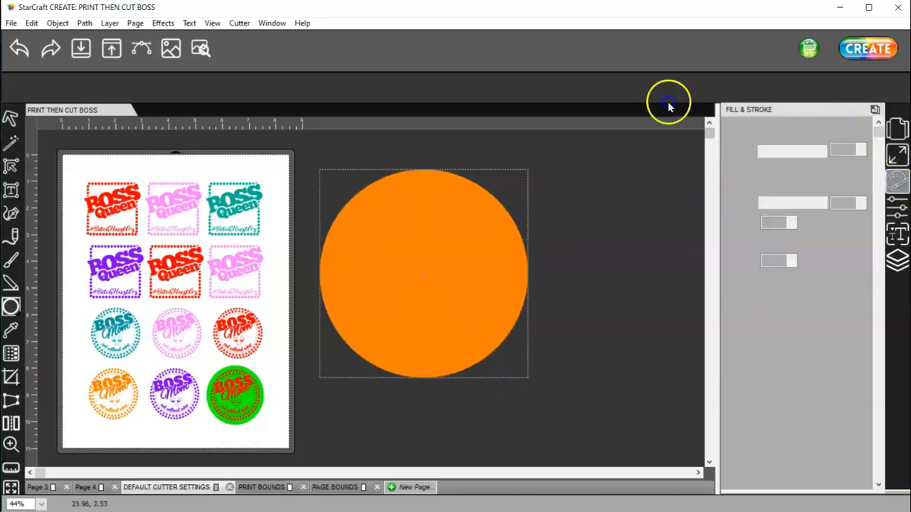
pyautogui.click(836, 131)
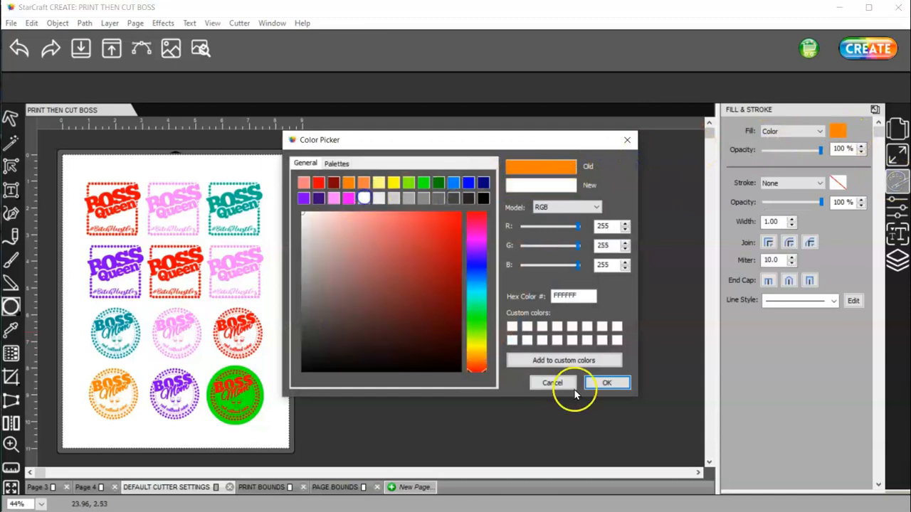
pyautogui.click(607, 383)
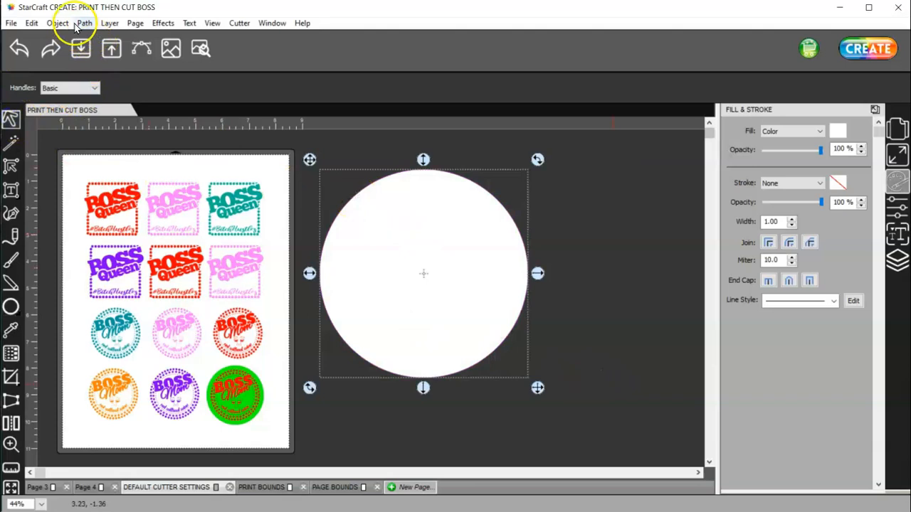
# Send the white circle behind the design via Object > Arrange > Send to Back.
pyautogui.click(57, 22)
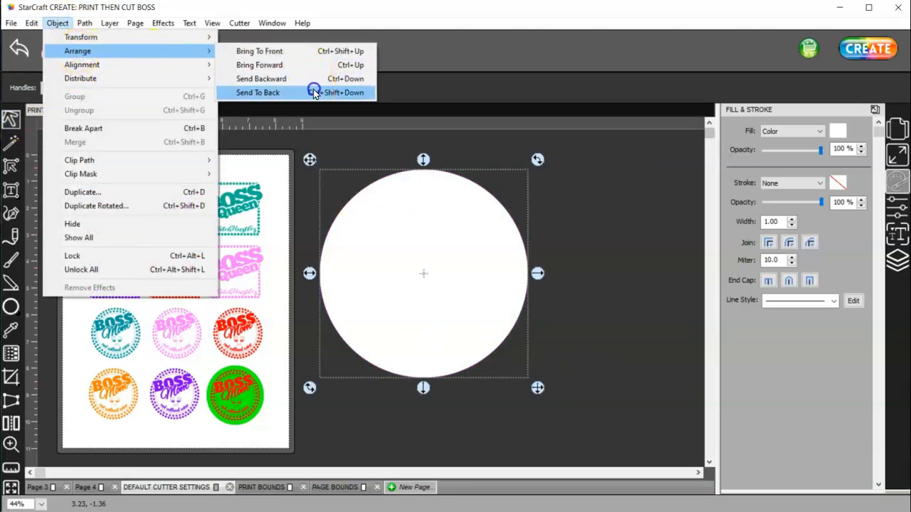
pyautogui.click(258, 93)
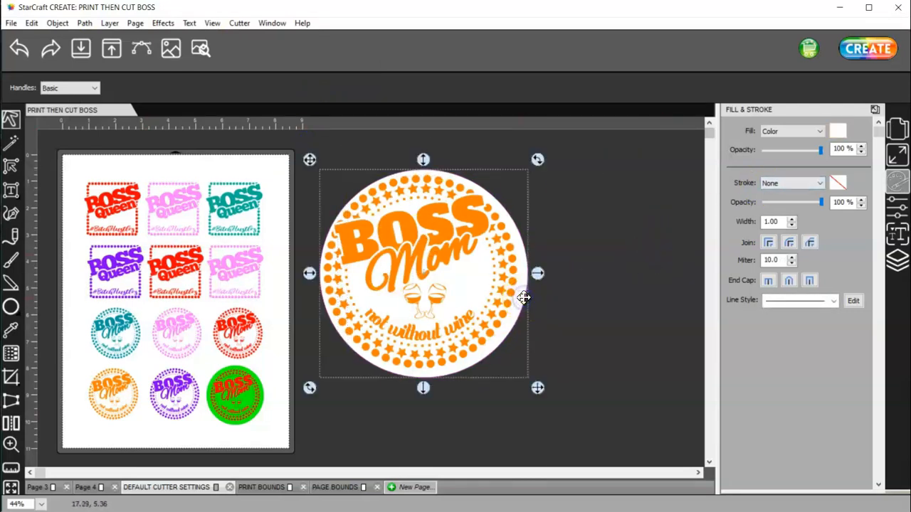
# Set the white circle's Cut Line Type to Print+Cut Cut.
pyautogui.click(897, 259)
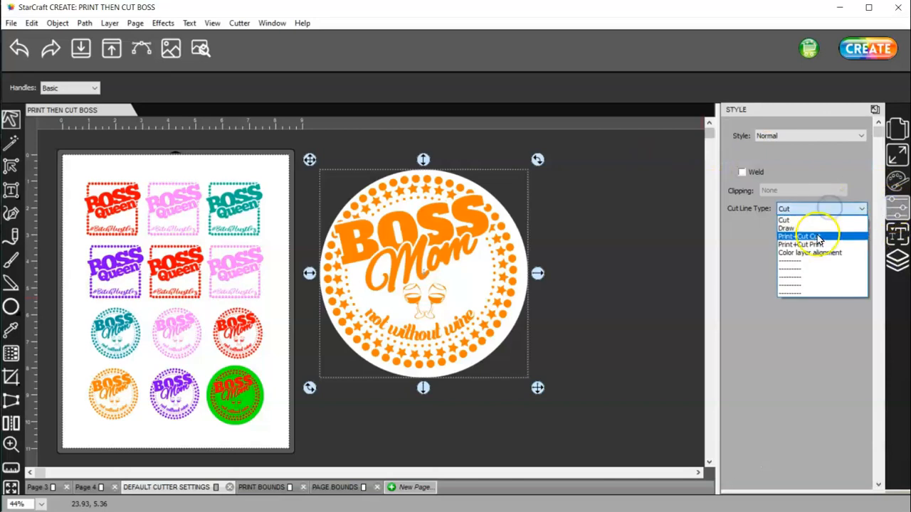
pyautogui.click(804, 236)
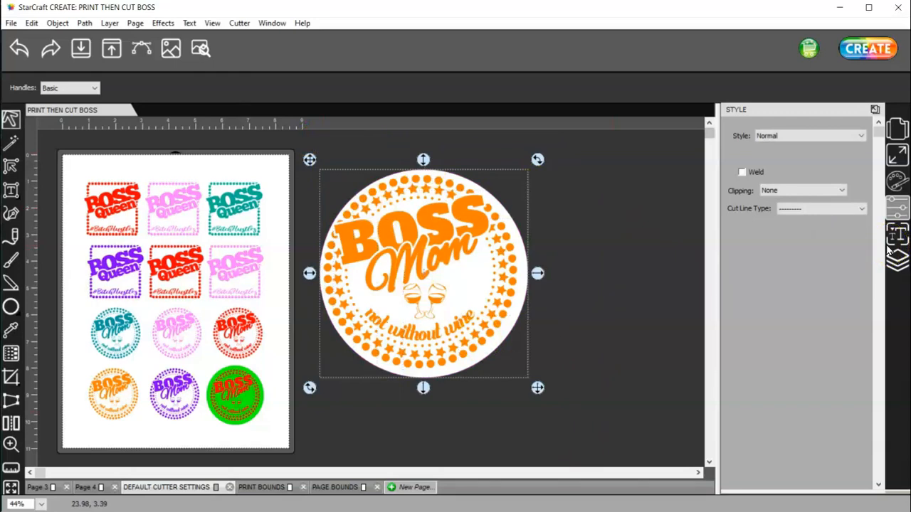
pyautogui.click(897, 153)
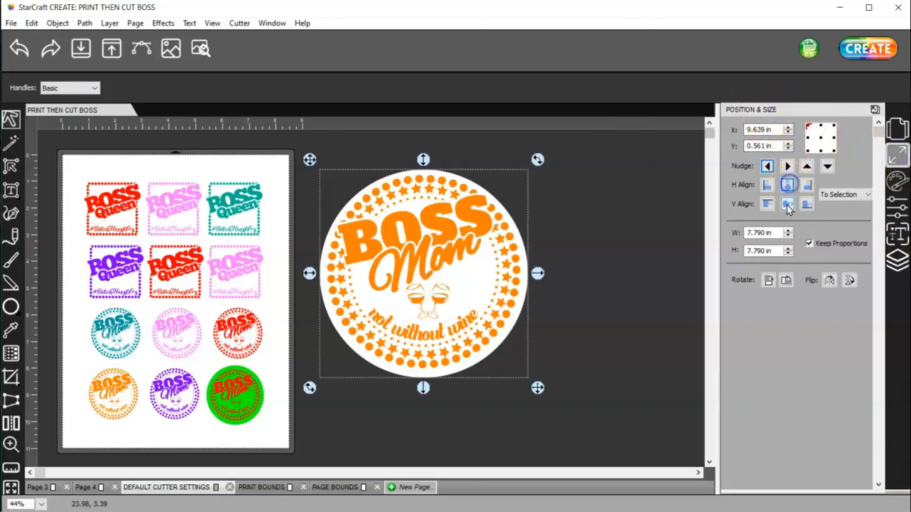
# Group the circle with the Boss Mom design and reposition the grouped sticker.
pyautogui.rightClick(424, 273)
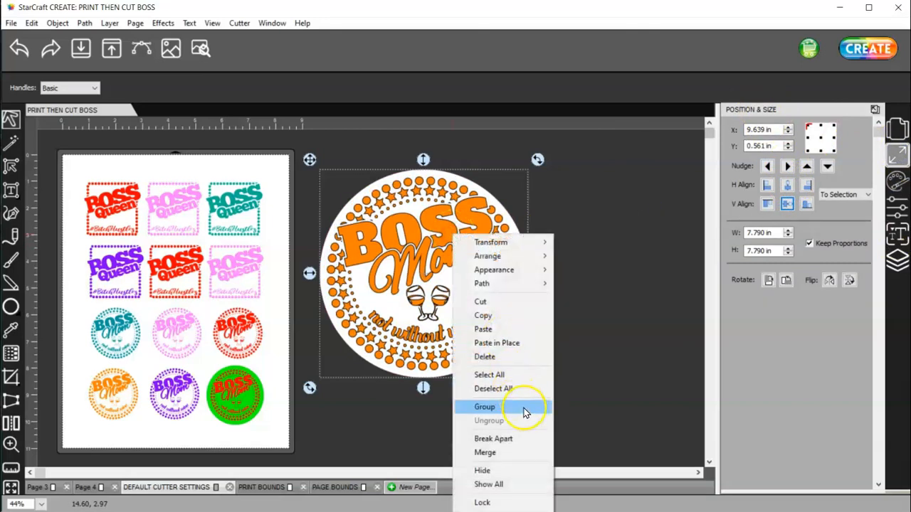
pyautogui.click(484, 407)
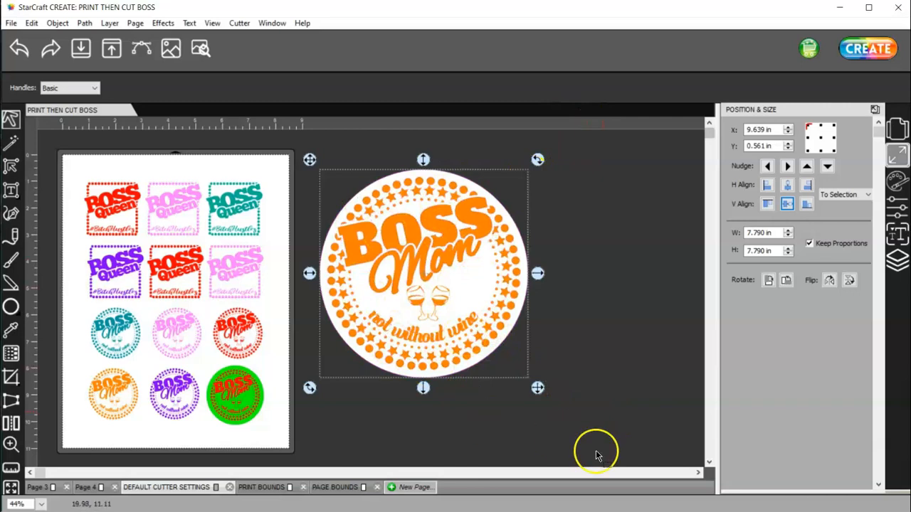
pyautogui.moveTo(458, 439)
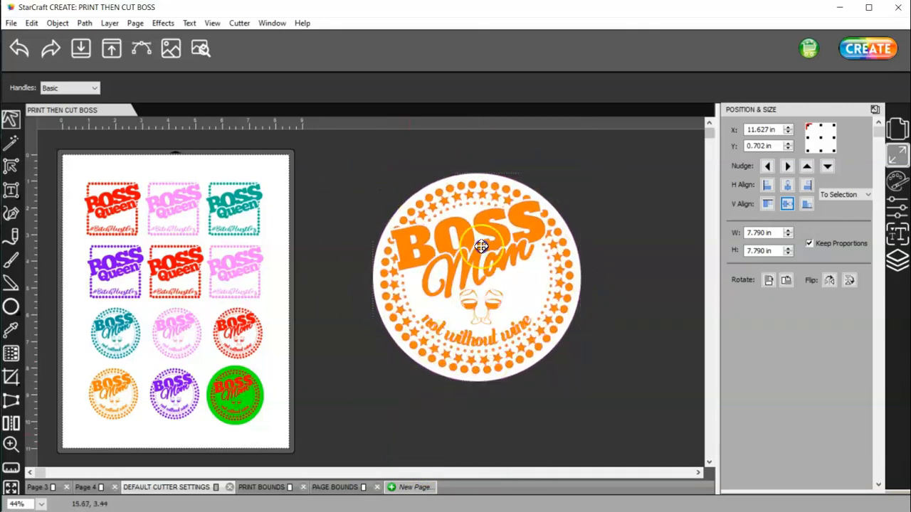
pyautogui.moveTo(481, 248); pyautogui.dragTo(498, 271)
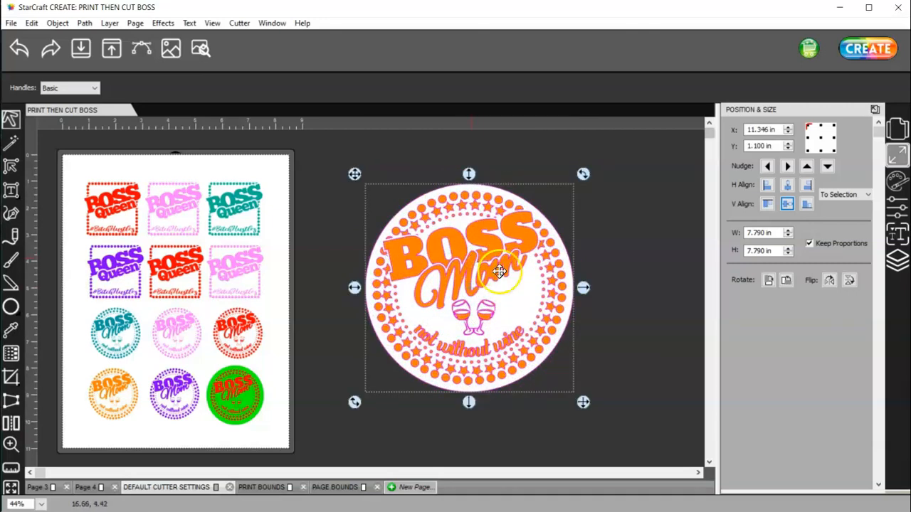
pyautogui.moveTo(548, 276)
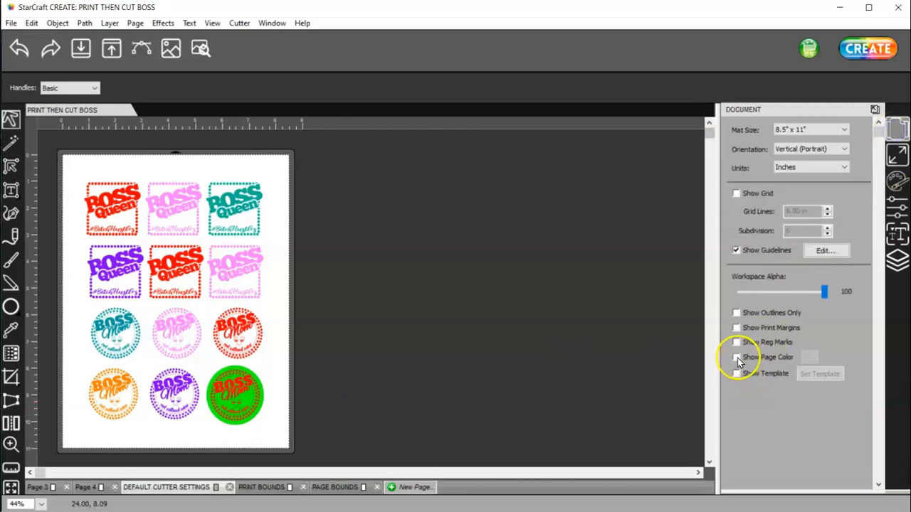
# Ungroup the sticker selection twice and select the green Boss Mom circle sticker.
pyautogui.click(737, 355)
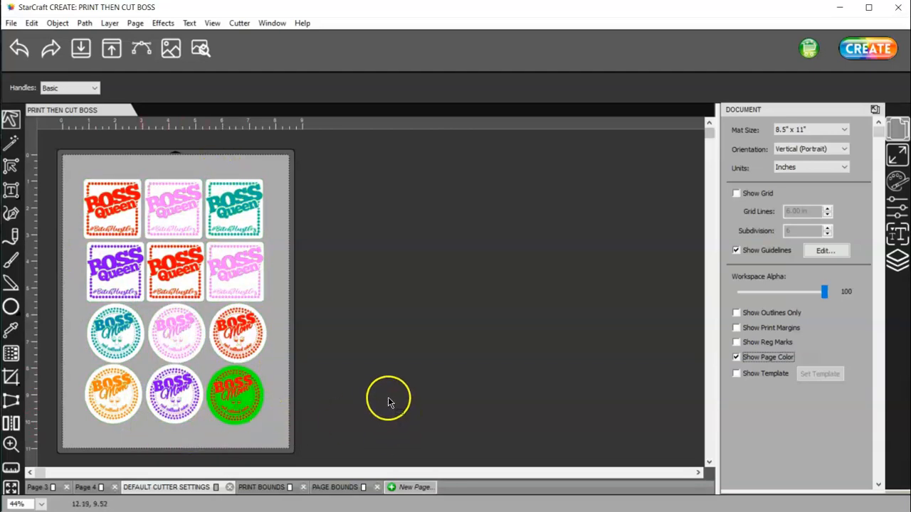
pyautogui.moveTo(396, 398)
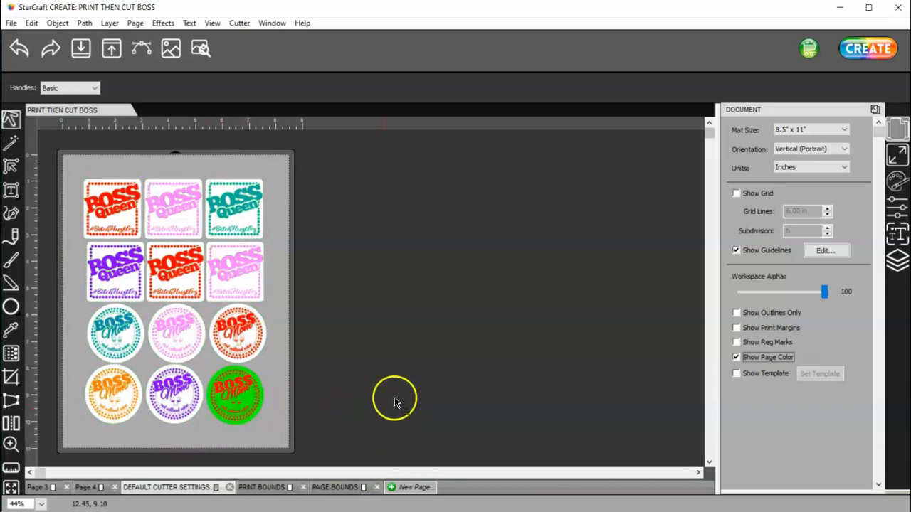
pyautogui.moveTo(411, 405)
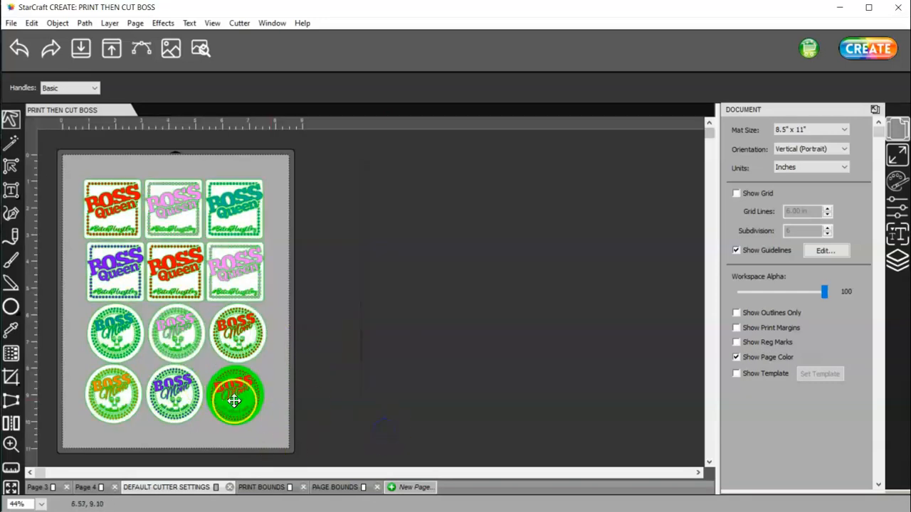
pyautogui.rightClick(235, 398)
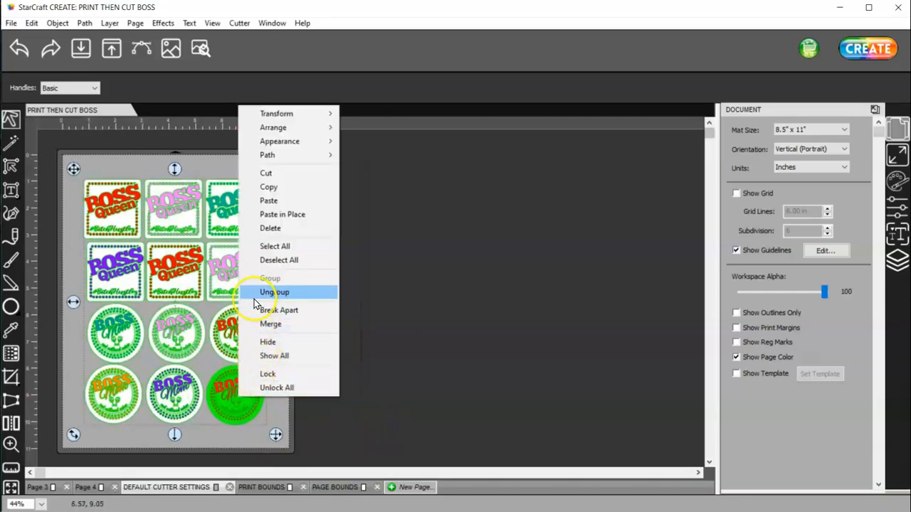
pyautogui.click(274, 292)
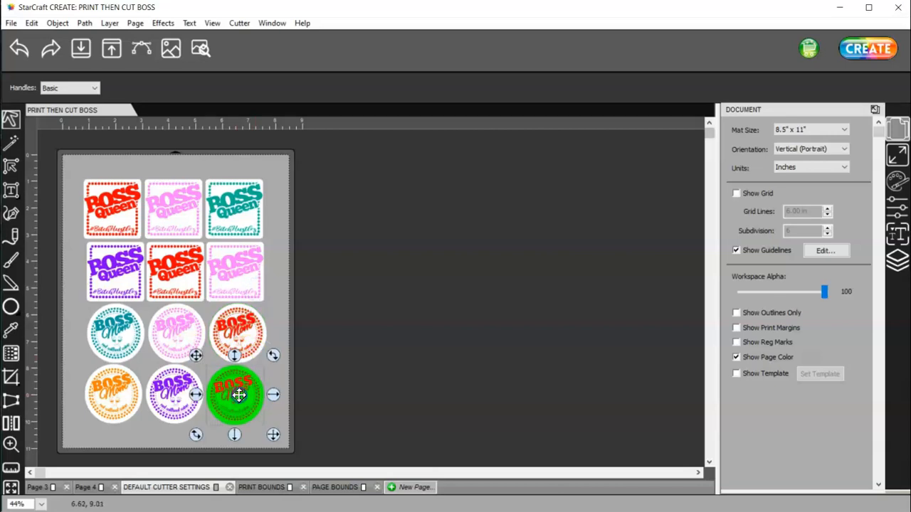
pyautogui.rightClick(239, 395)
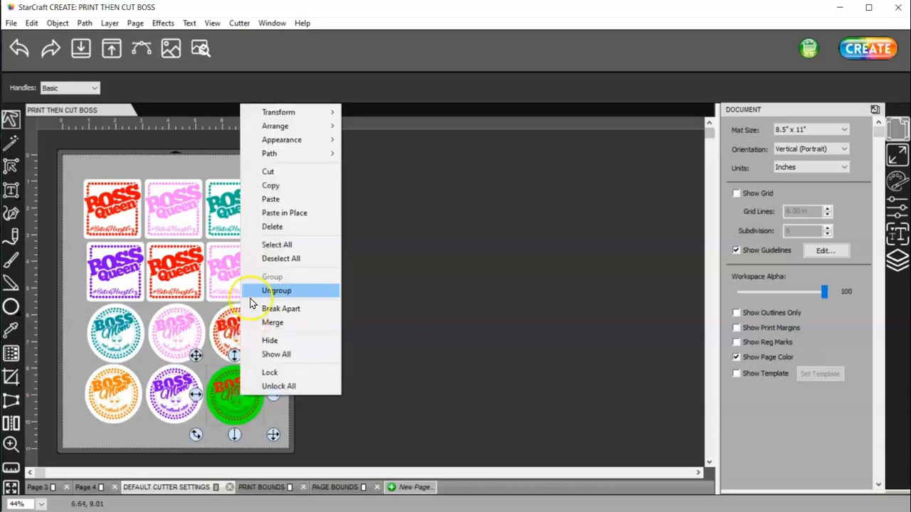
pyautogui.click(277, 290)
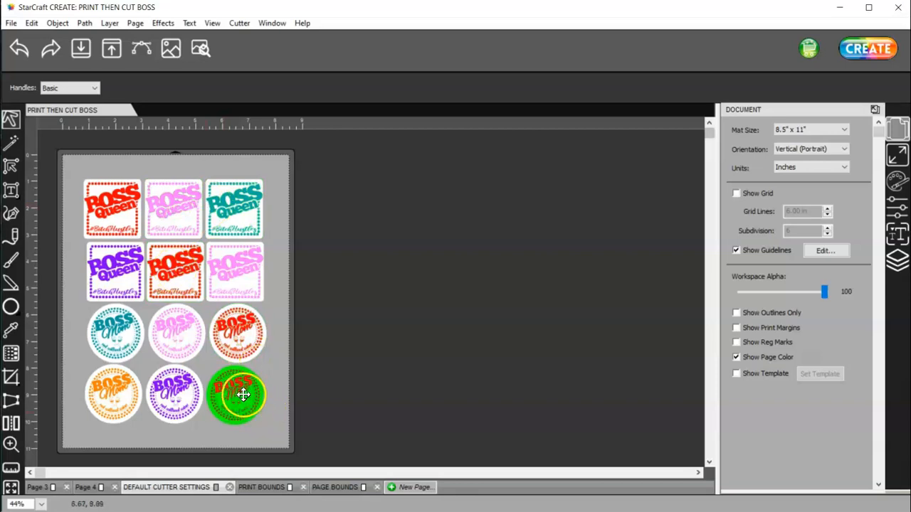
pyautogui.click(237, 395)
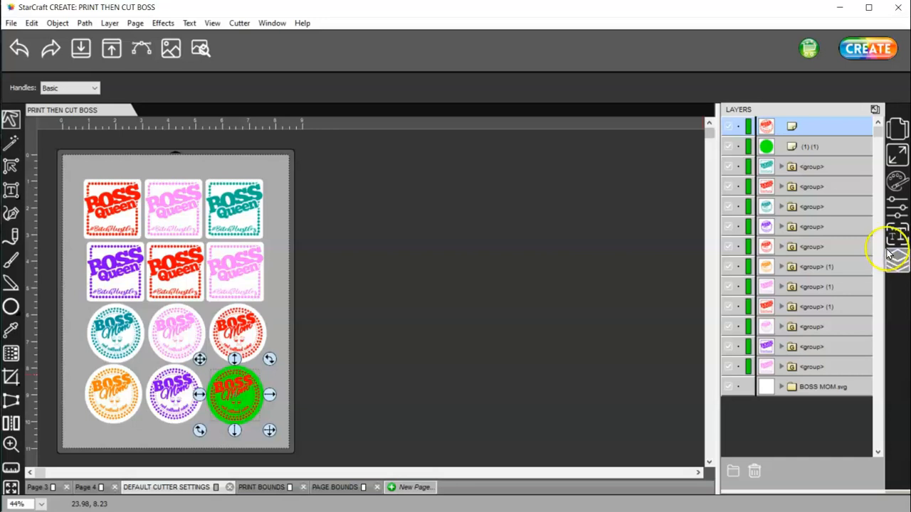
# Set the green sticker's outer outline to Cut in the Style panel.
pyautogui.click(897, 208)
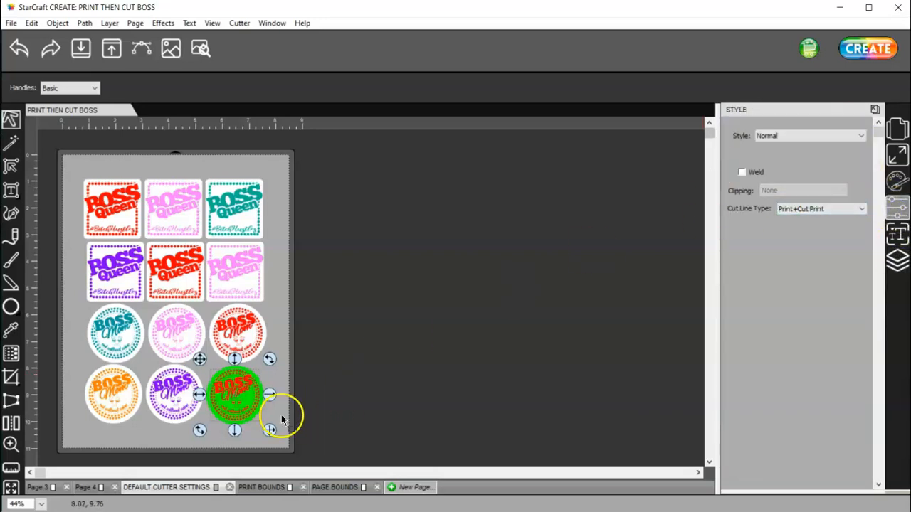
pyautogui.click(820, 207)
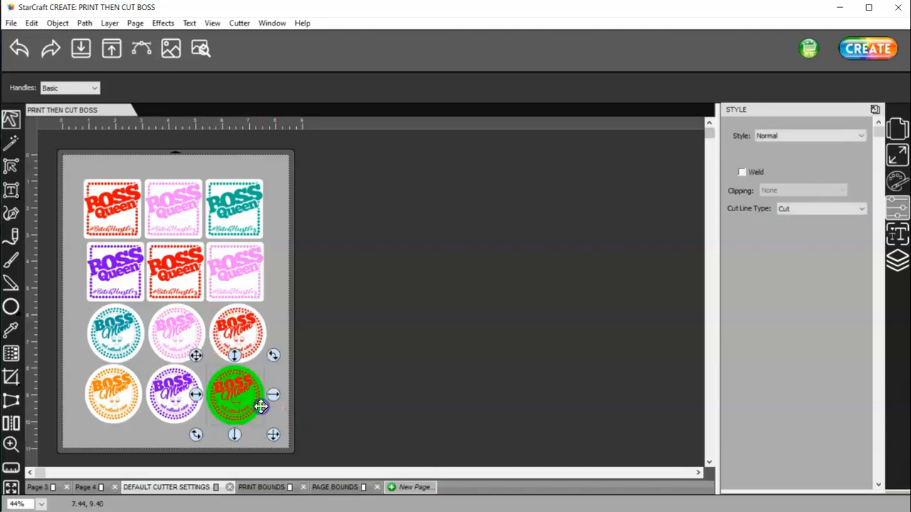
pyautogui.click(643, 325)
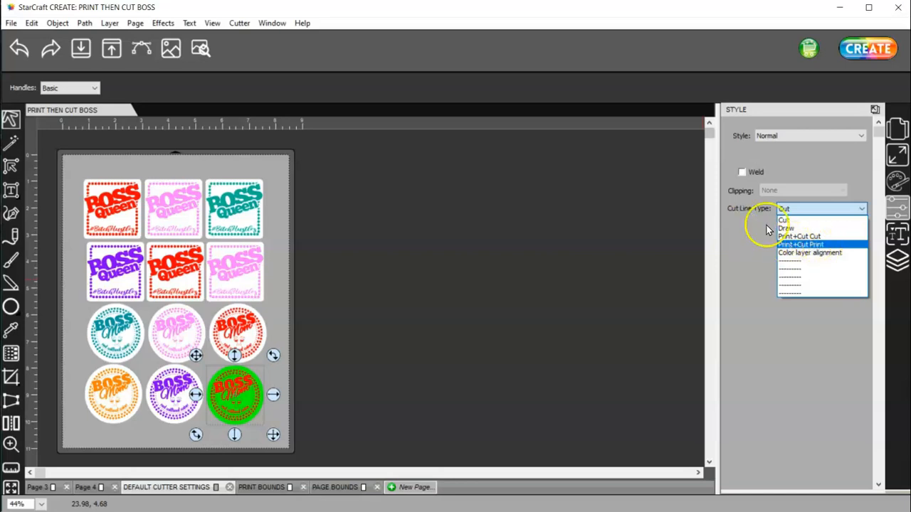
pyautogui.click(782, 219)
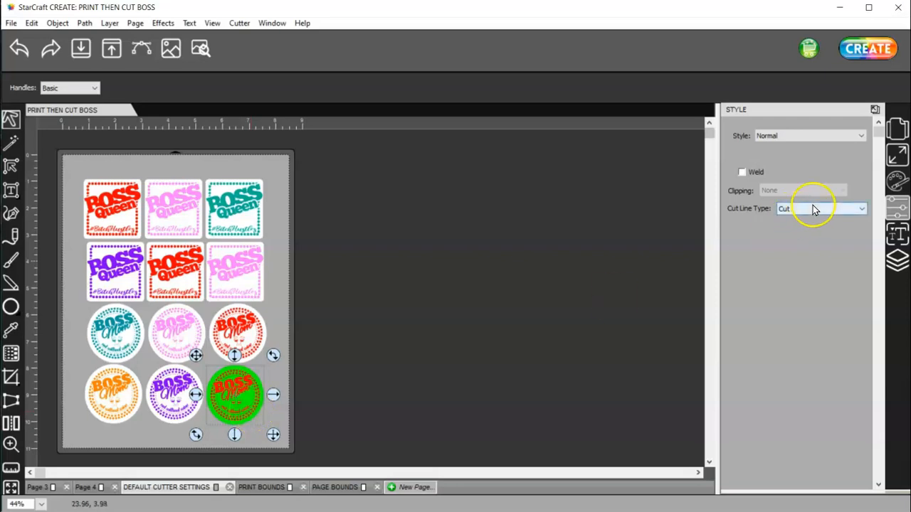
pyautogui.click(822, 208)
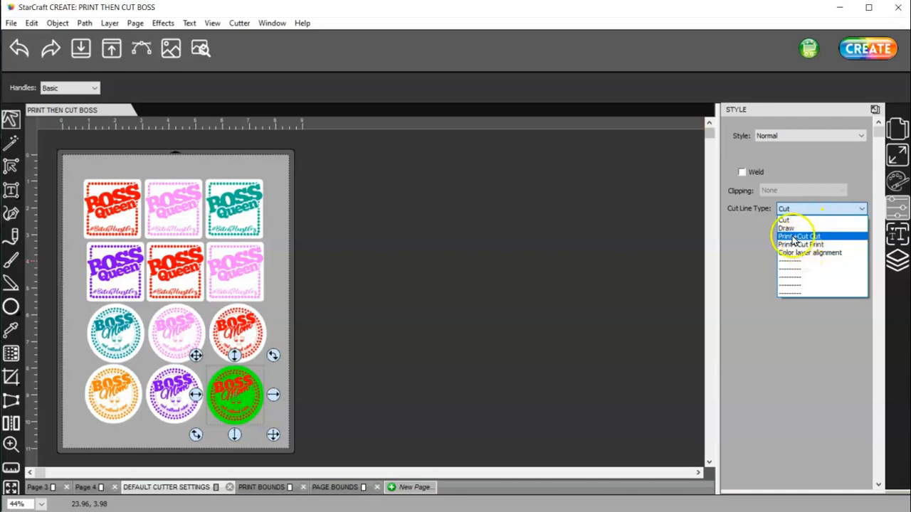
pyautogui.moveTo(804, 228)
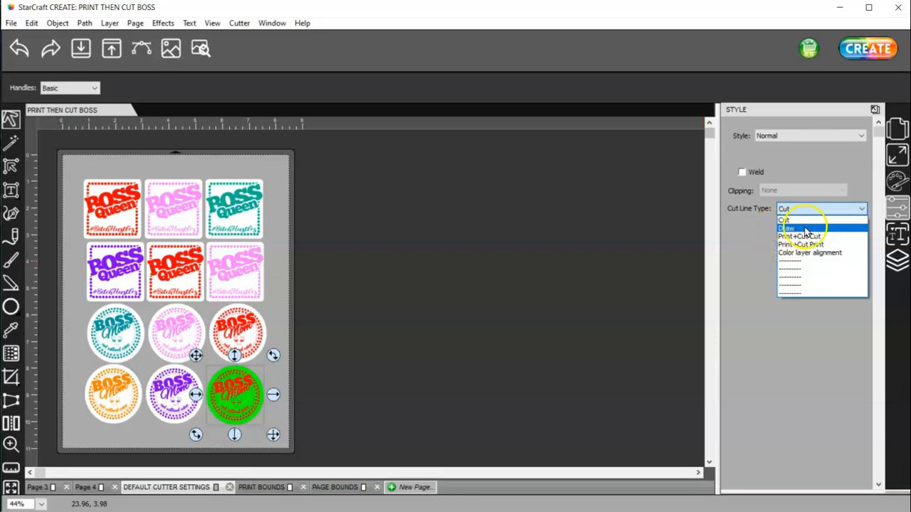
pyautogui.click(786, 219)
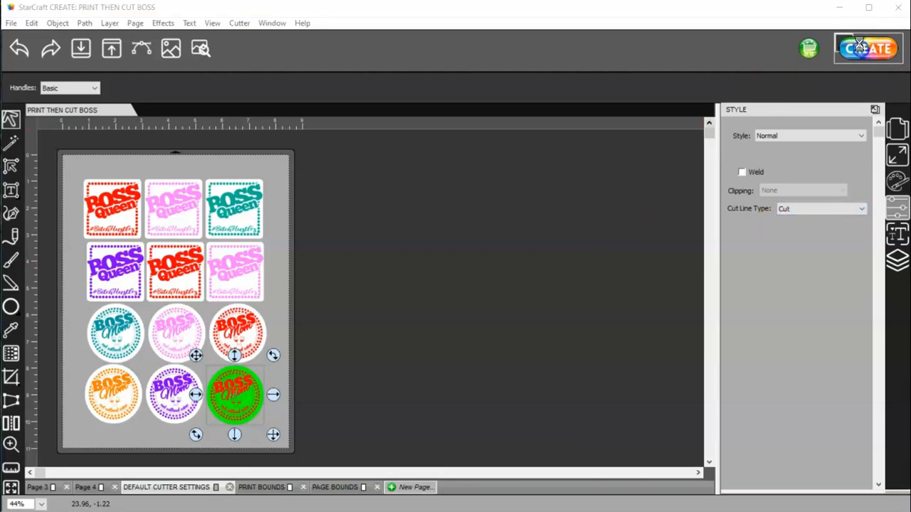
# Review the Cut Settings dialog and cancel without cutting.
pyautogui.click(866, 48)
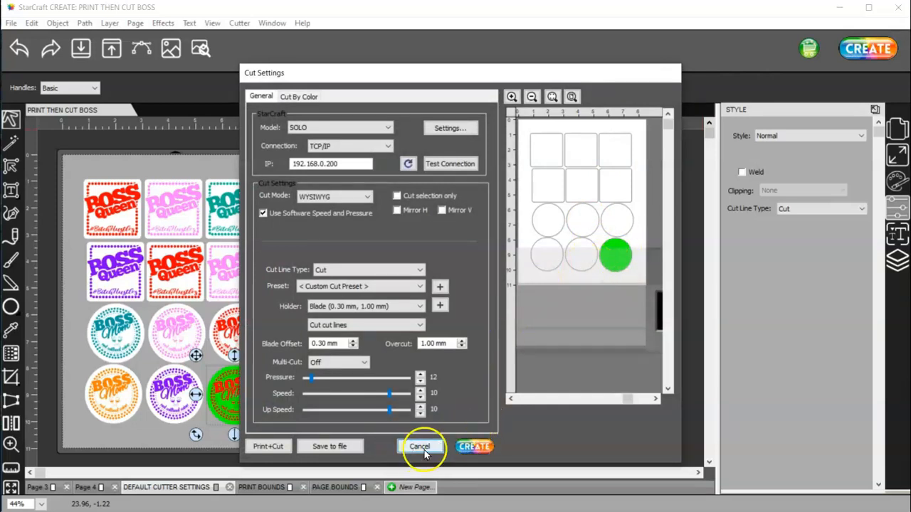
pyautogui.click(420, 447)
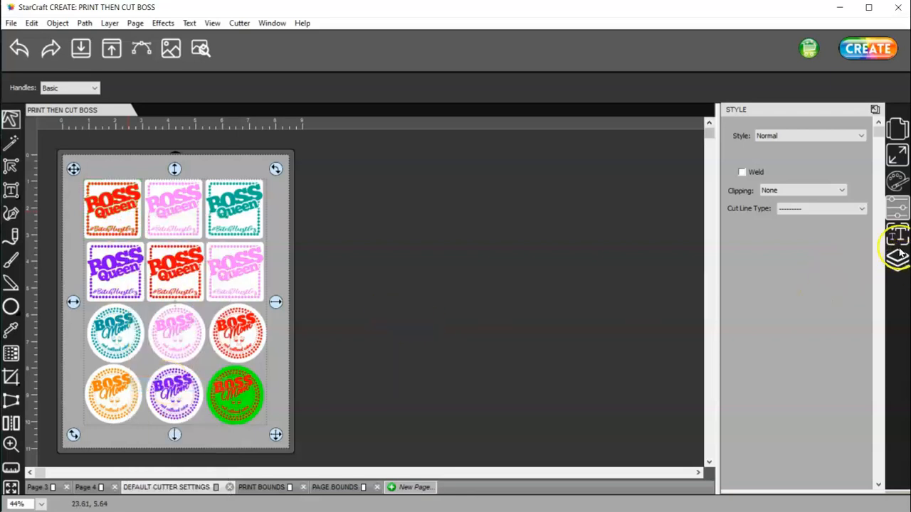
# In the Document panel hide page colour and show print margins and registration marks.
pyautogui.click(897, 129)
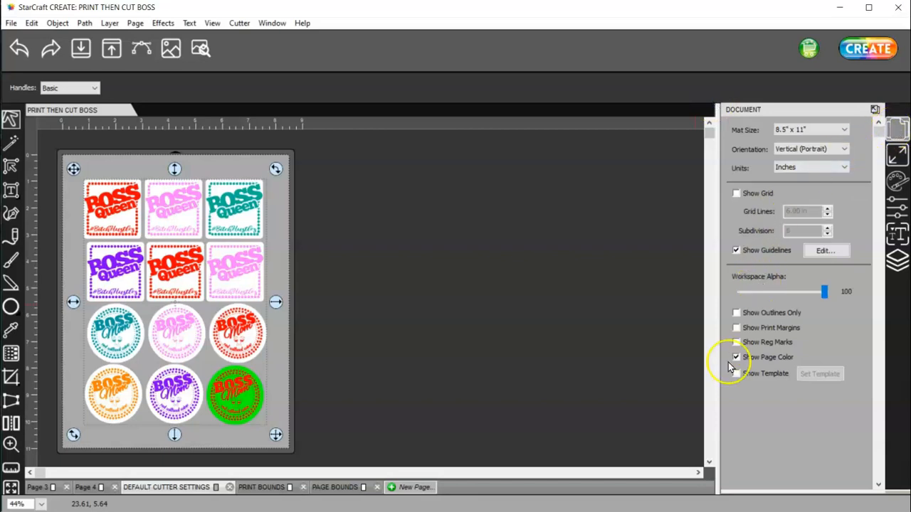
pyautogui.click(736, 356)
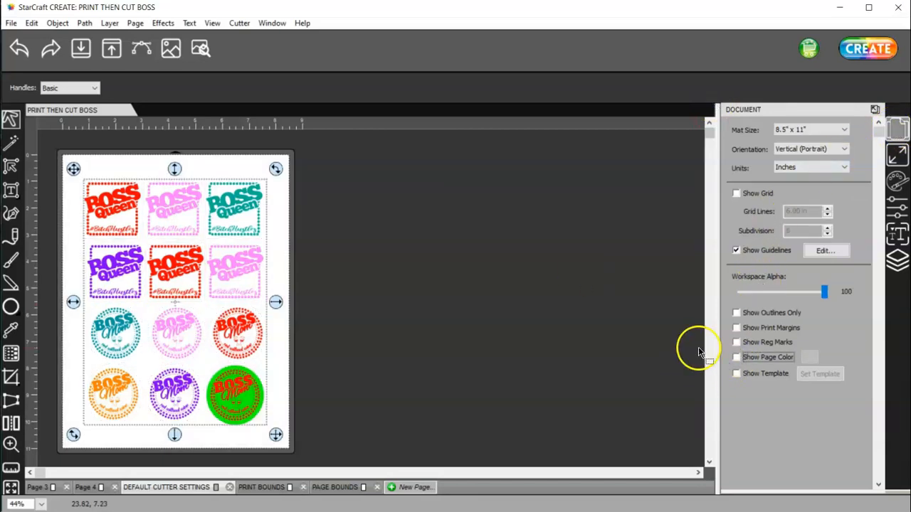
pyautogui.click(736, 327)
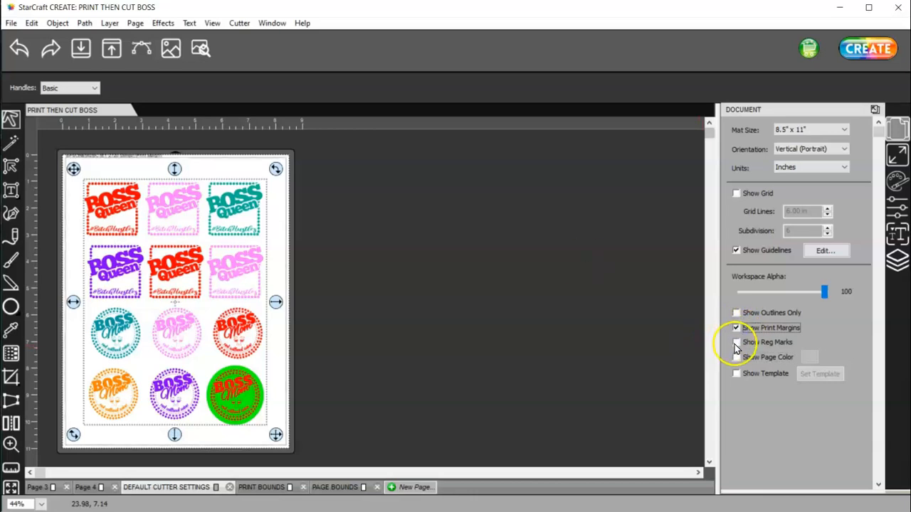
pyautogui.click(735, 342)
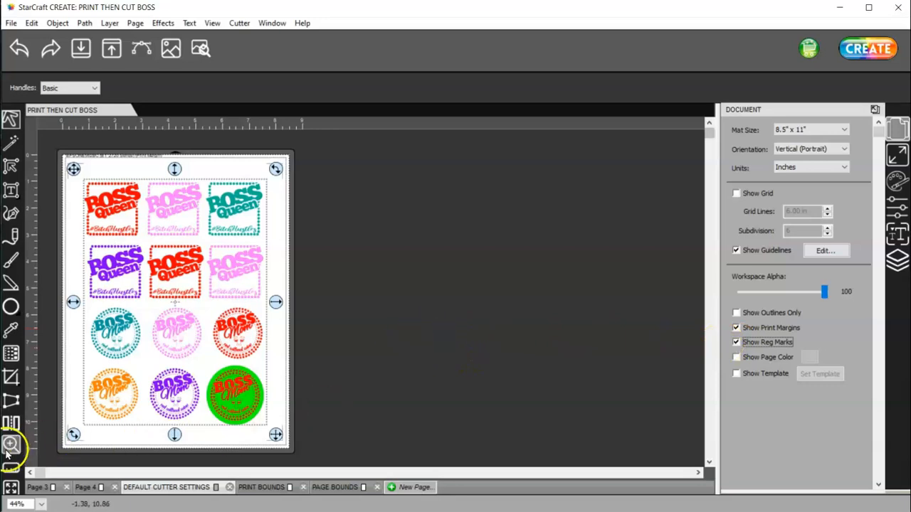
# Zoom in on the top of the page to inspect the marks and clear the selection.
pyautogui.click(11, 444)
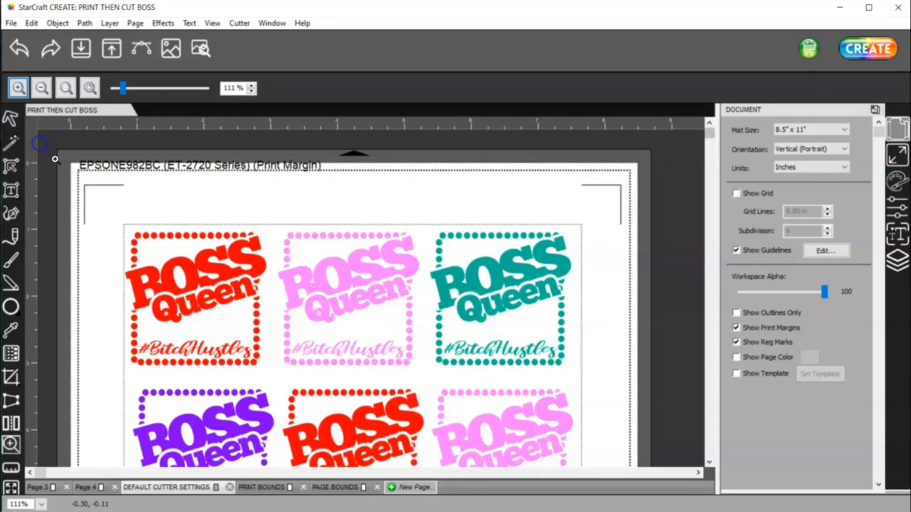
pyautogui.moveTo(318, 165)
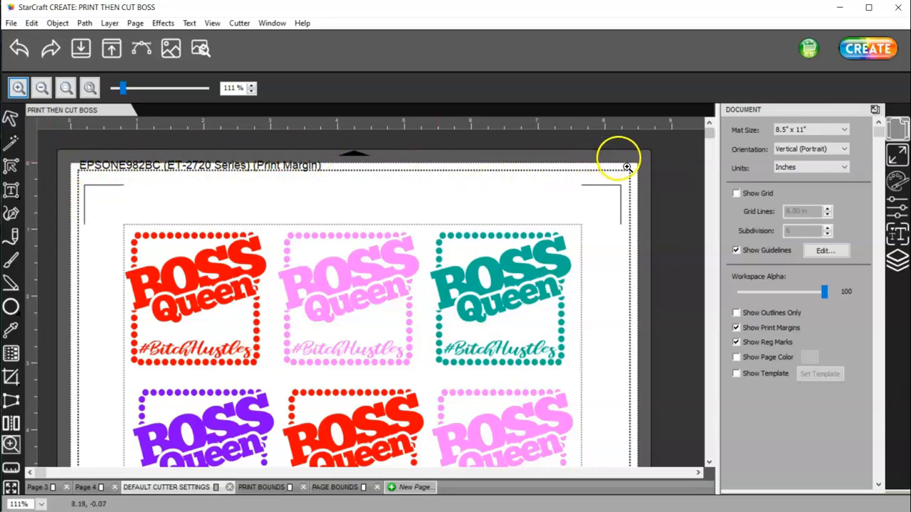
pyautogui.moveTo(623, 410)
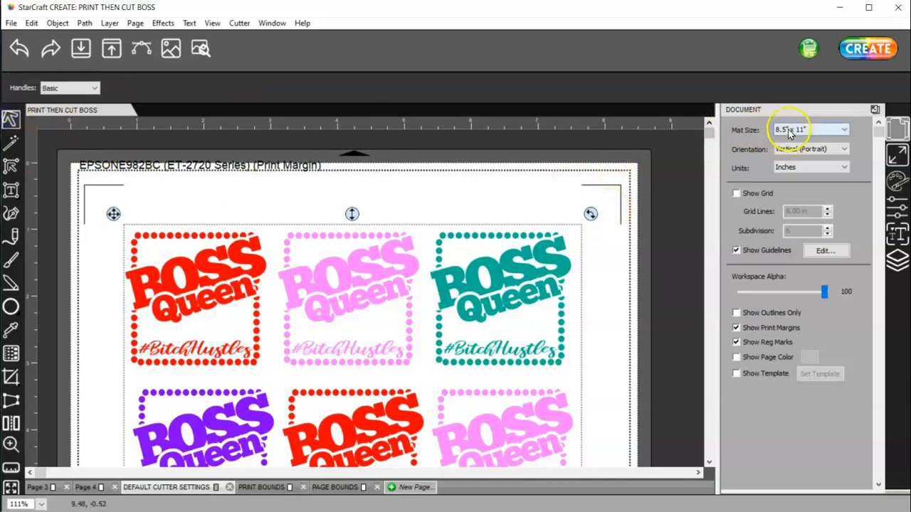
pyautogui.moveTo(790, 129)
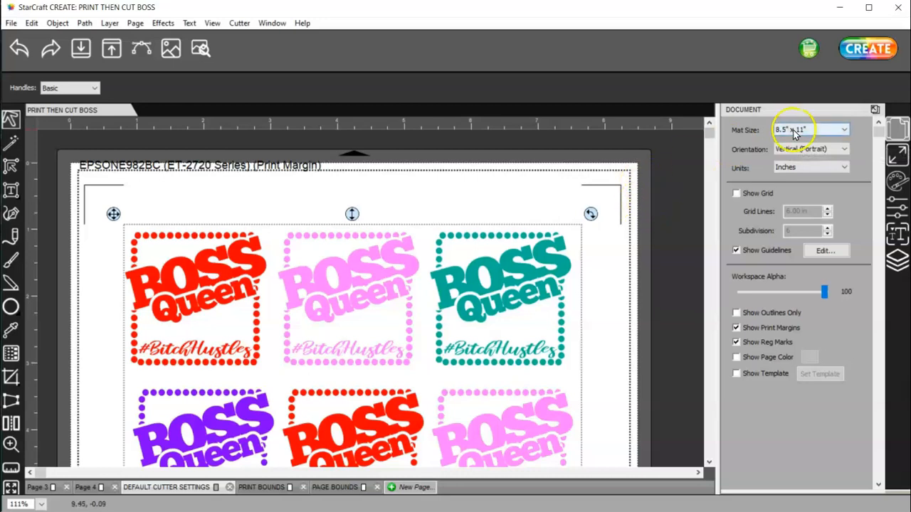
pyautogui.moveTo(811, 131)
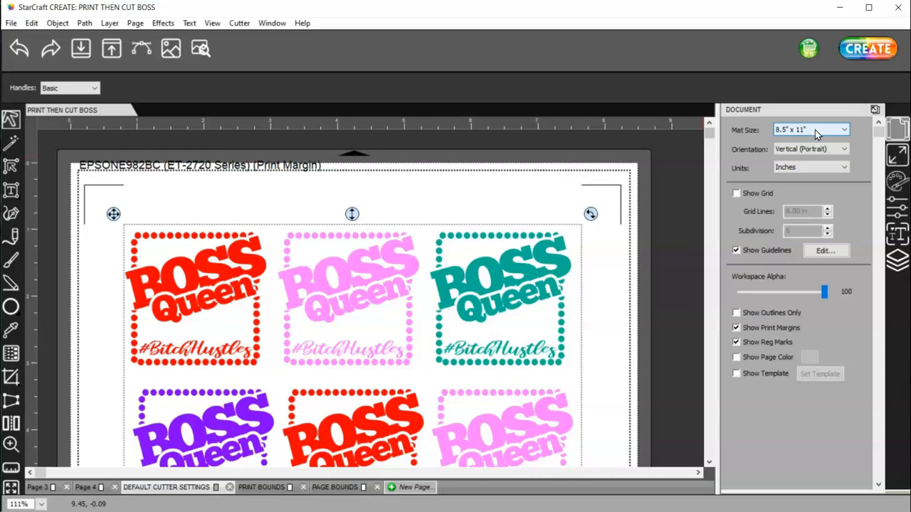
pyautogui.moveTo(814, 135)
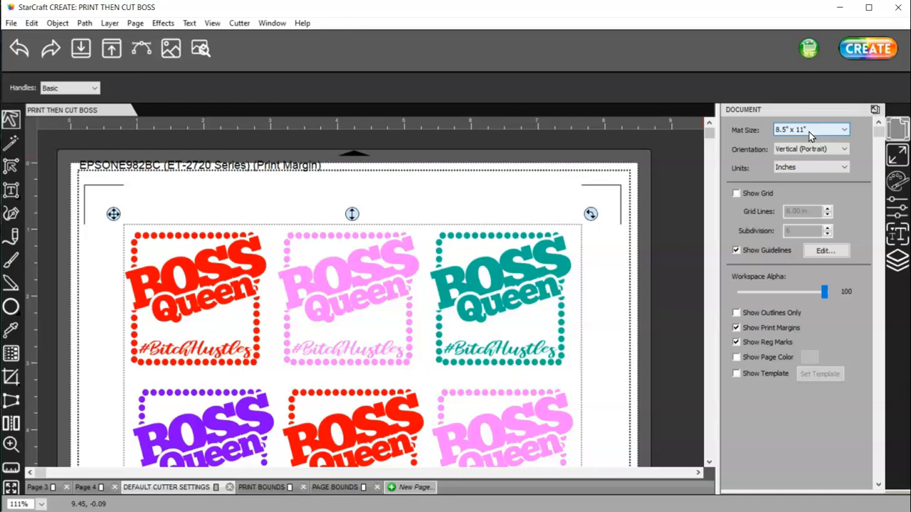
pyautogui.moveTo(804, 137)
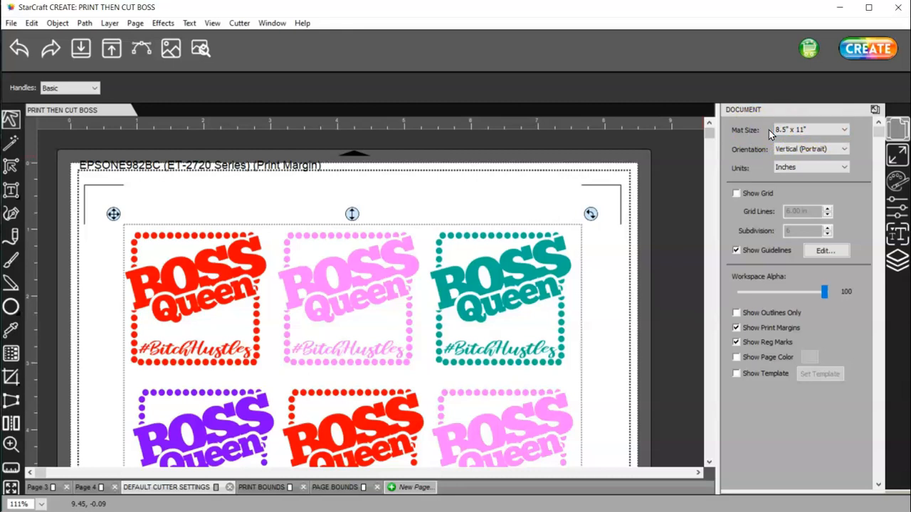
pyautogui.moveTo(751, 160)
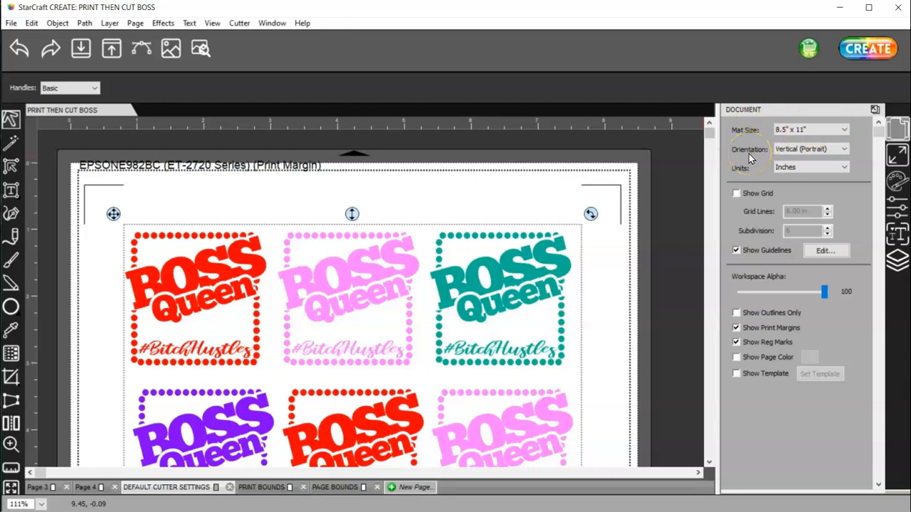
pyautogui.moveTo(753, 168)
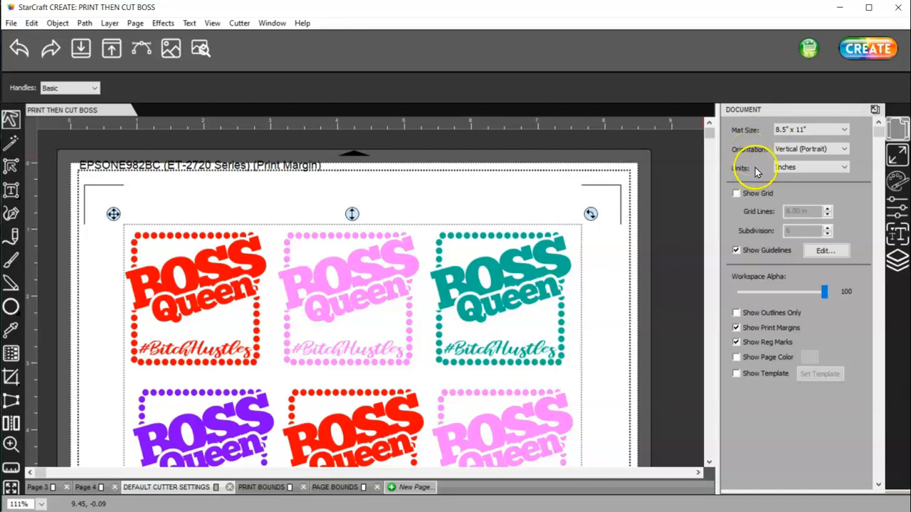
pyautogui.moveTo(737, 213)
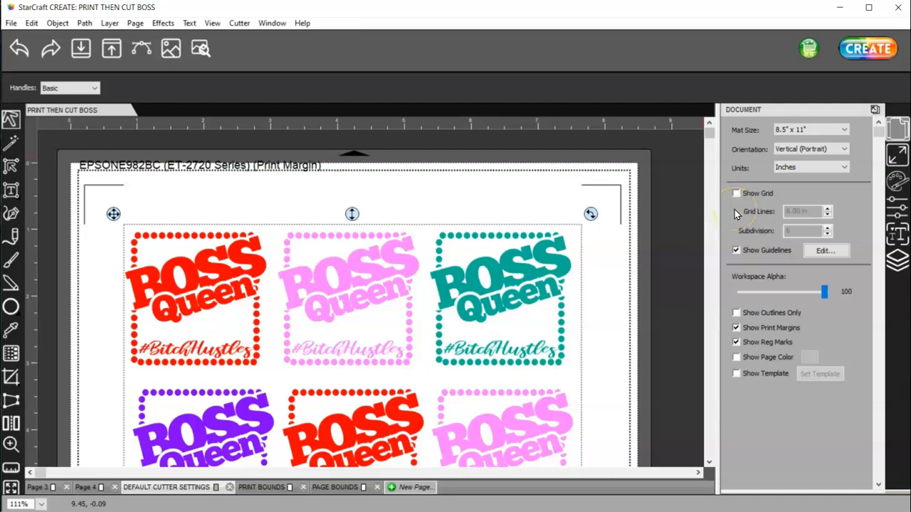
pyautogui.moveTo(712, 216)
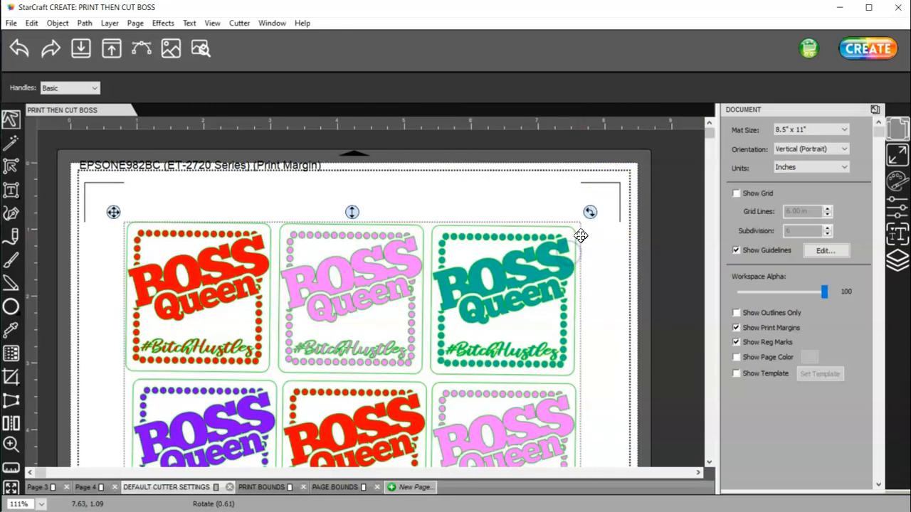
pyautogui.click(19, 48)
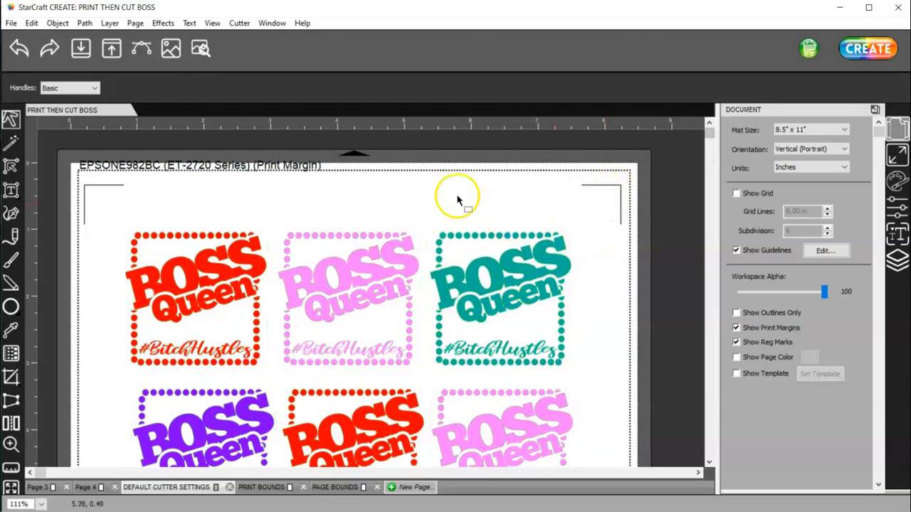
pyautogui.moveTo(210, 192)
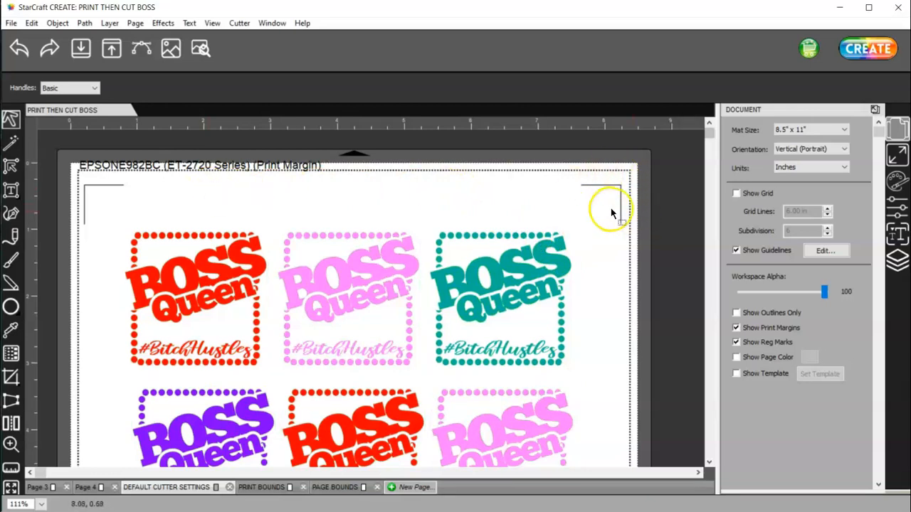
# In Cutter Settings set mark size 0.500 and offset 0.500, then save.
pyautogui.click(239, 23)
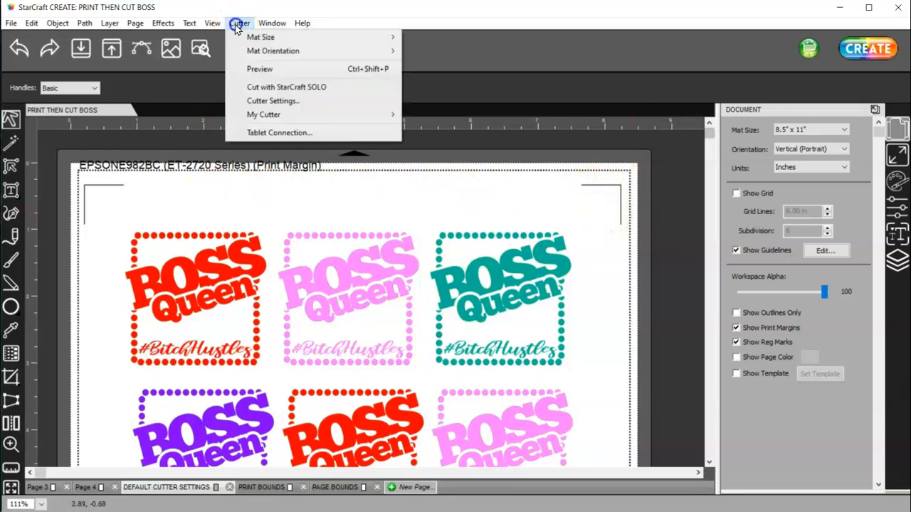
pyautogui.moveTo(274, 100)
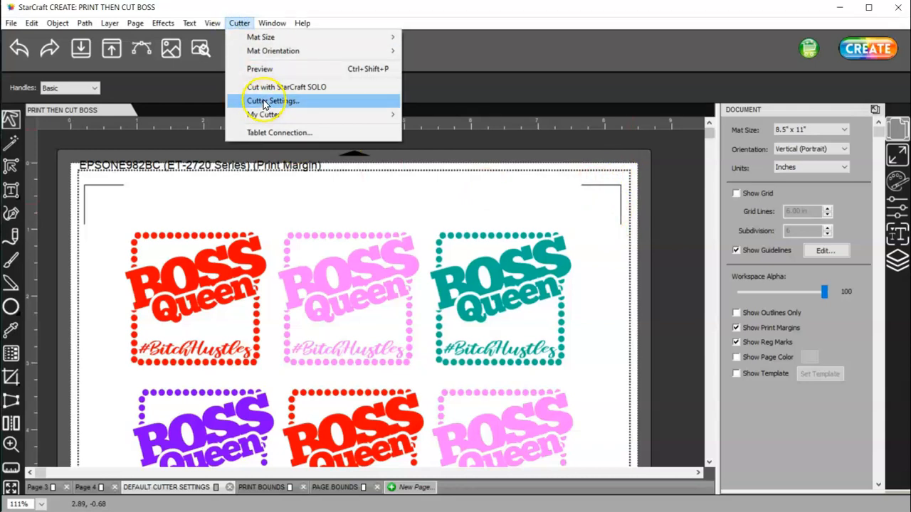
pyautogui.click(273, 99)
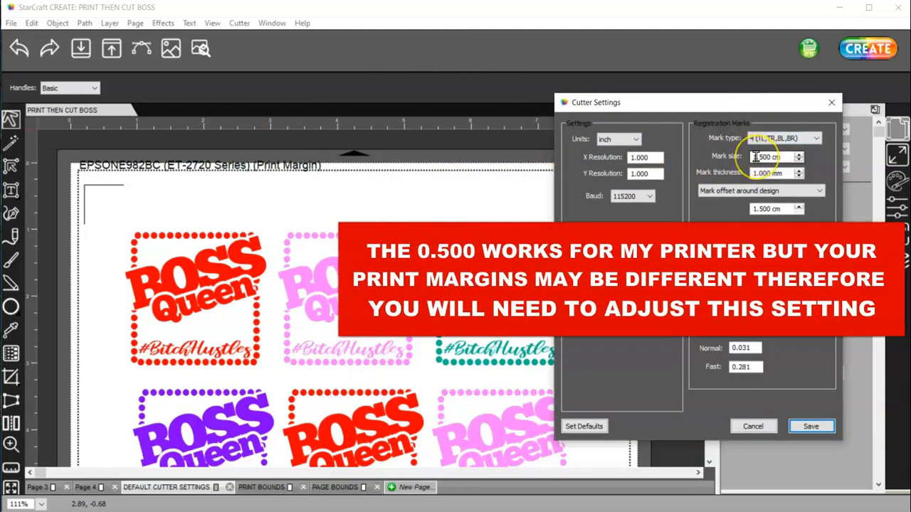
pyautogui.click(772, 156)
pyautogui.write('0.500')
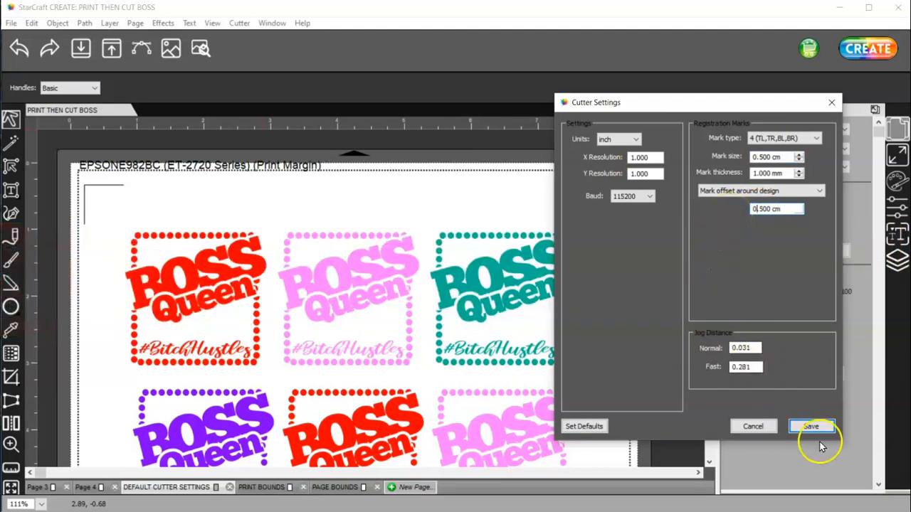
pyautogui.moveTo(128, 196)
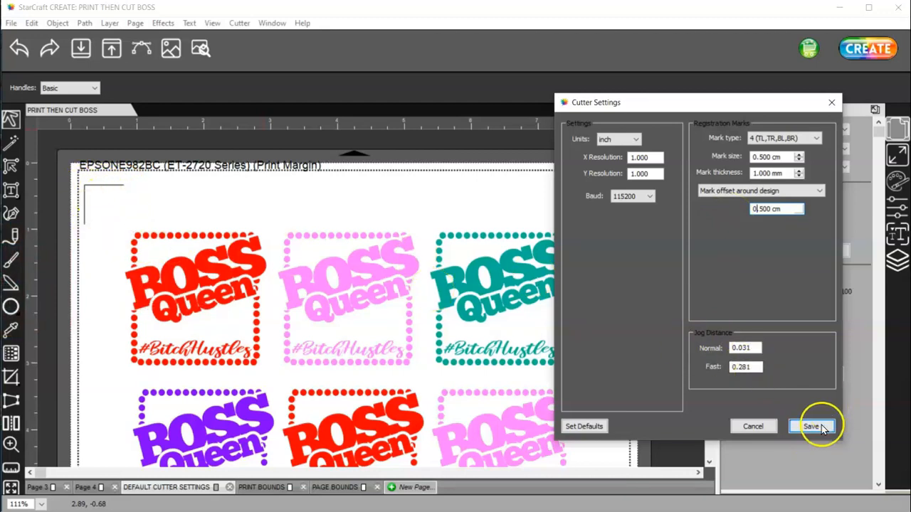
pyautogui.click(811, 427)
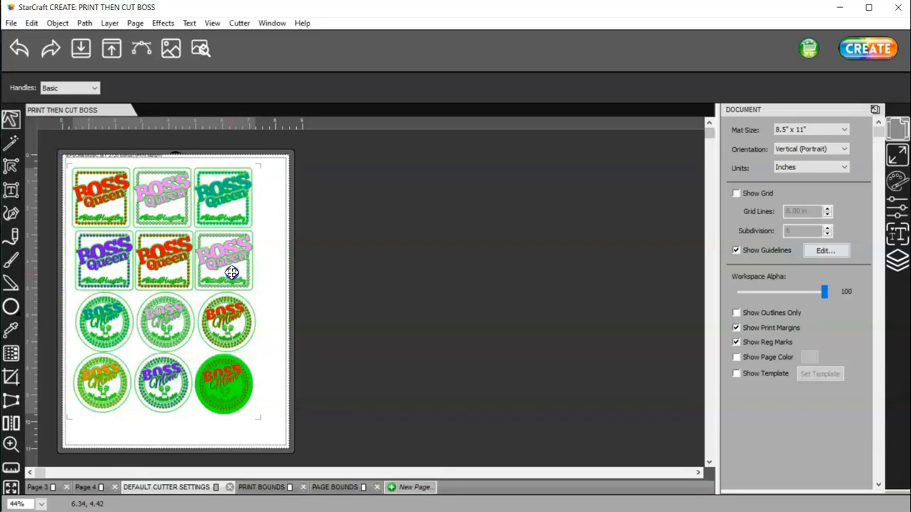
# Zoom and scroll the view over the Boss Queen sticker page.
pyautogui.click(231, 273)
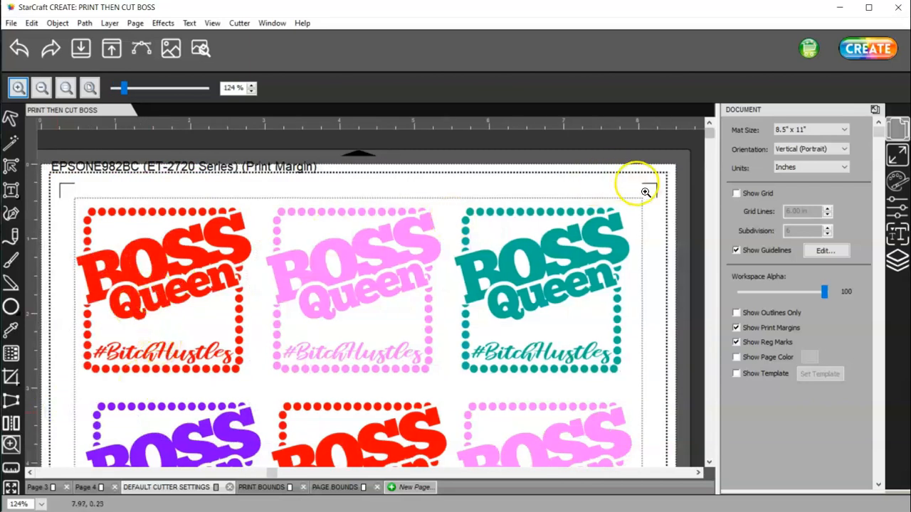
pyautogui.moveTo(566, 170)
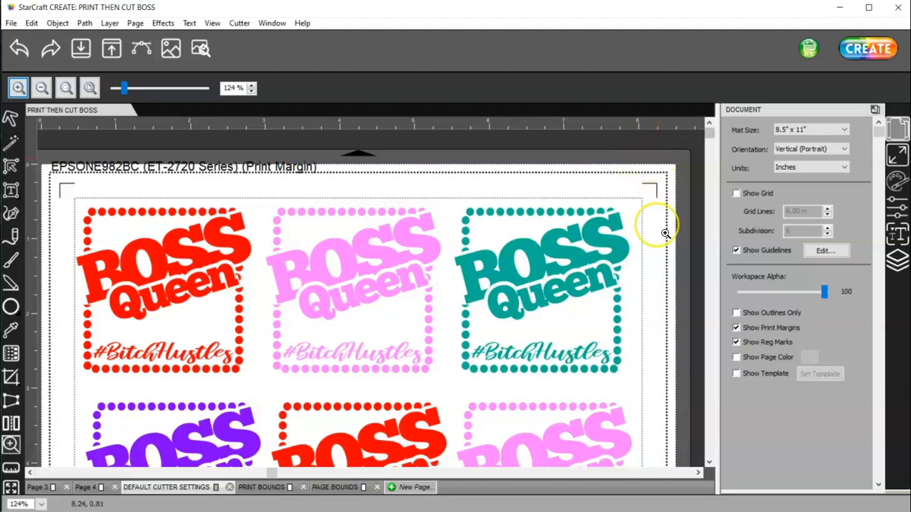
pyautogui.moveTo(651, 238)
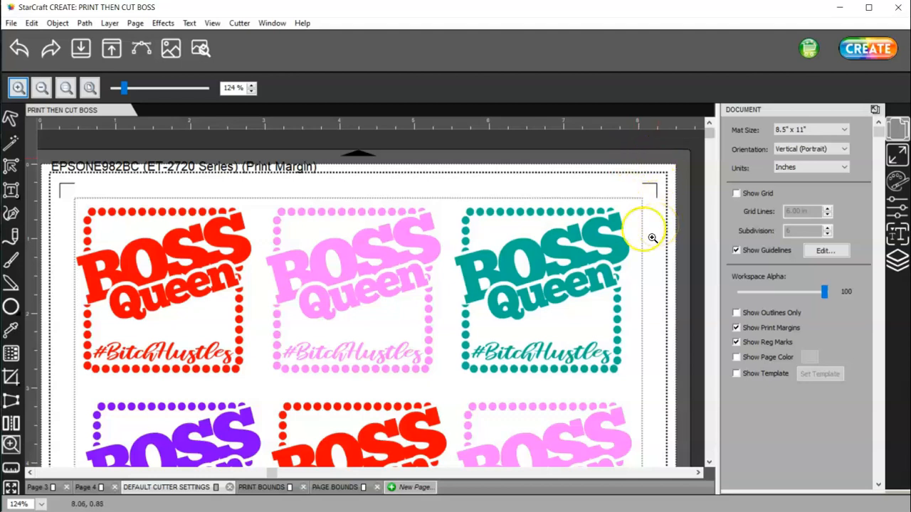
pyautogui.moveTo(654, 188)
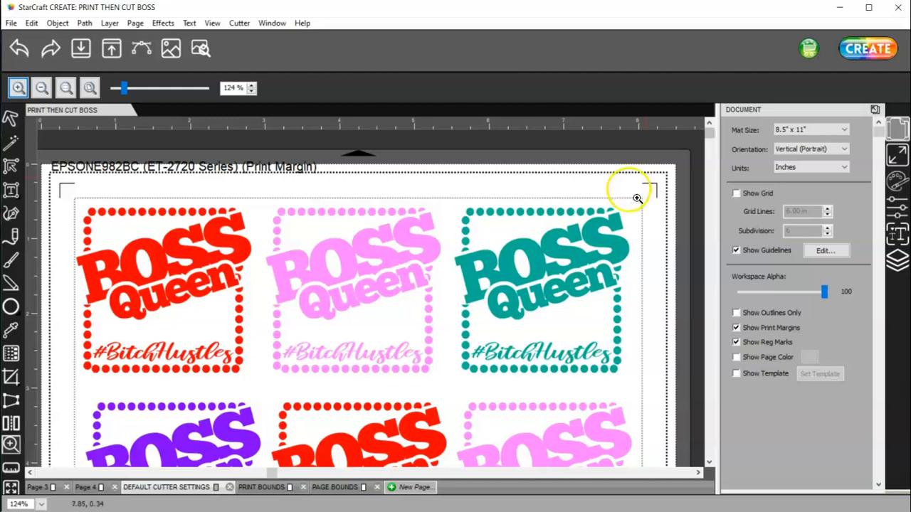
pyautogui.moveTo(74, 193)
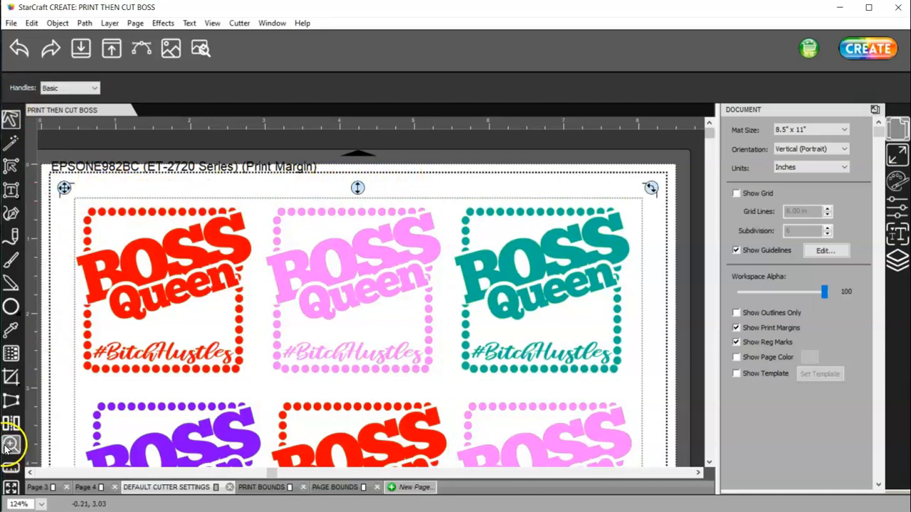
pyautogui.click(11, 444)
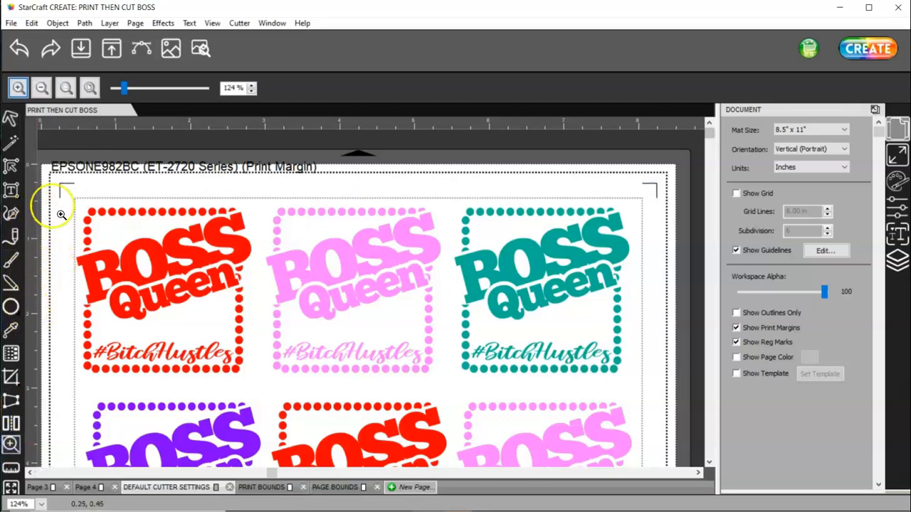
pyautogui.moveTo(706, 166)
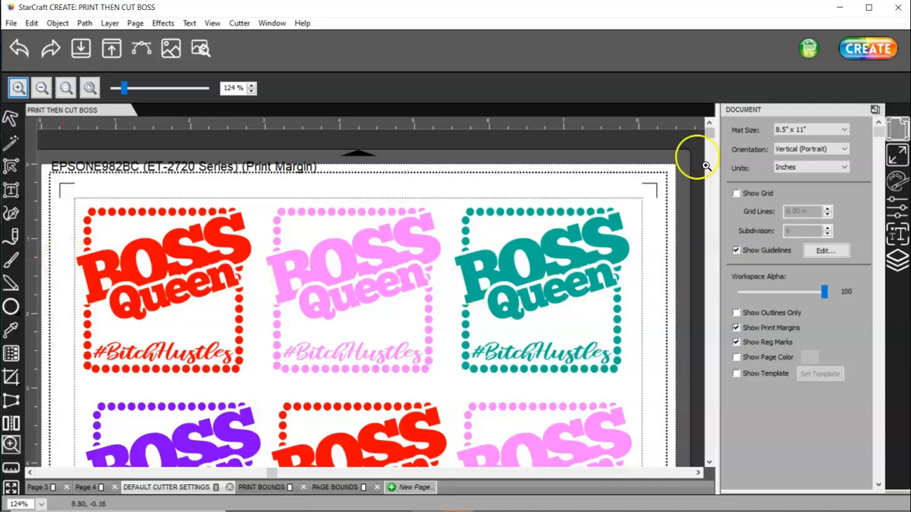
pyautogui.click(11, 118)
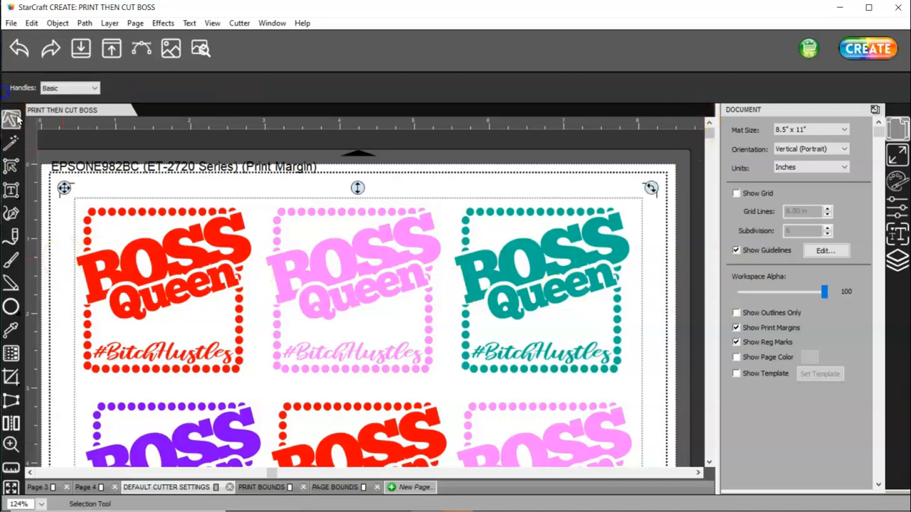
pyautogui.scroll(-3)
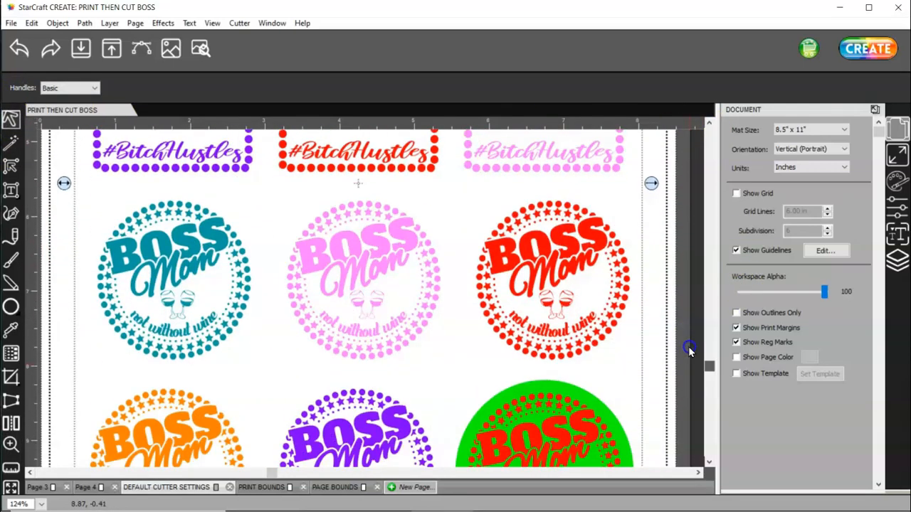
pyautogui.scroll(-3)
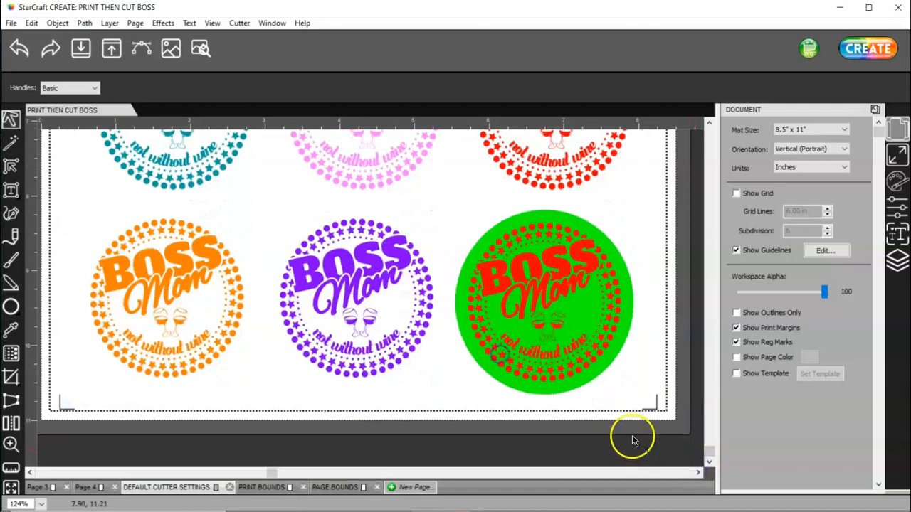
pyautogui.moveTo(641, 412)
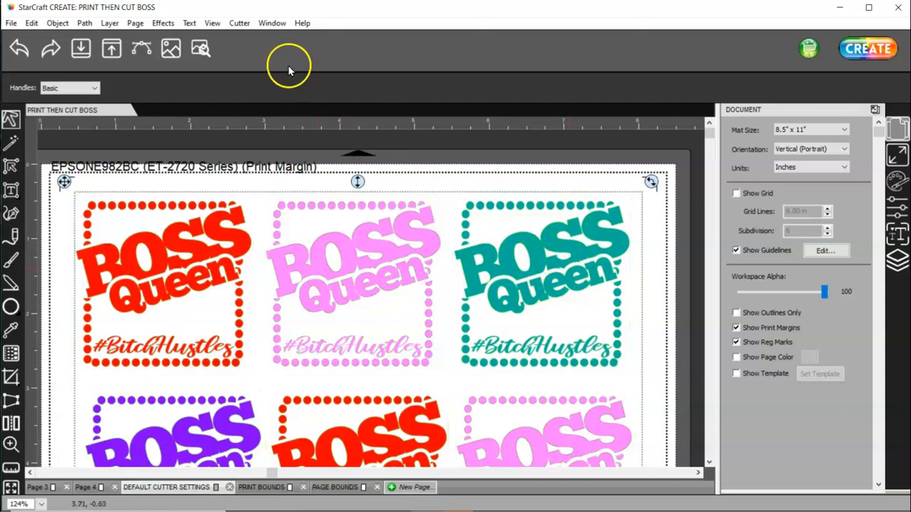
# Run Cutter > Preview to overlay green cut outlines on every sticker.
pyautogui.click(239, 23)
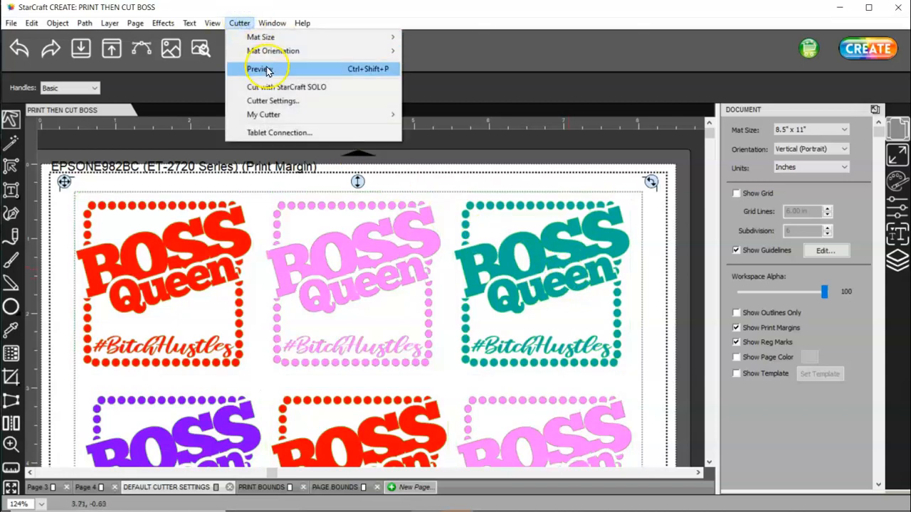
pyautogui.click(273, 100)
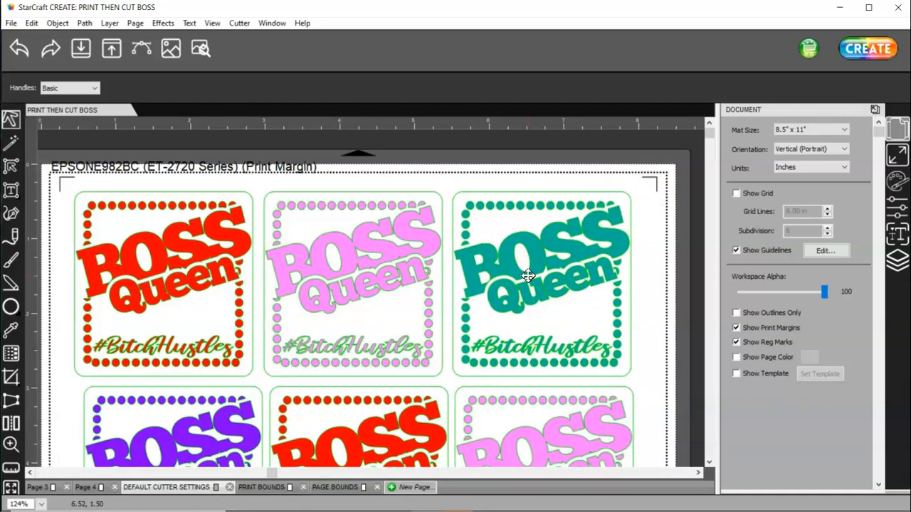
pyautogui.moveTo(126, 205)
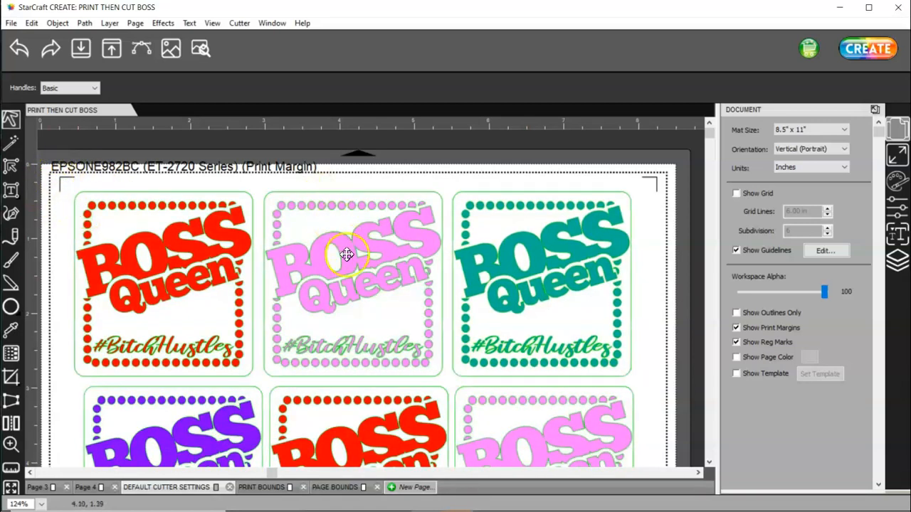
# In Cutter Settings place registration marks inset from the print bounds.
pyautogui.click(239, 22)
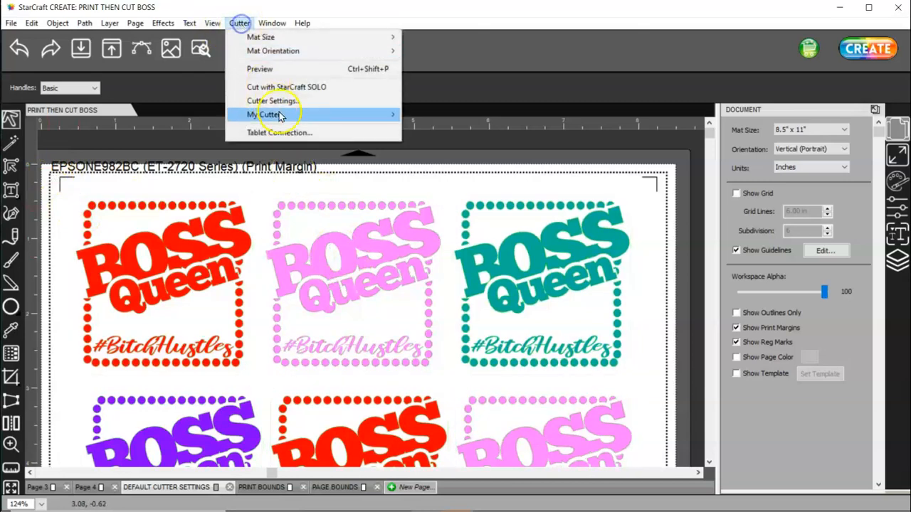
pyautogui.click(271, 100)
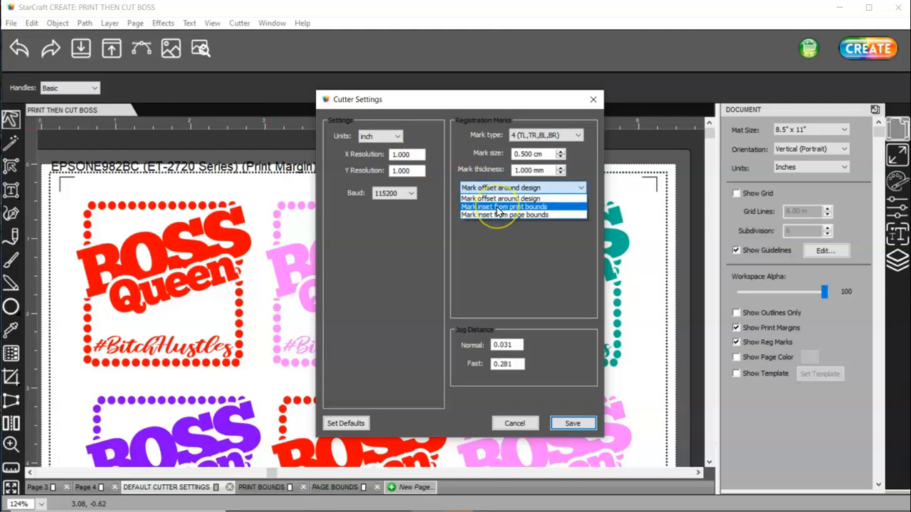
pyautogui.click(503, 207)
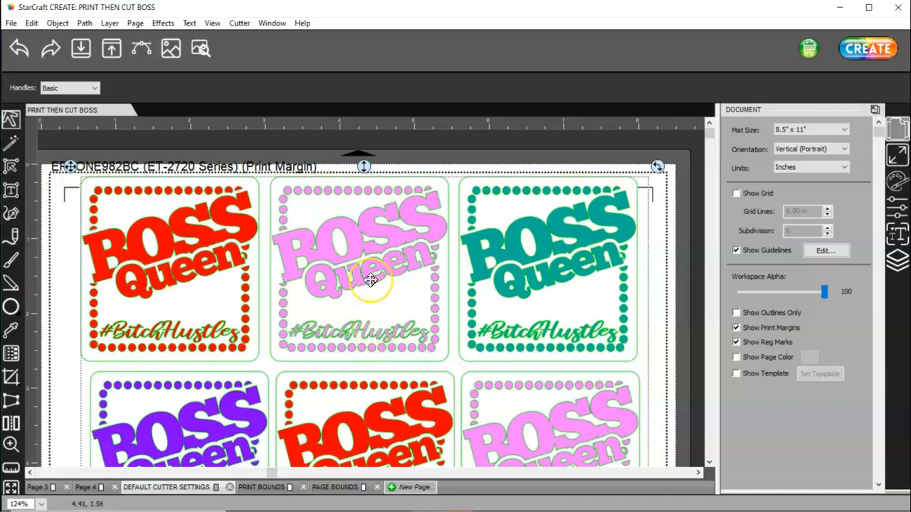
pyautogui.moveTo(140, 398)
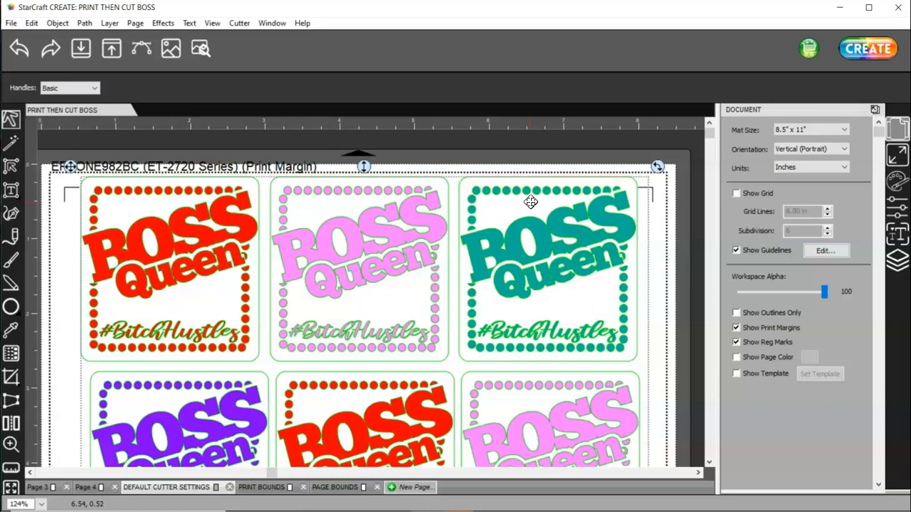
pyautogui.moveTo(641, 213)
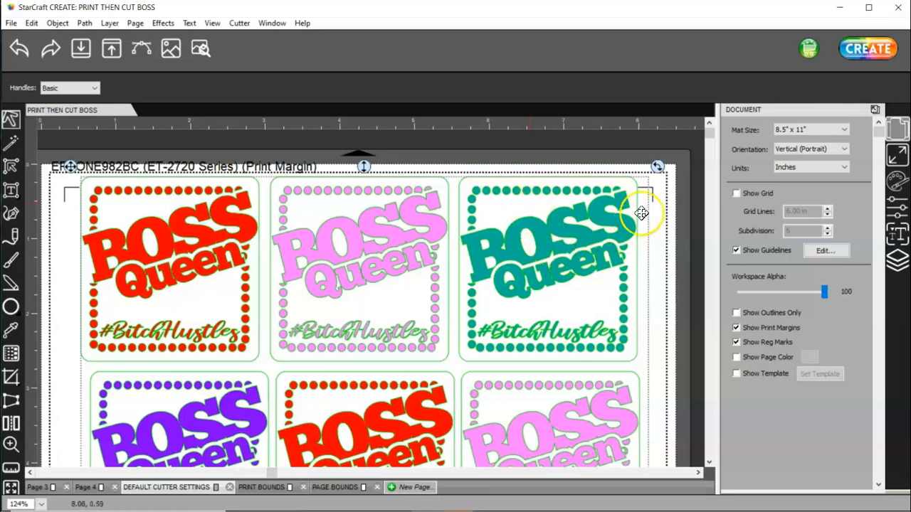
pyautogui.moveTo(643, 192)
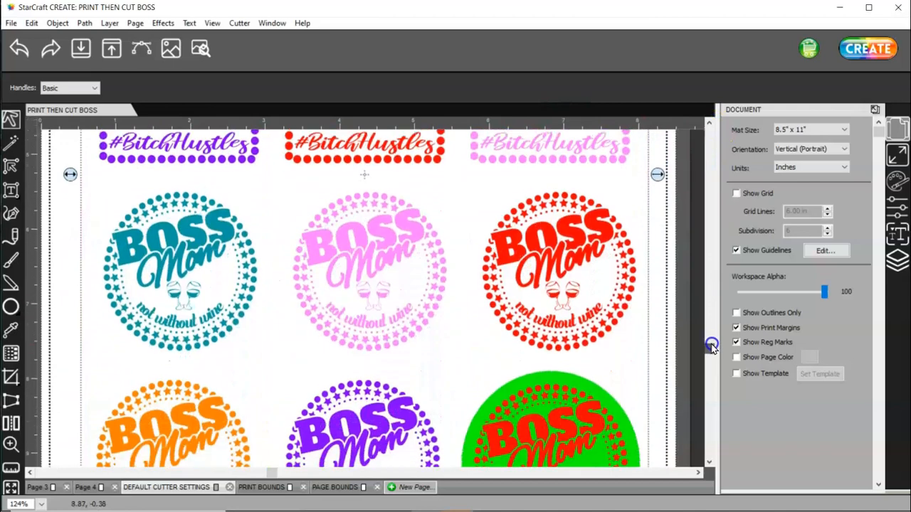
pyautogui.scroll(-3)
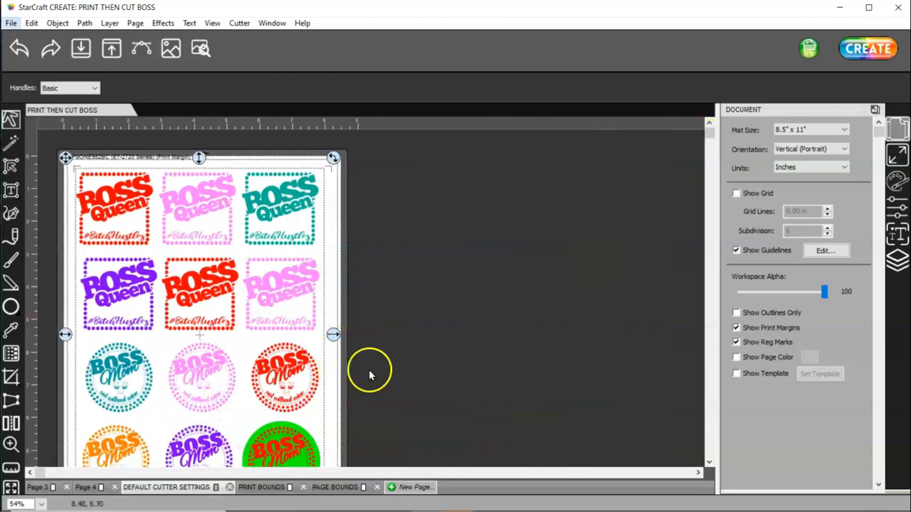
pyautogui.scroll(-3)
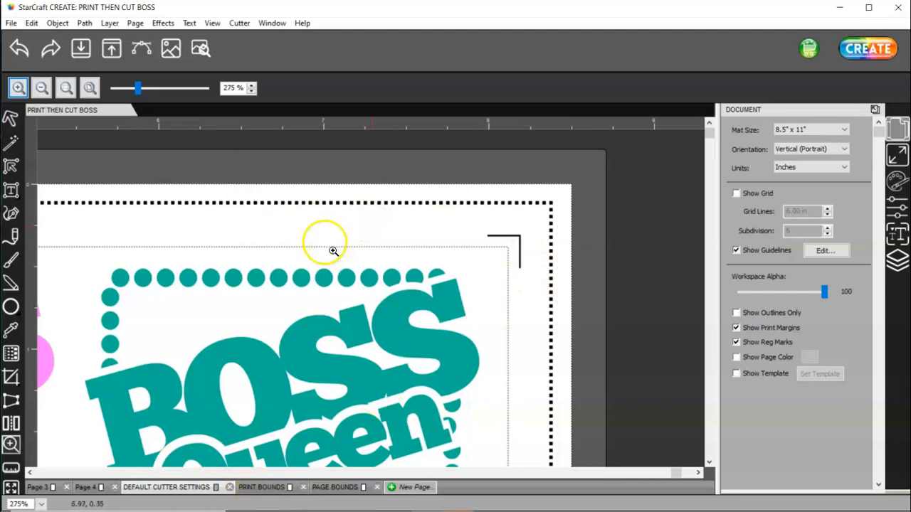
pyautogui.moveTo(239, 23)
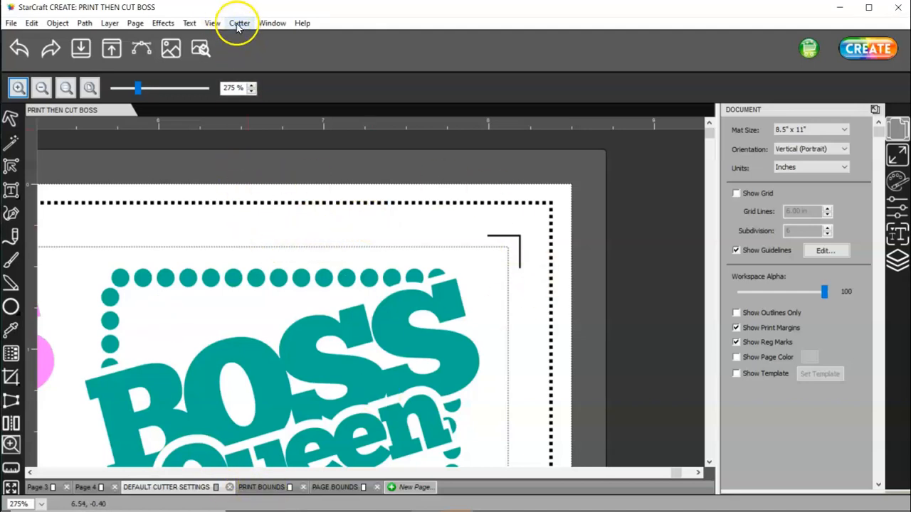
pyautogui.click(239, 23)
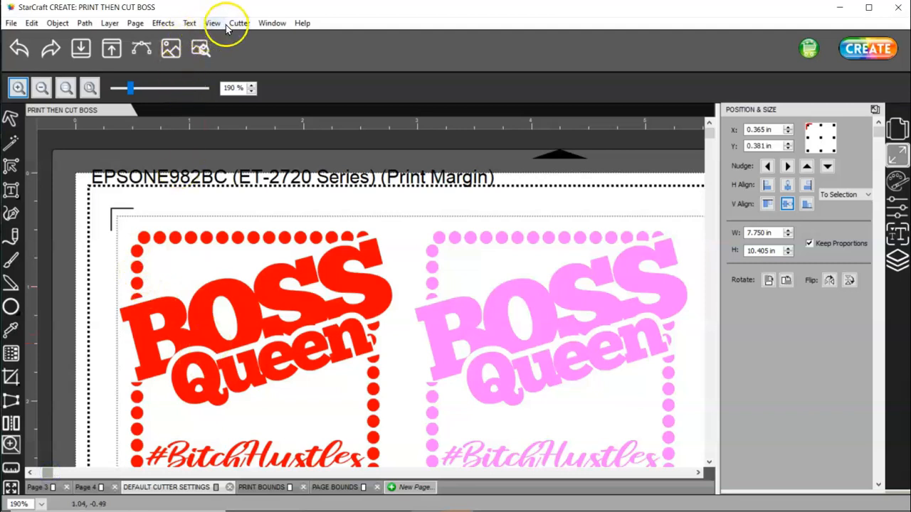
# Confirm the mark inset distance in Cutter Settings with OK.
pyautogui.click(239, 22)
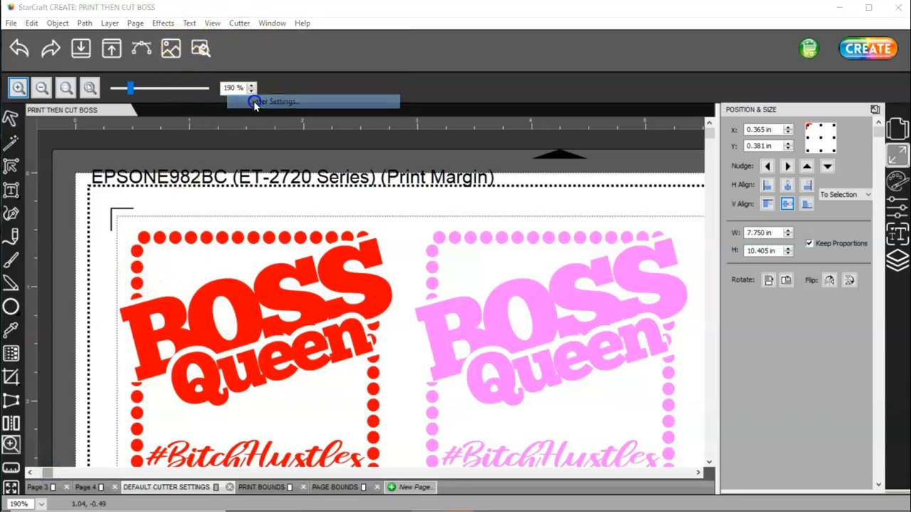
pyautogui.click(276, 101)
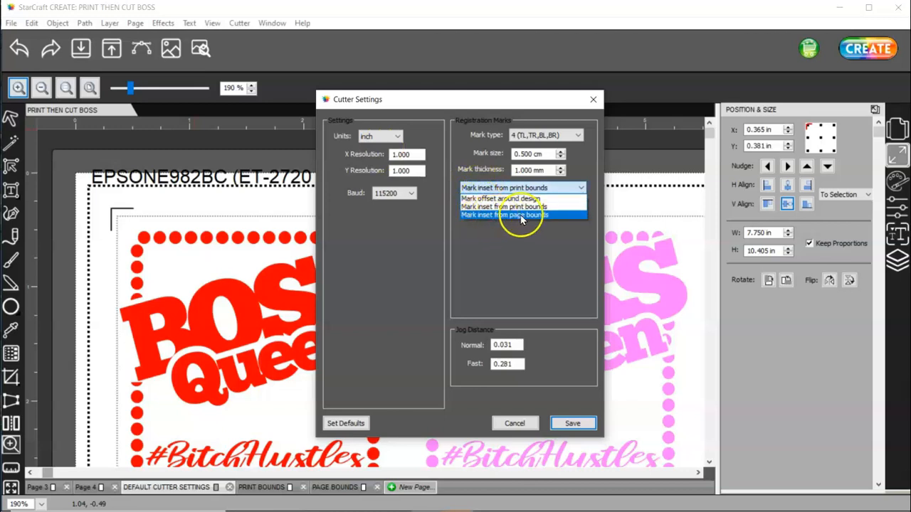
pyautogui.click(519, 215)
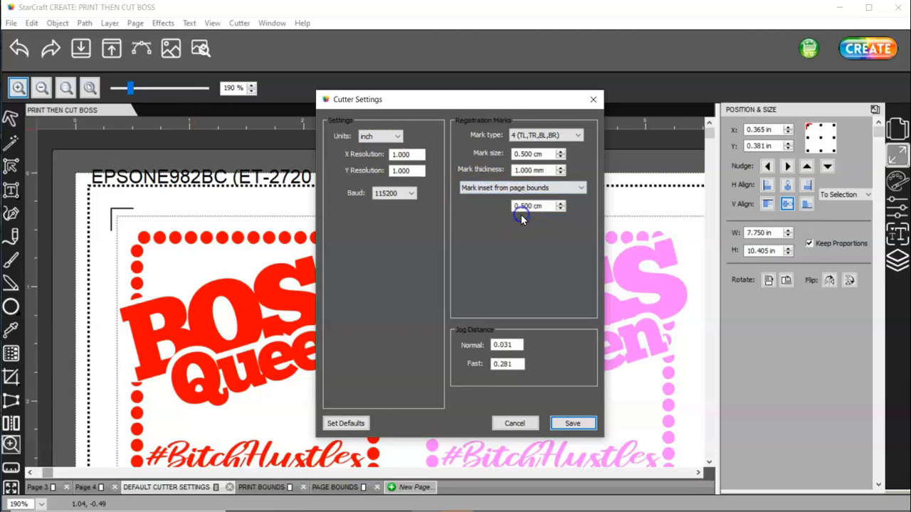
pyautogui.click(572, 424)
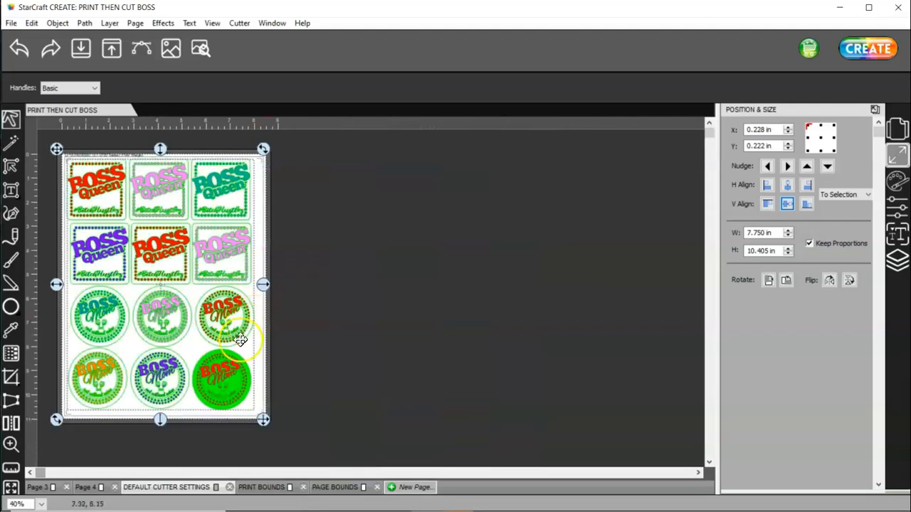
# Shrink the sticker group to about 7.85 x 10.5 inches inside the print margin.
pyautogui.moveTo(263, 420); pyautogui.dragTo(265, 424)
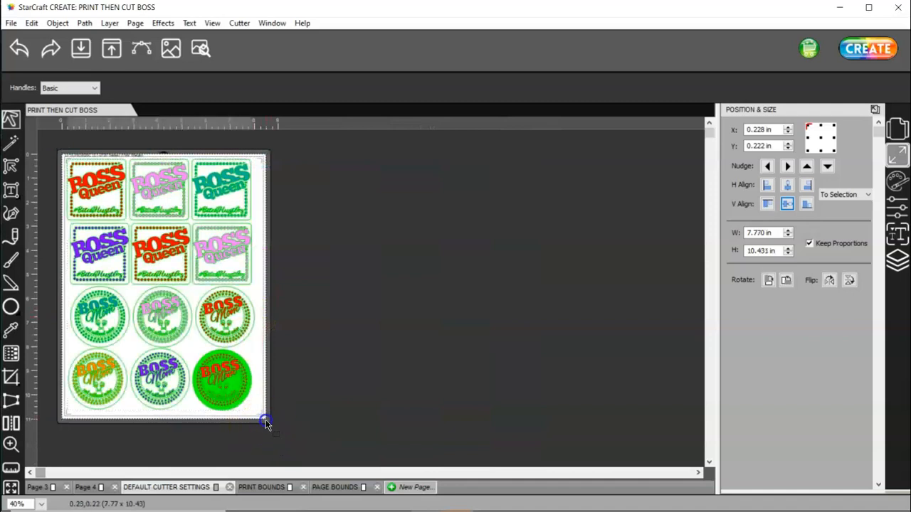
pyautogui.moveTo(264, 421); pyautogui.dragTo(269, 427)
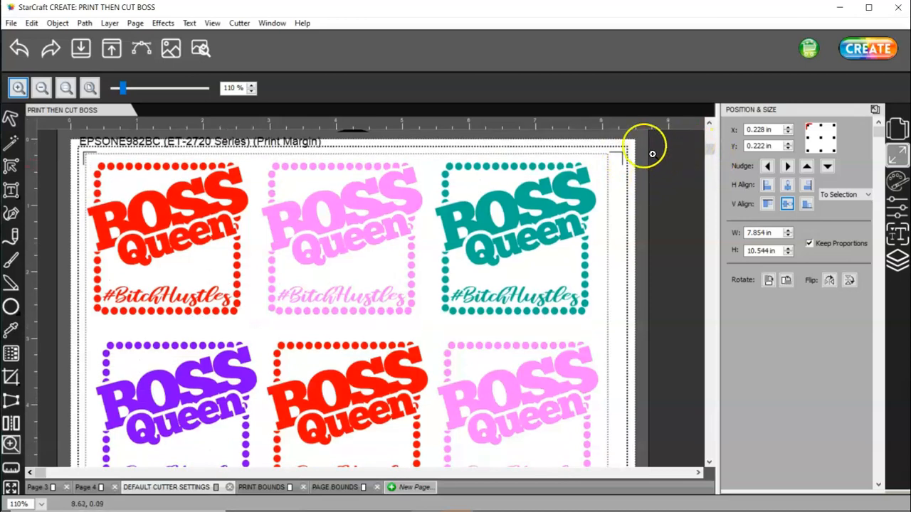
pyautogui.scroll(-3)
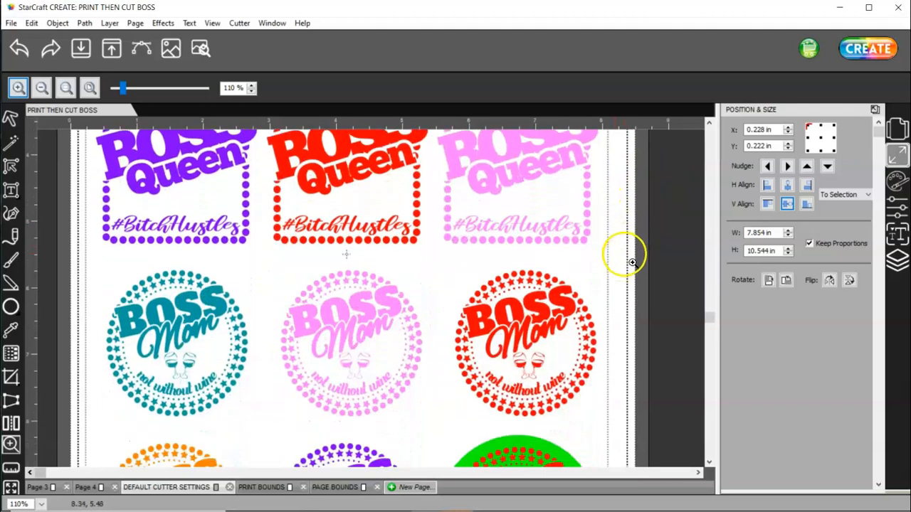
pyautogui.scroll(-3)
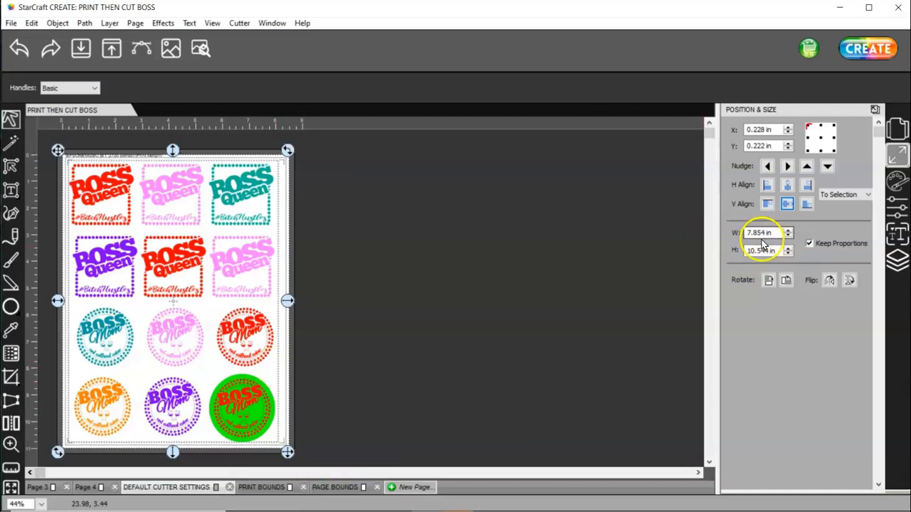
pyautogui.moveTo(763, 251)
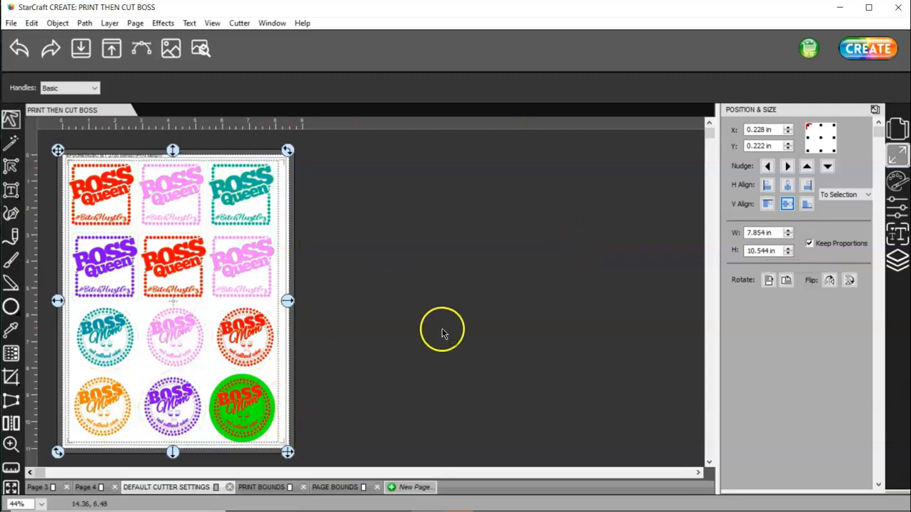
pyautogui.click(239, 23)
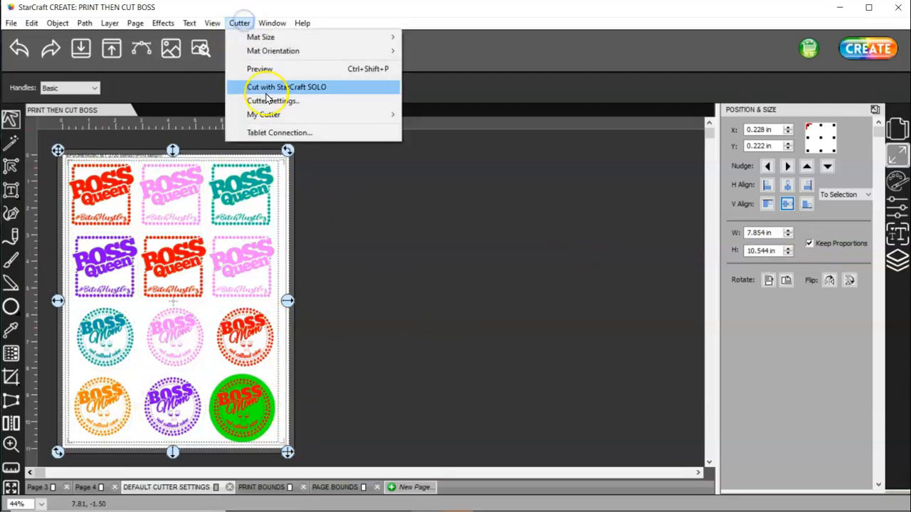
# Review the cutter settings and show the document settings with the 8.5 x 11 mat.
pyautogui.click(272, 100)
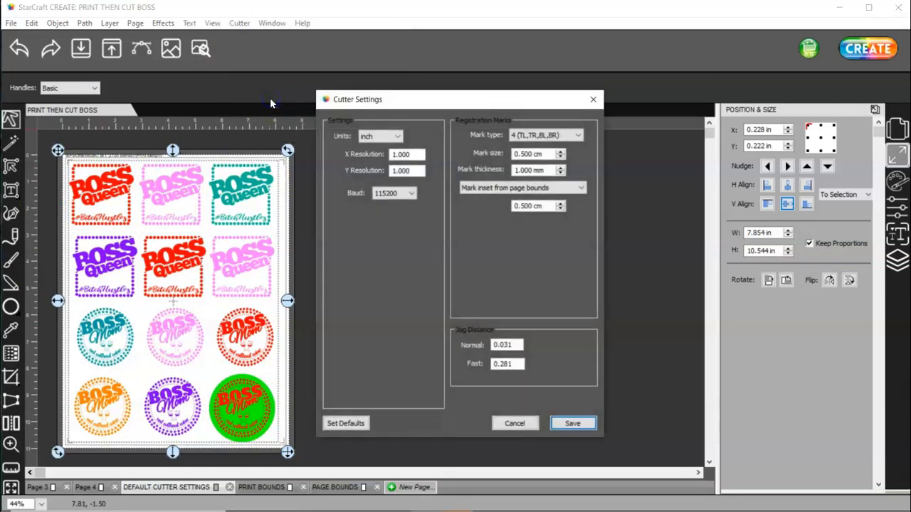
pyautogui.moveTo(515, 295)
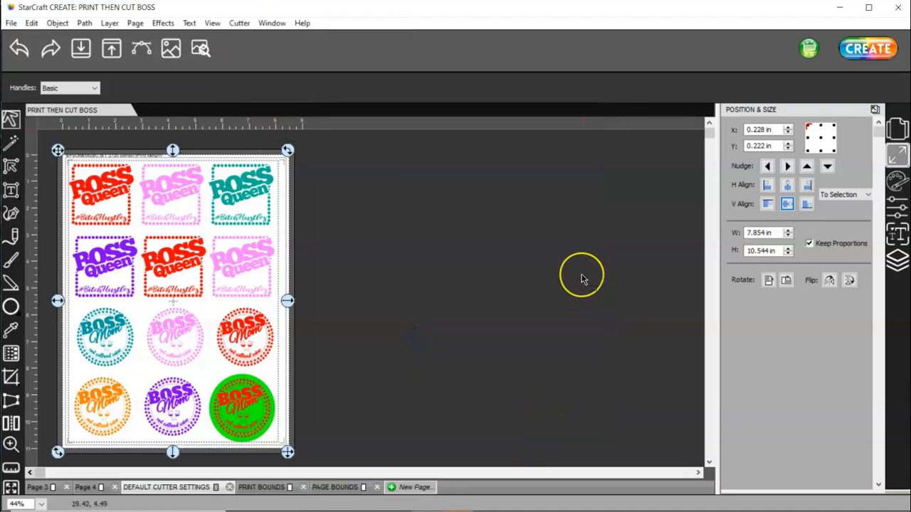
pyautogui.moveTo(581, 278)
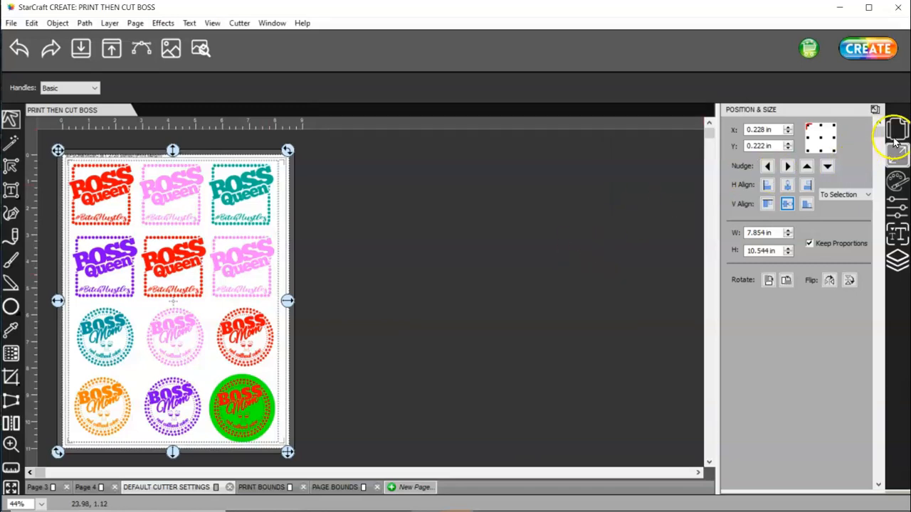
pyautogui.click(896, 128)
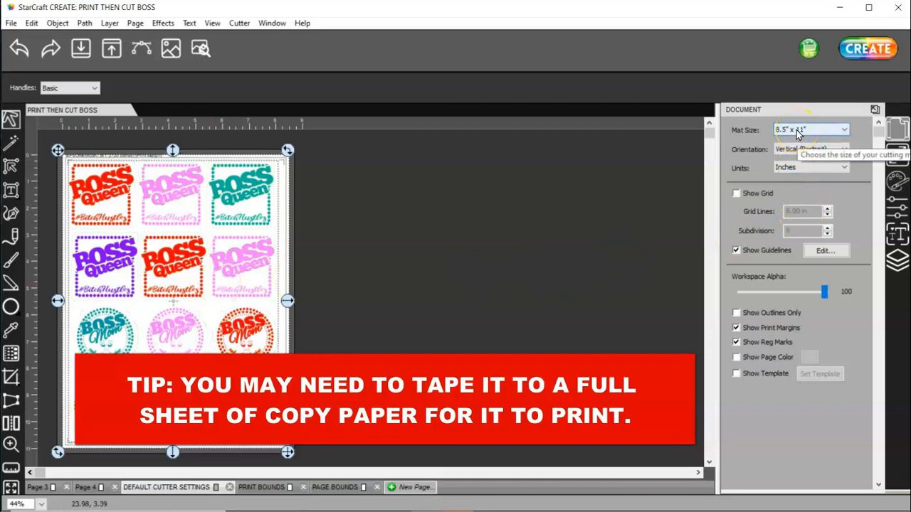
pyautogui.click(239, 23)
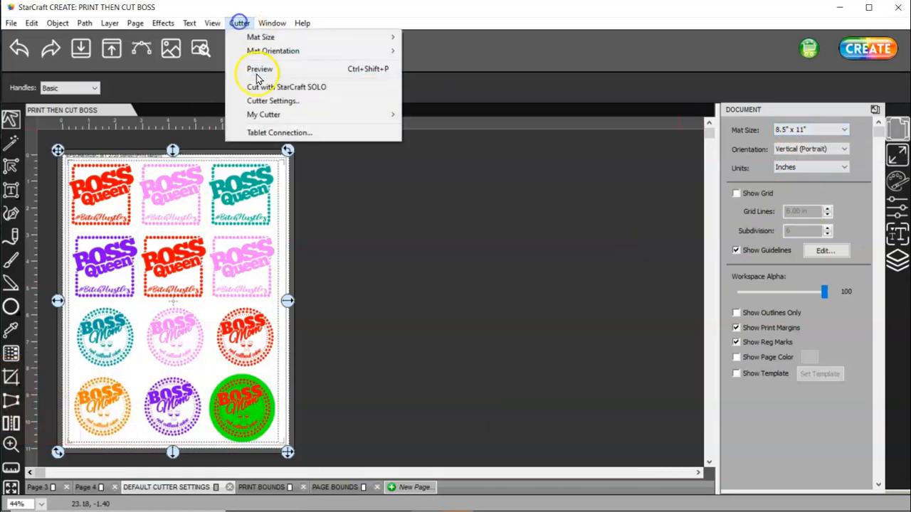
pyautogui.click(273, 100)
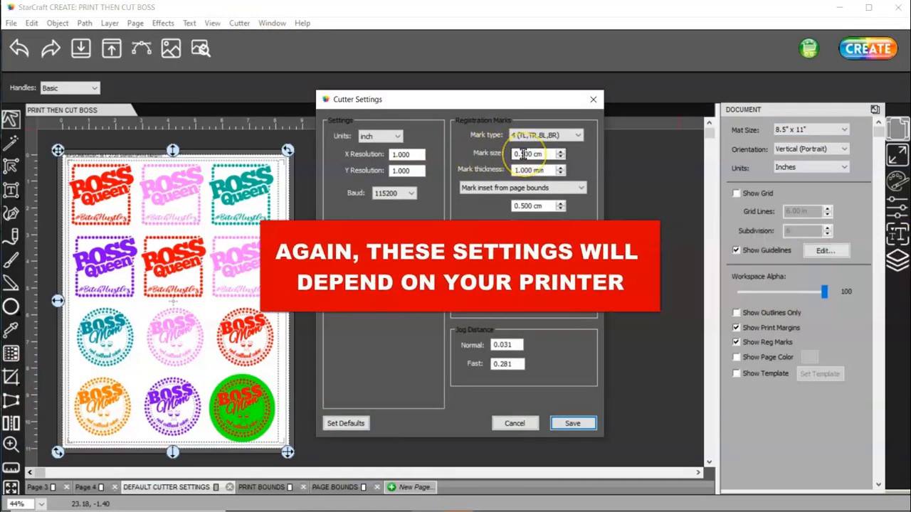
# Set registration marks inset from page bounds, cancel the dialog, and hide the print margin display.
pyautogui.click(529, 154)
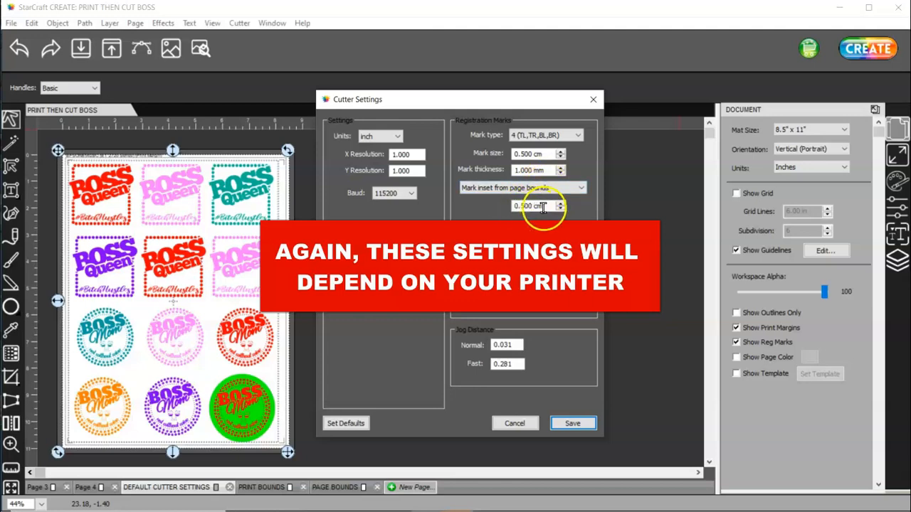
pyautogui.click(520, 188)
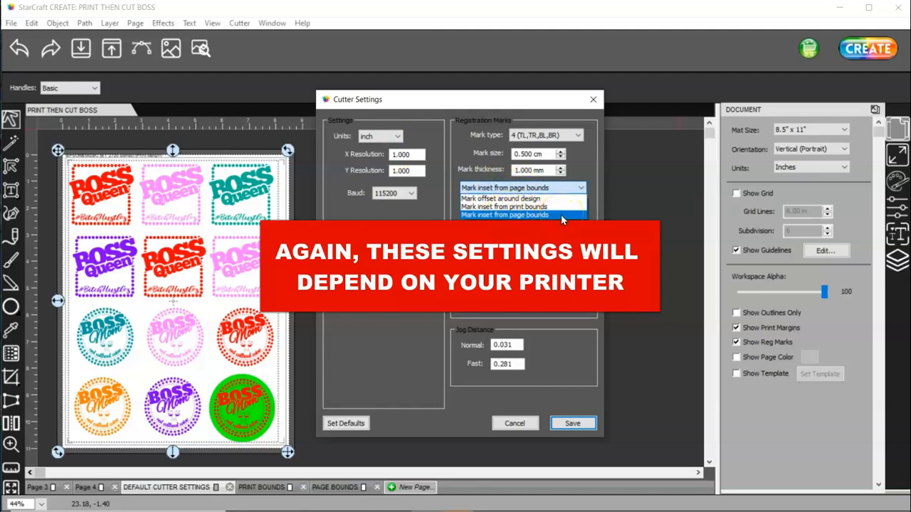
pyautogui.click(503, 215)
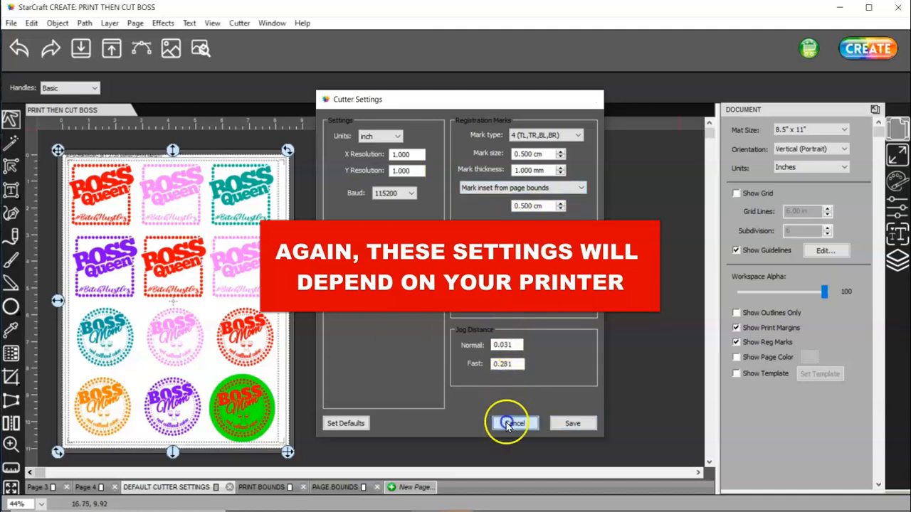
pyautogui.click(512, 422)
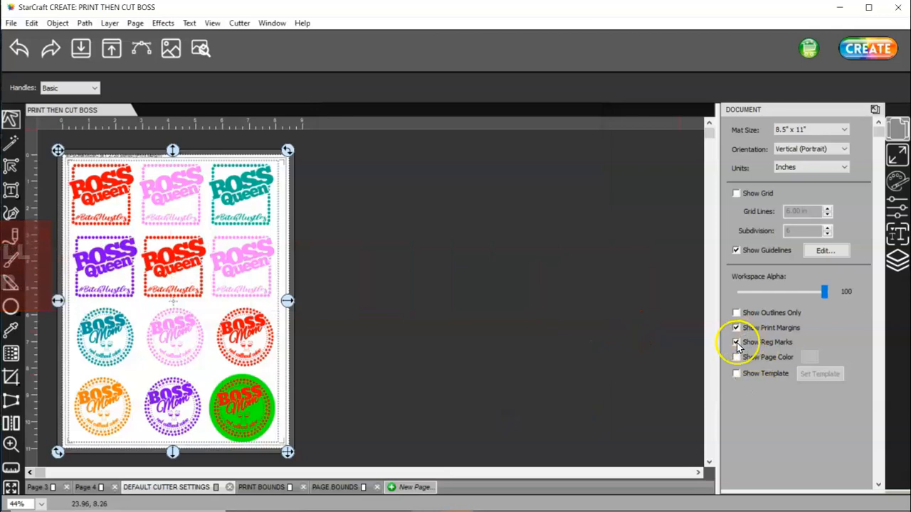
pyautogui.click(736, 342)
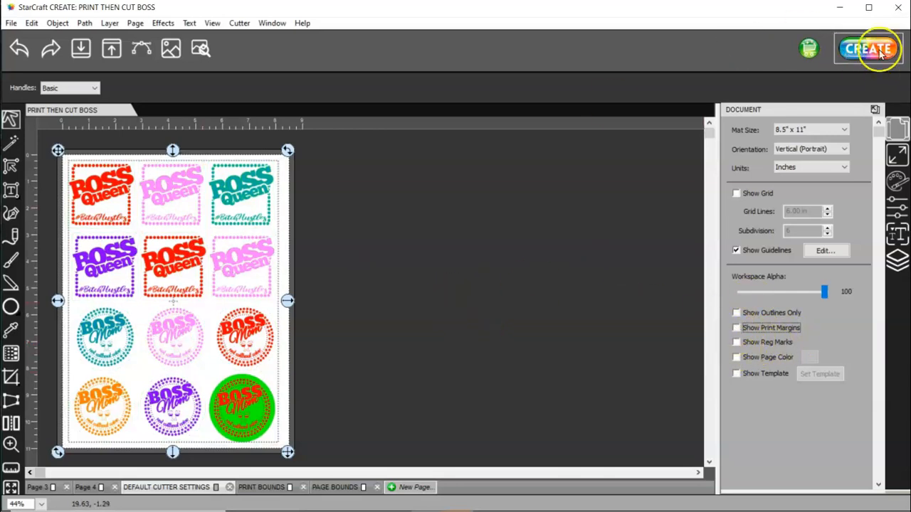
# Bring up the SOLO cut settings with Use Software Speed and Pressure ticked.
pyautogui.click(867, 48)
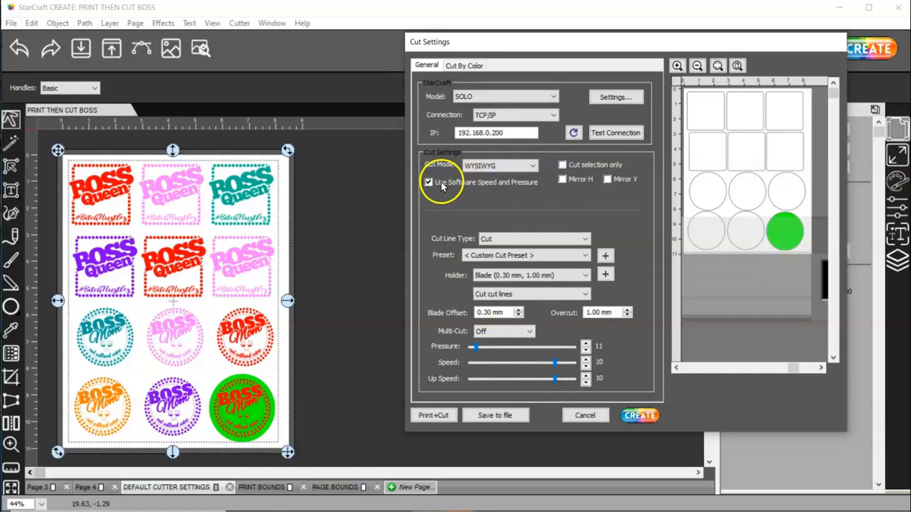
pyautogui.click(428, 182)
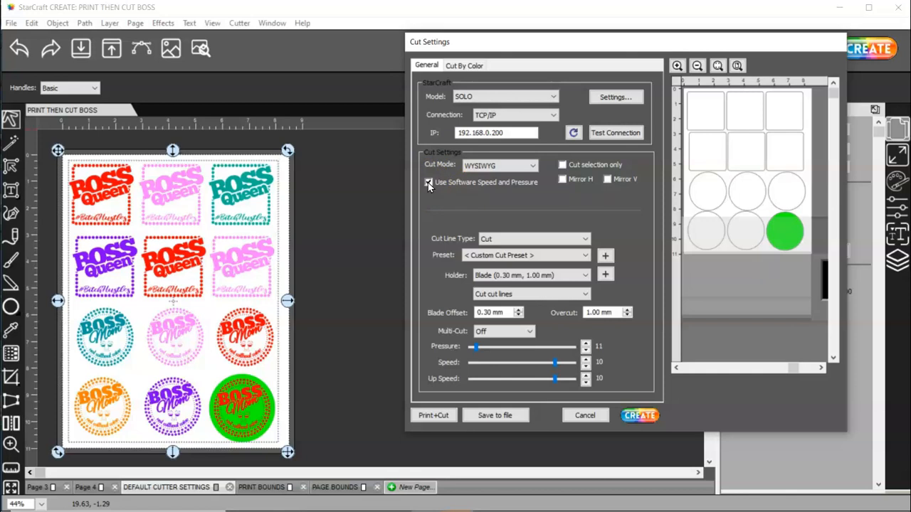
pyautogui.click(429, 182)
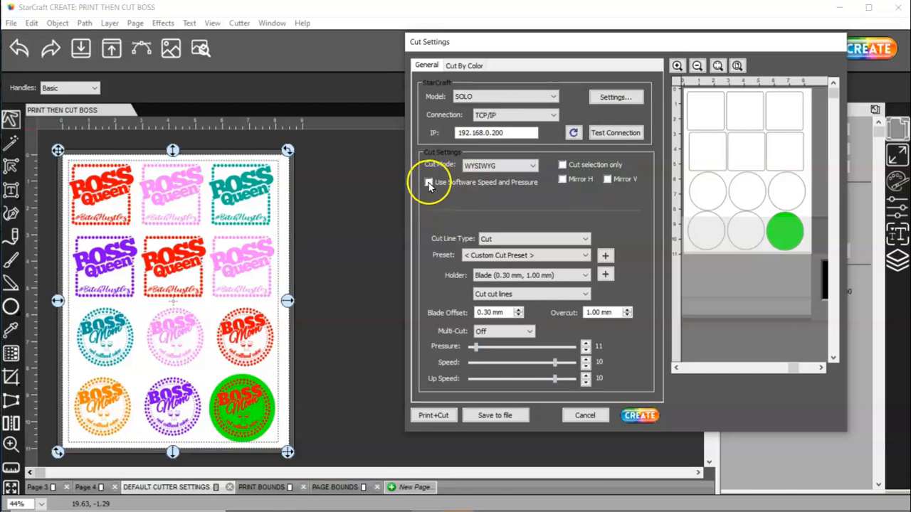
pyautogui.click(428, 182)
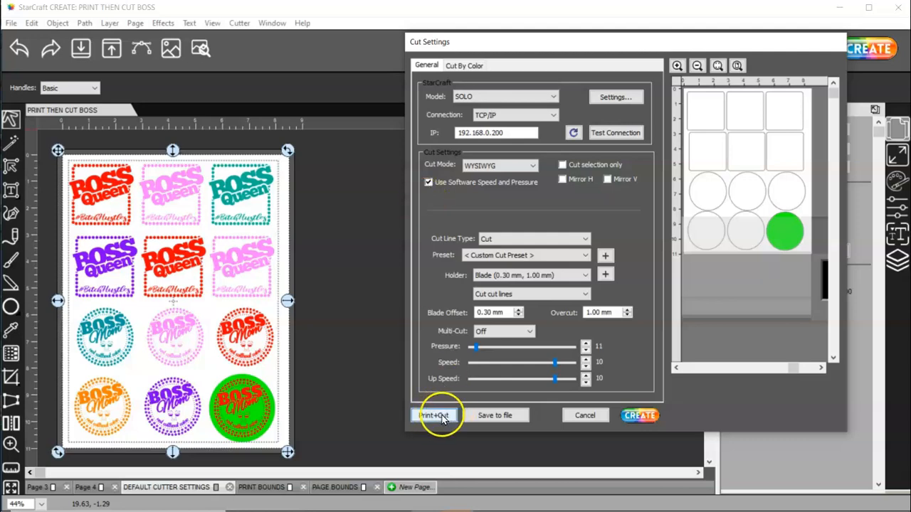
# Start the Print and Cut (Auto Scan) wizard and bring up the Epson print dialog.
pyautogui.click(432, 415)
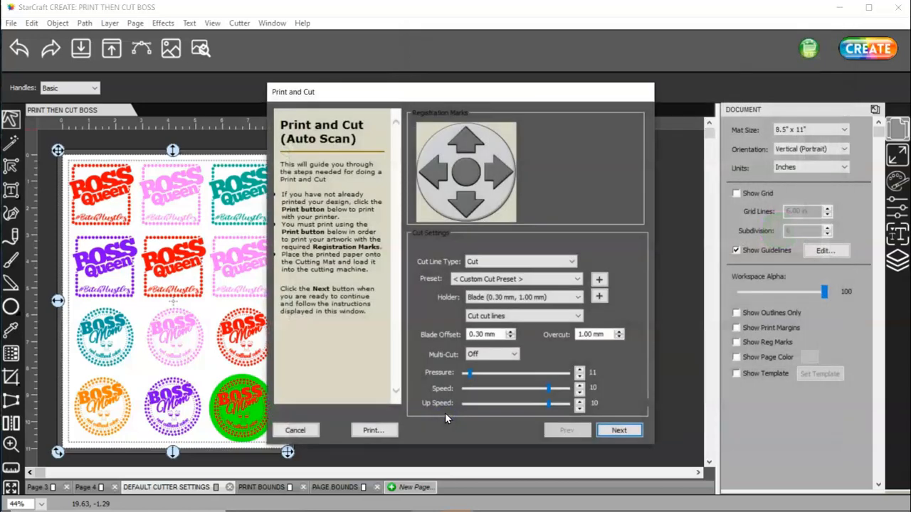
pyautogui.click(373, 430)
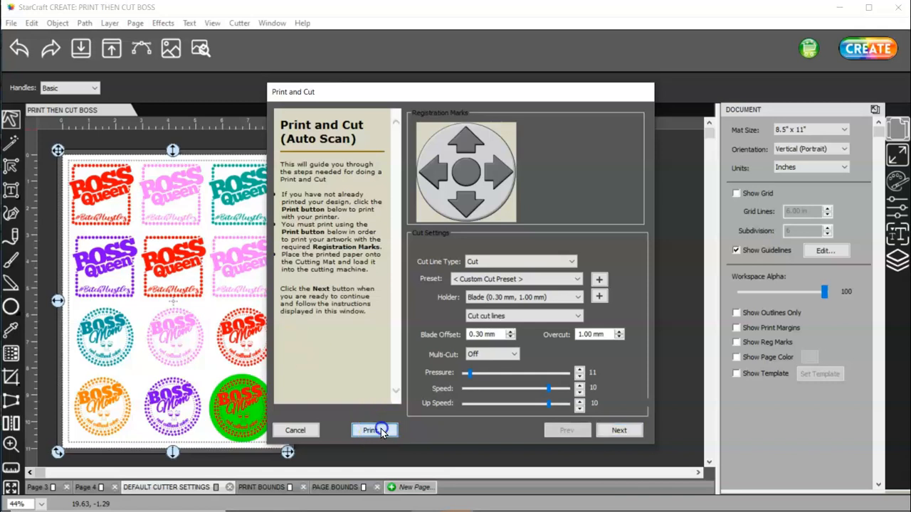
pyautogui.click(373, 429)
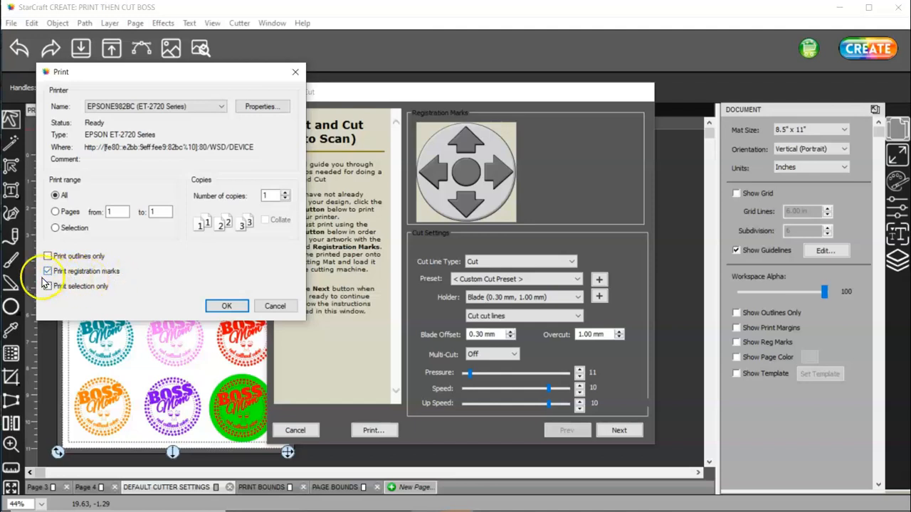
# Show the Epson ET-2720 properties to review plain paper at standard quality.
pyautogui.click(262, 106)
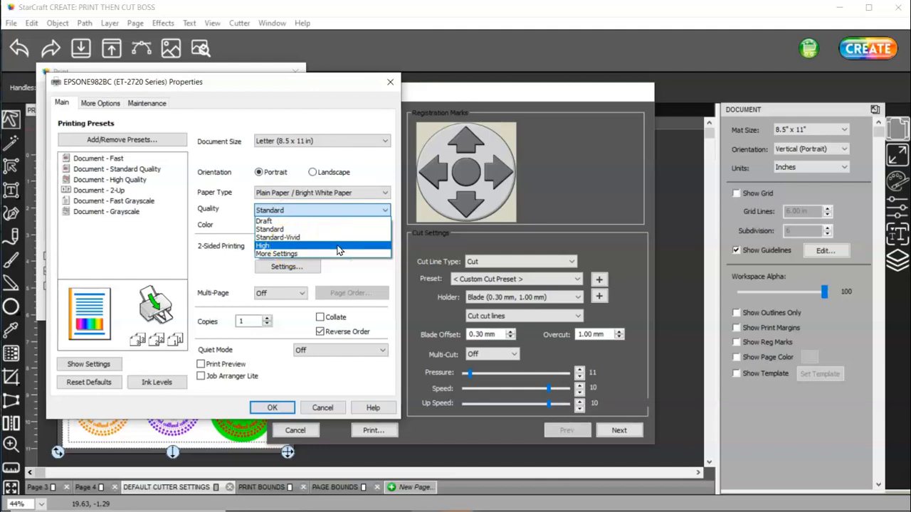
pyautogui.moveTo(330, 229)
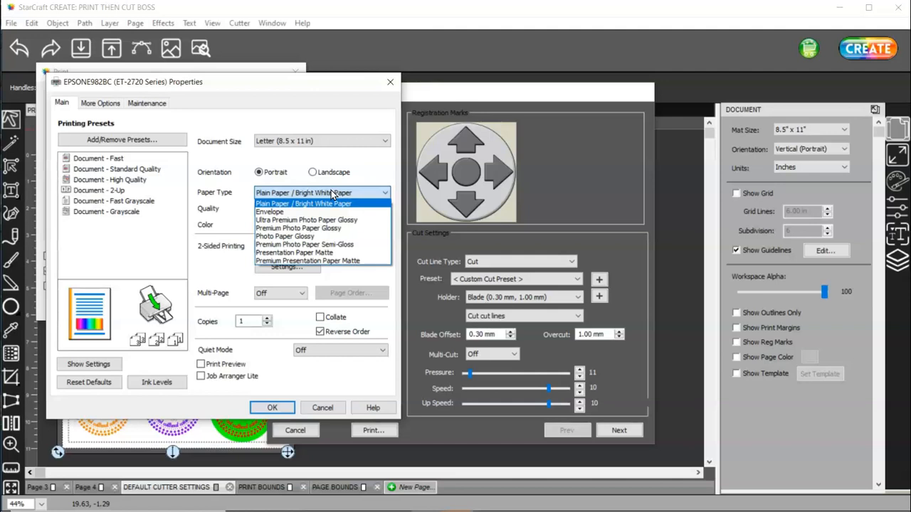
pyautogui.moveTo(299, 253)
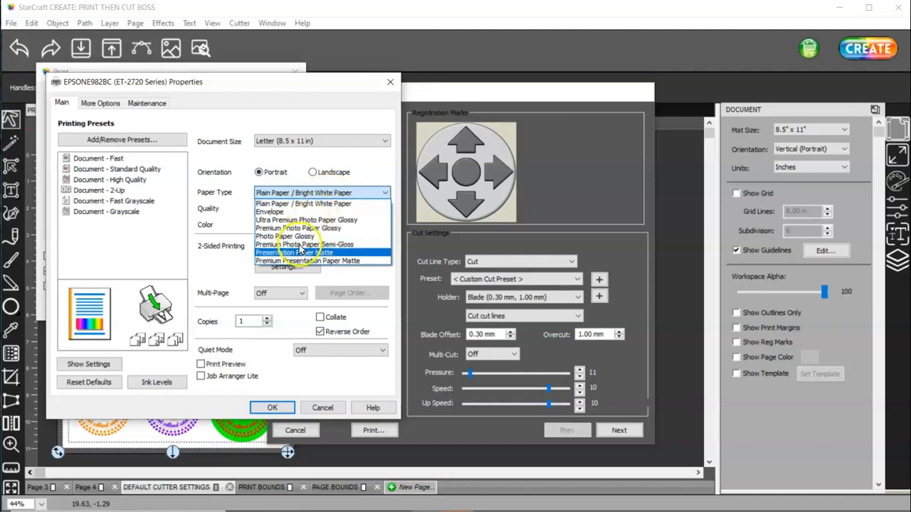
pyautogui.moveTo(341, 260)
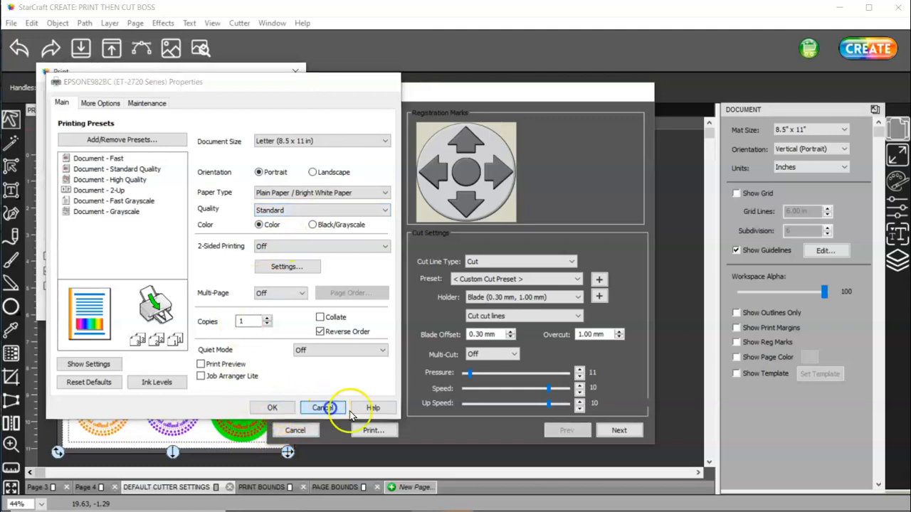
# Close the properties, send the page to the printer, and advance to Scan for Registration Marks.
pyautogui.click(322, 407)
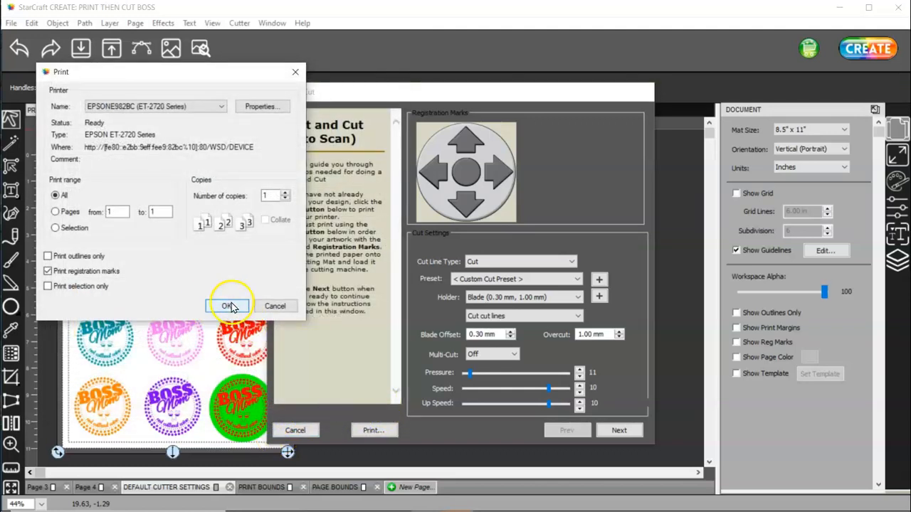
pyautogui.click(228, 306)
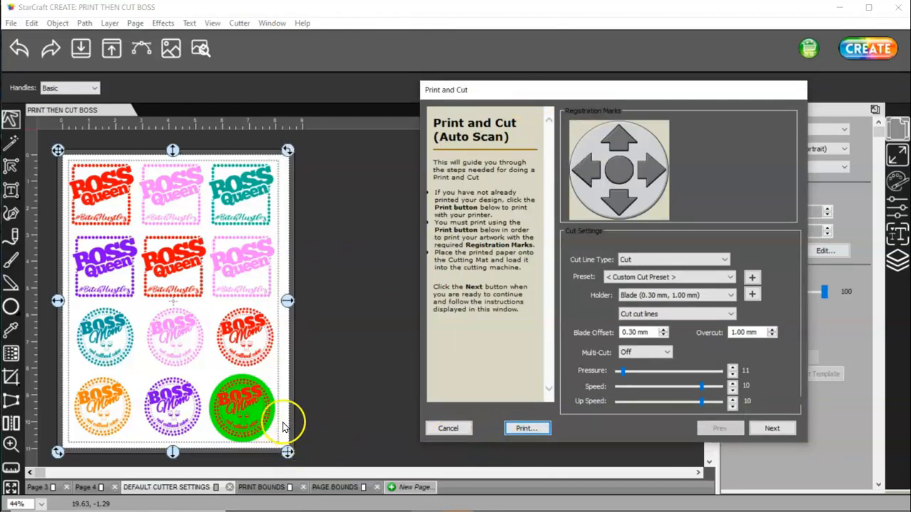
pyautogui.moveTo(283, 444)
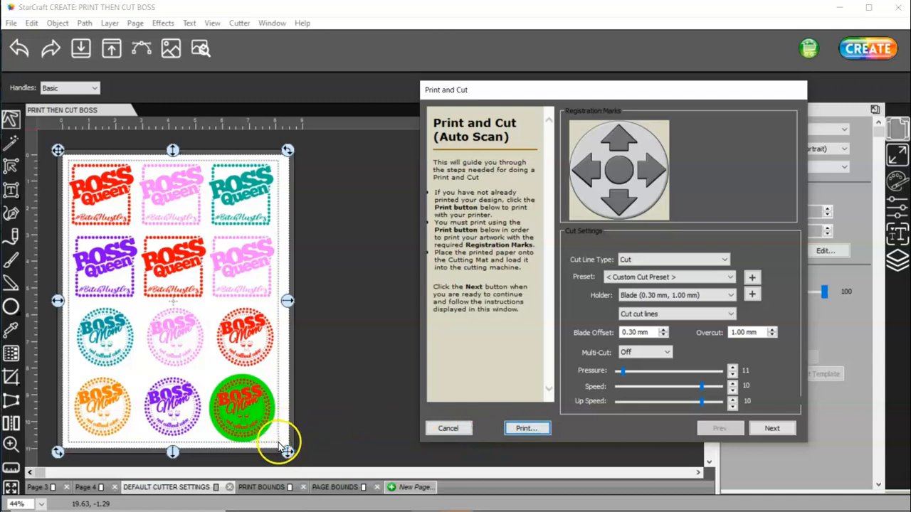
pyautogui.moveTo(282, 444)
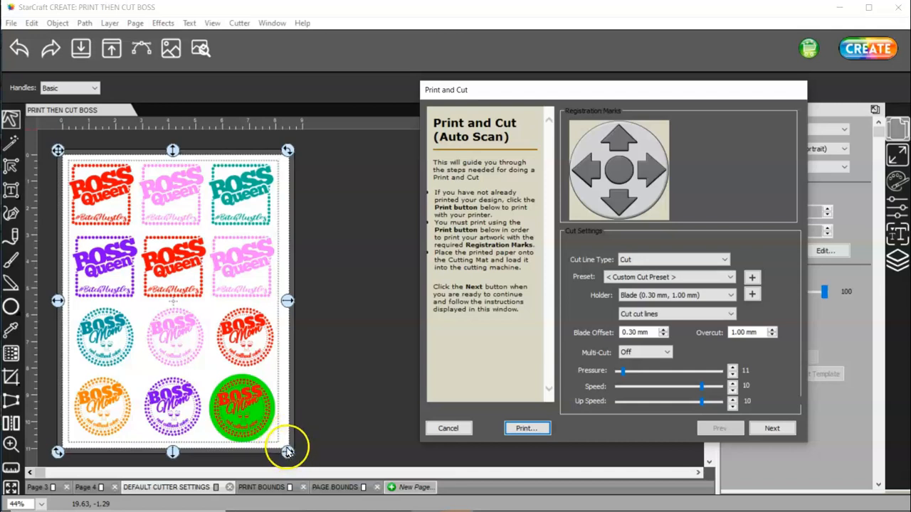
pyautogui.moveTo(281, 453)
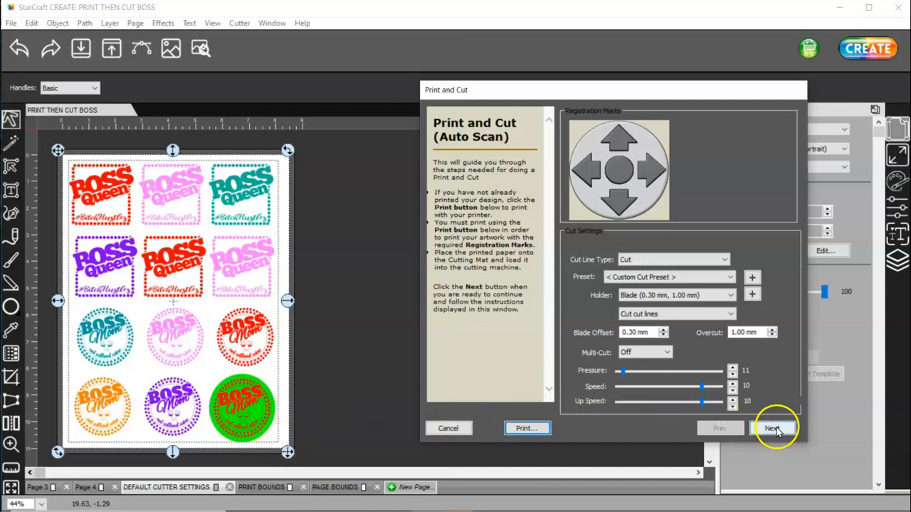
pyautogui.moveTo(370, 418)
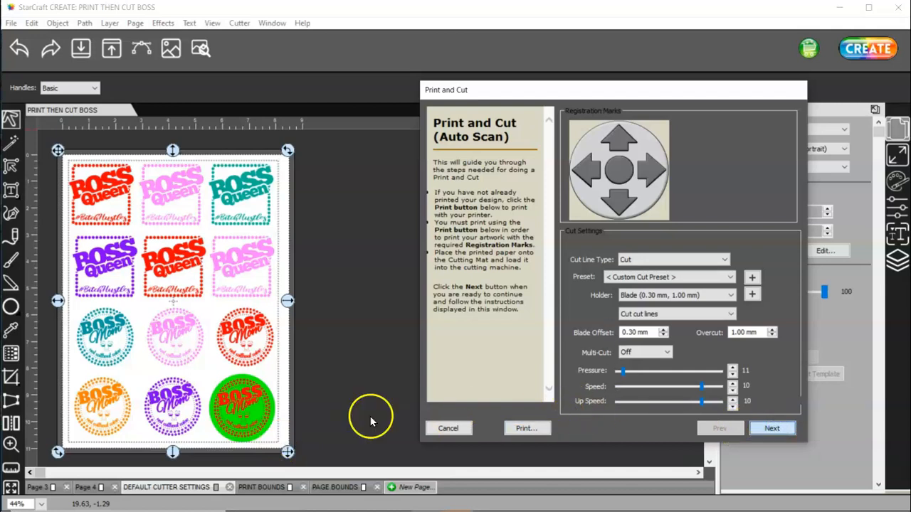
pyautogui.click(772, 427)
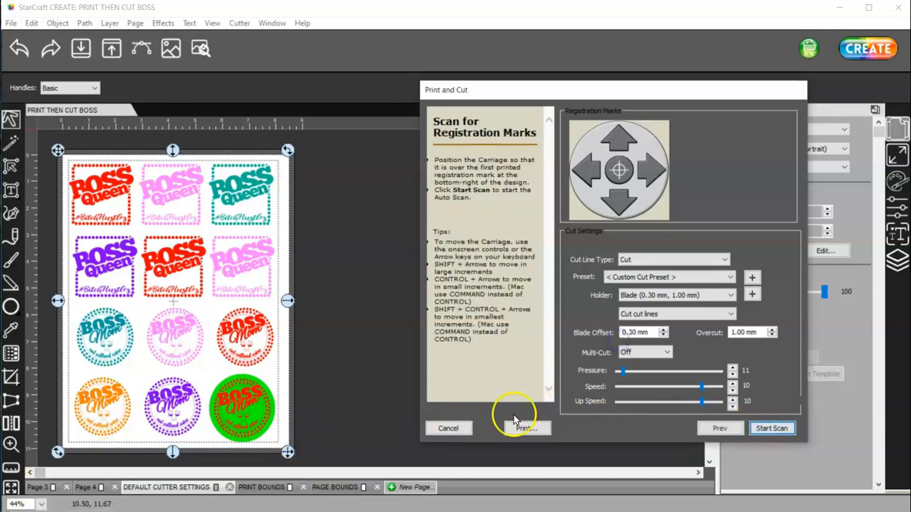
pyautogui.moveTo(771, 427)
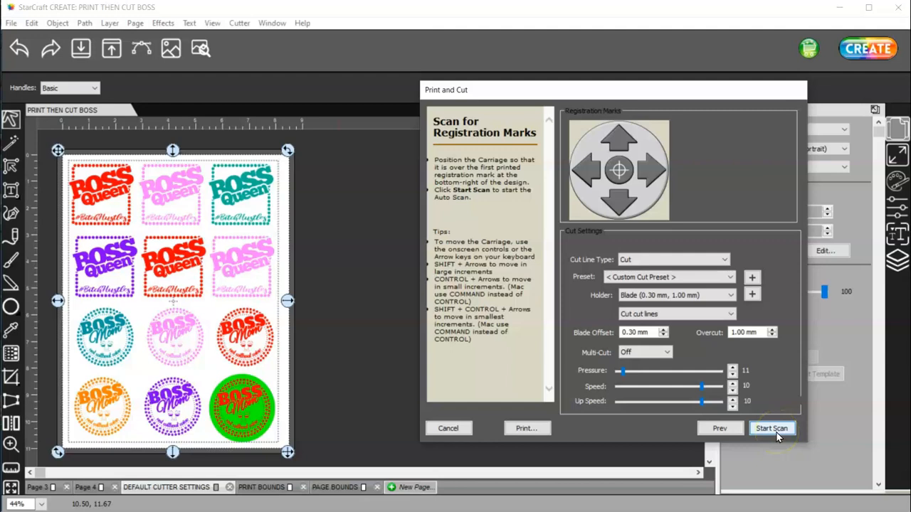
pyautogui.moveTo(775, 434)
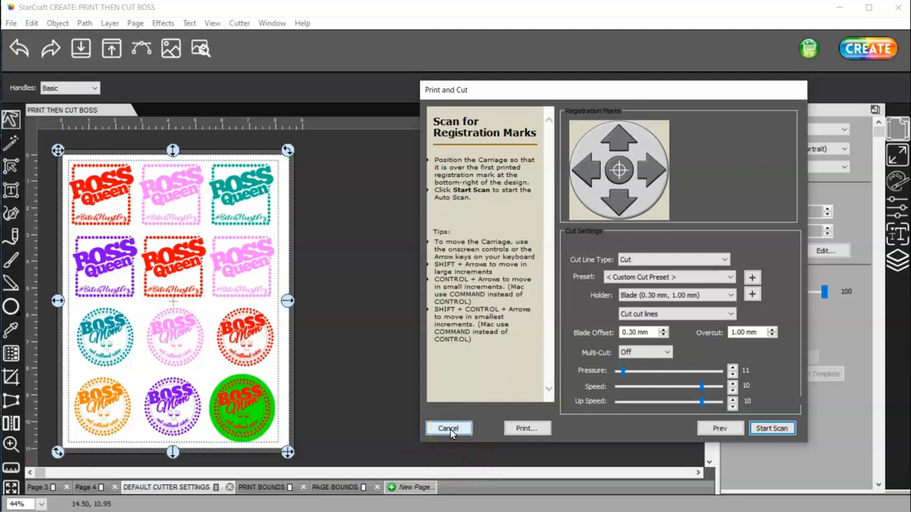
# Cancel the Print and Cut wizard, returning to the Boss Queen sticker page.
pyautogui.click(449, 427)
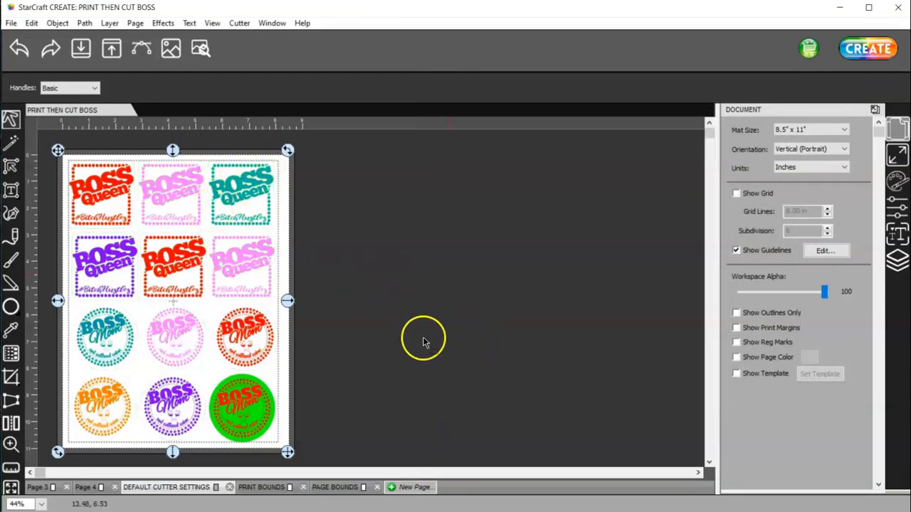
pyautogui.moveTo(412, 347)
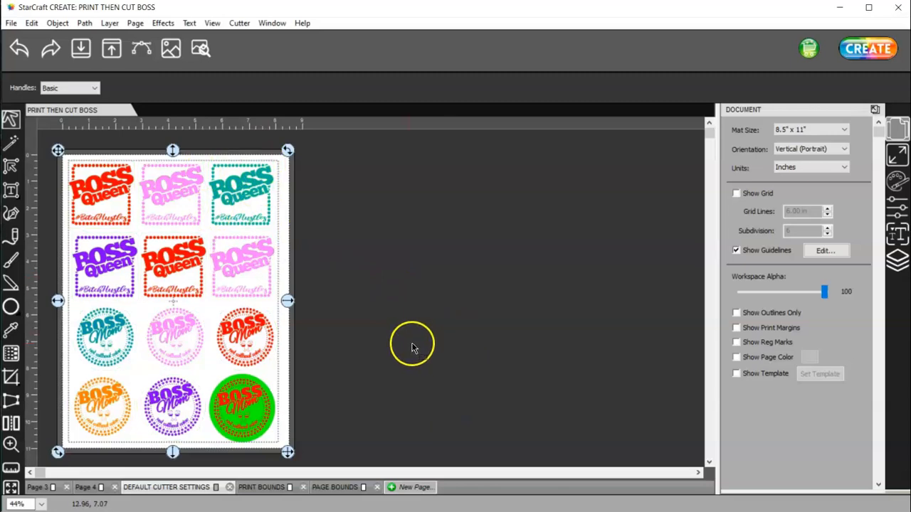
pyautogui.moveTo(760, 171)
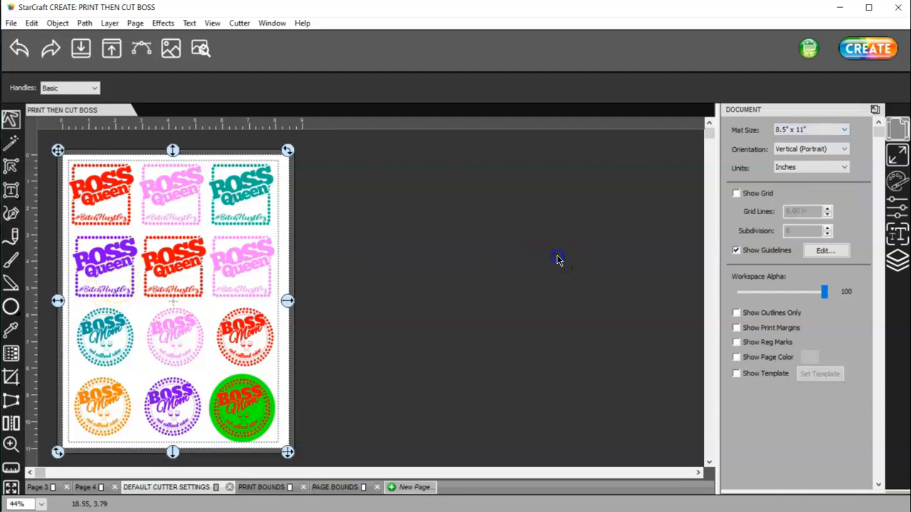
pyautogui.moveTo(742, 333)
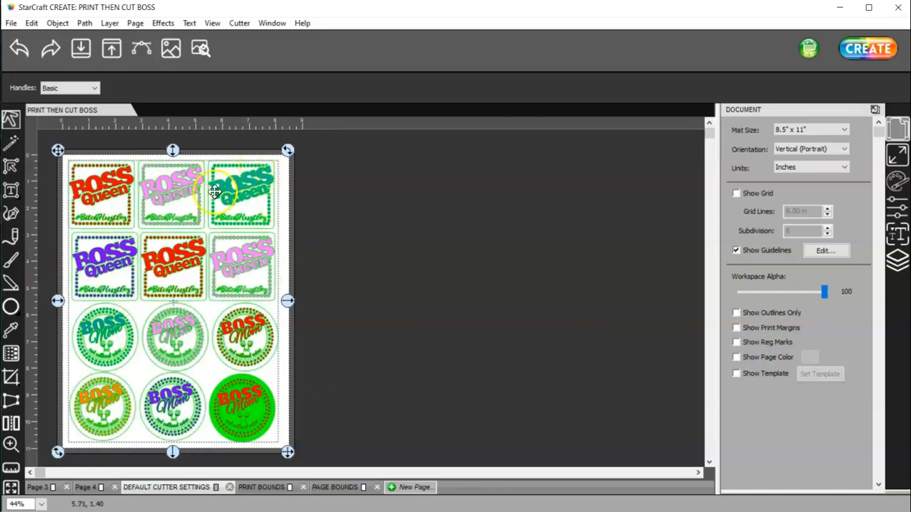
# Confirm Mark inset from page bounds in Cutter Settings and close it for the SOLO cut.
pyautogui.click(239, 23)
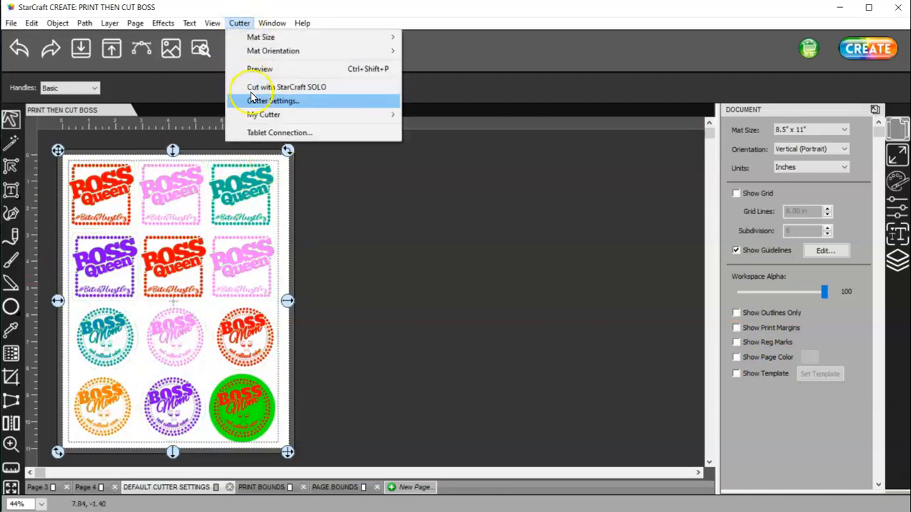
pyautogui.click(274, 100)
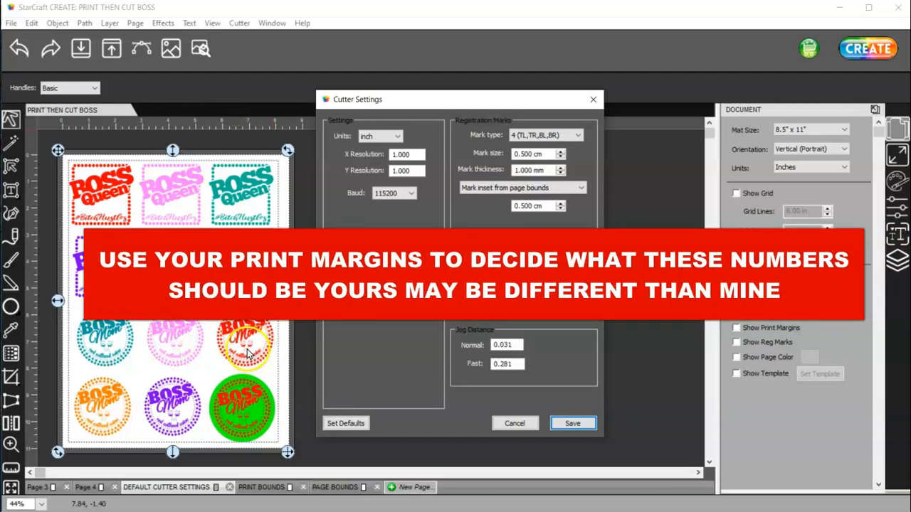
pyautogui.moveTo(484, 157)
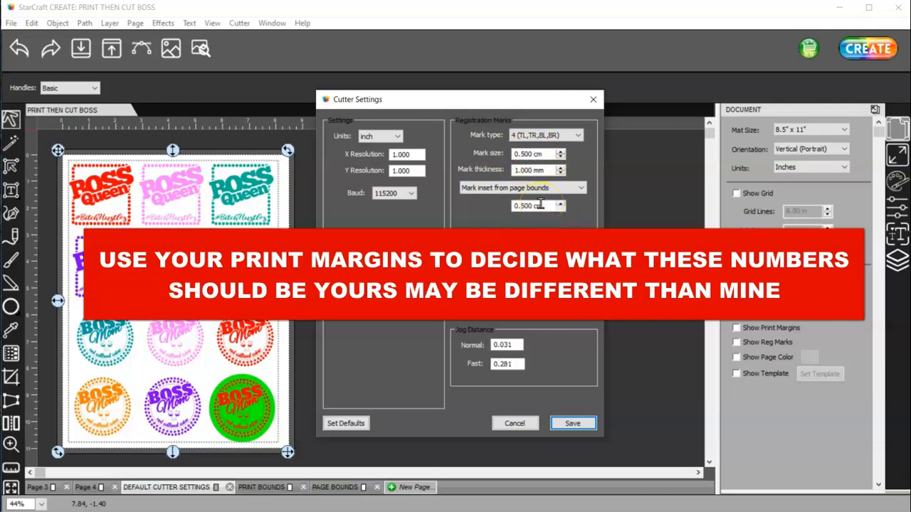
pyautogui.click(521, 188)
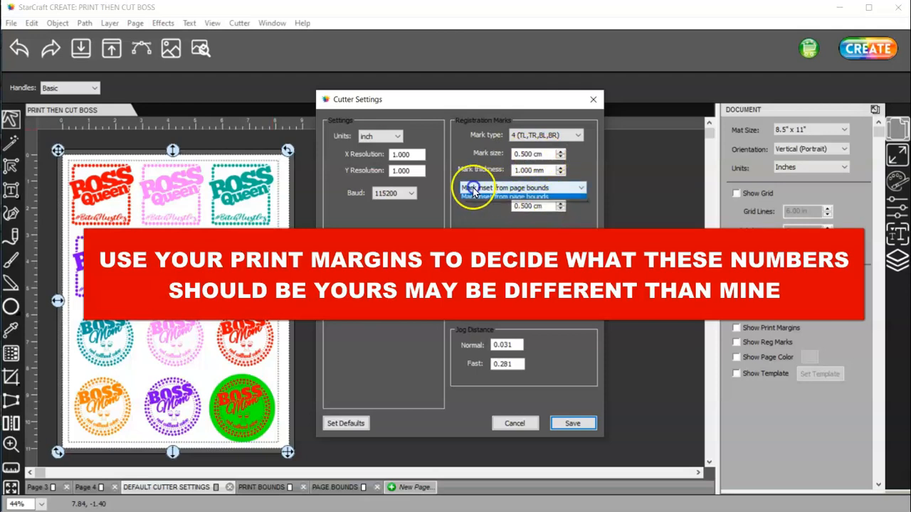
pyautogui.click(521, 187)
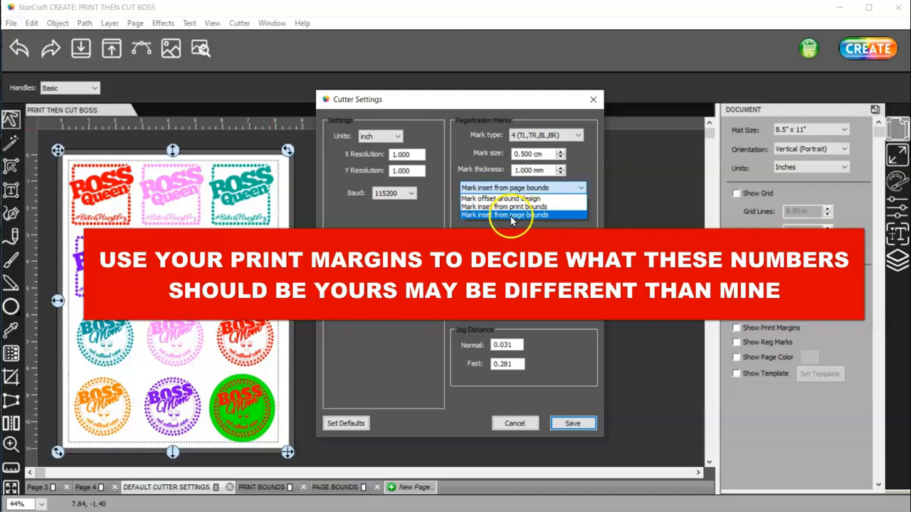
pyautogui.click(504, 215)
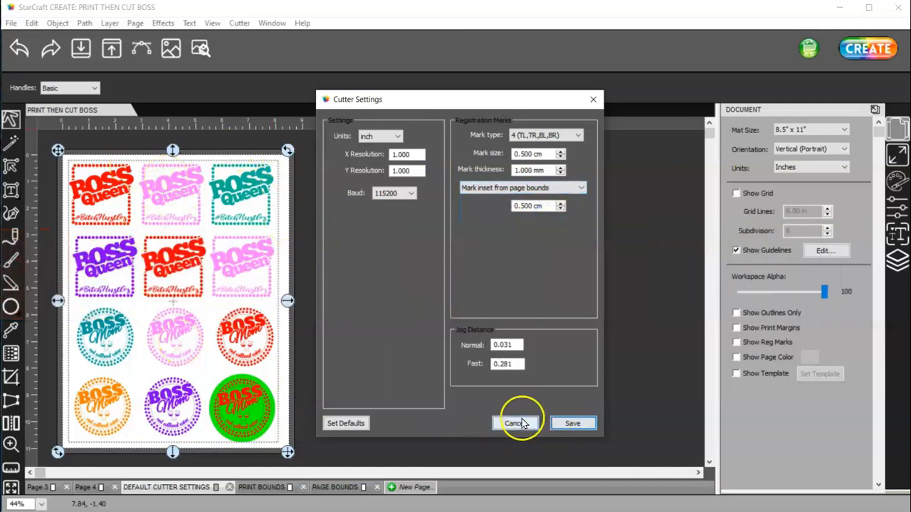
pyautogui.click(513, 424)
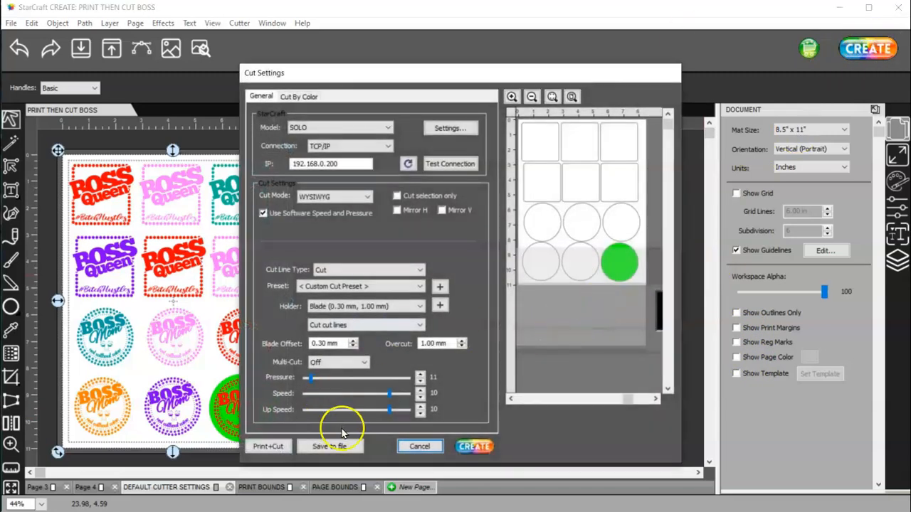
# Tick Use Segment Marks Y with Max Y Step 4.000 in and save the cutter settings.
pyautogui.click(419, 447)
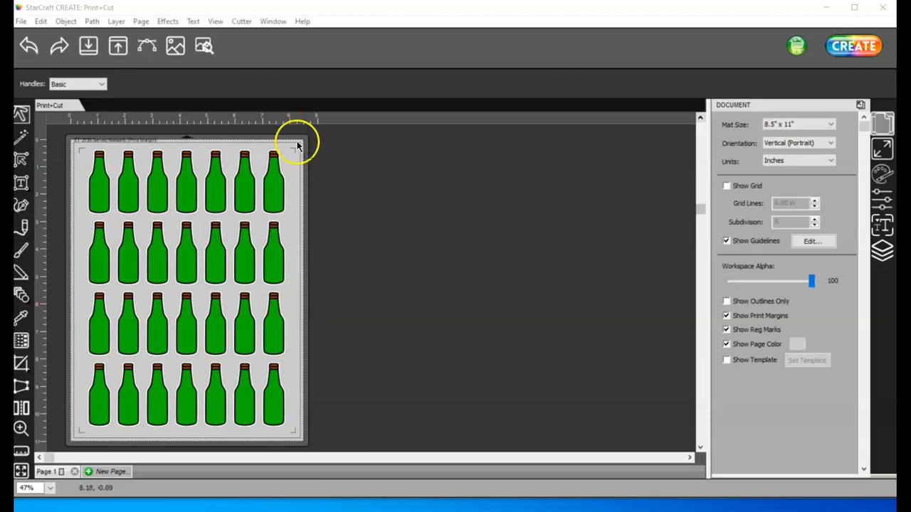
pyautogui.moveTo(296, 153)
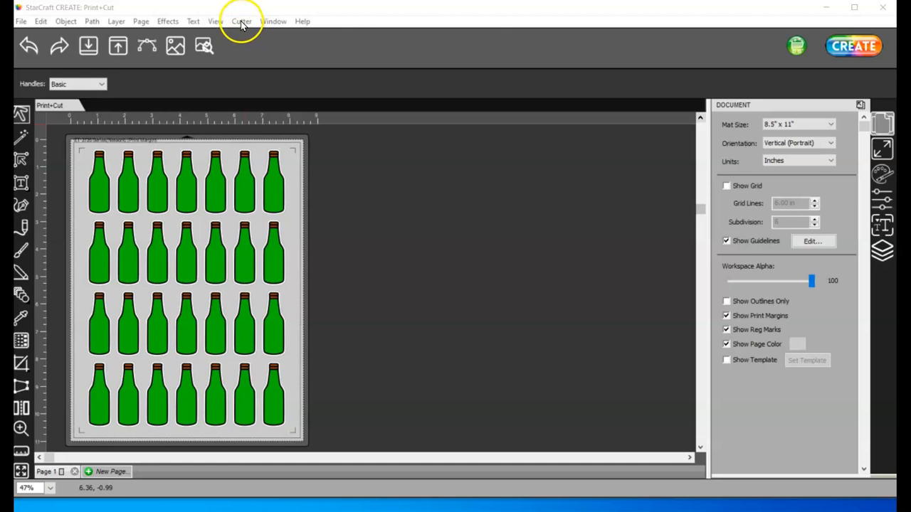
pyautogui.click(242, 21)
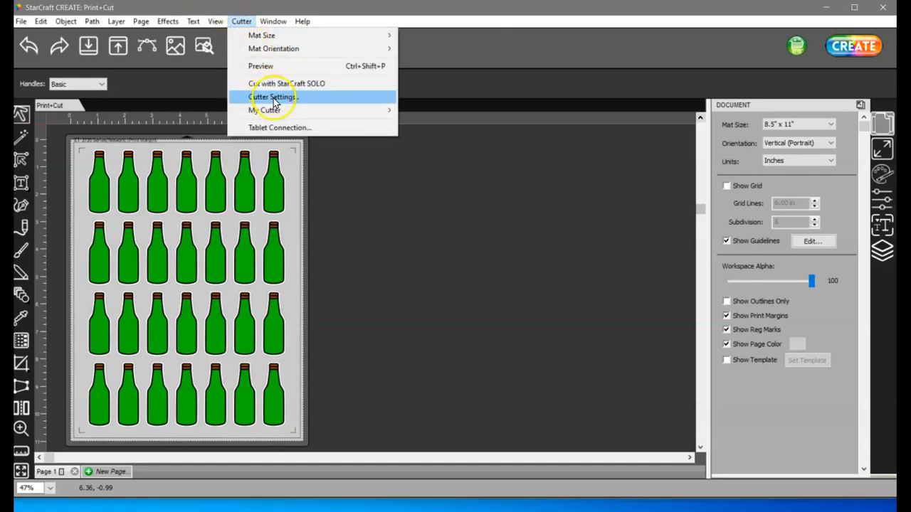
pyautogui.click(272, 96)
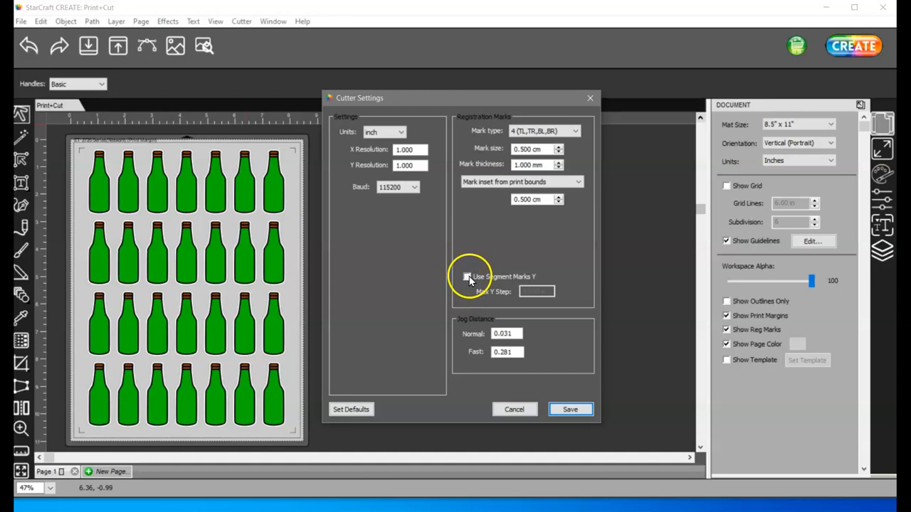
pyautogui.click(466, 276)
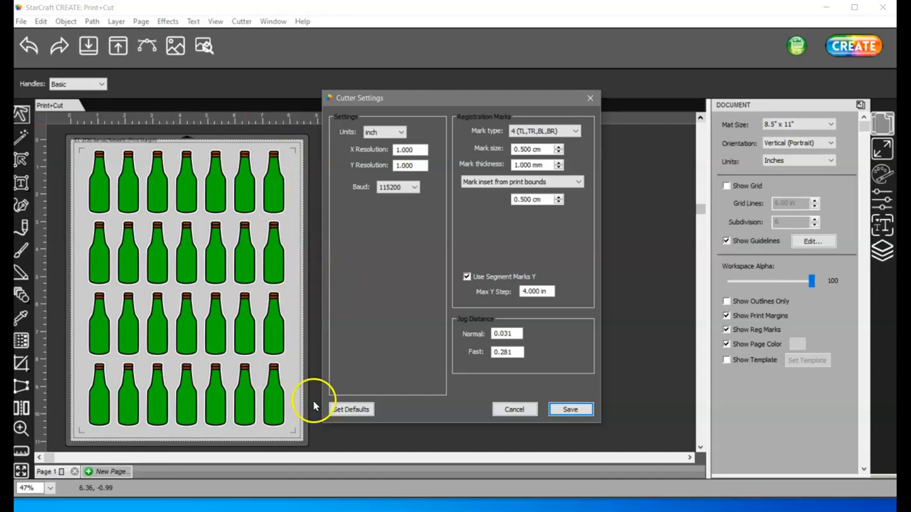
pyautogui.click(535, 290)
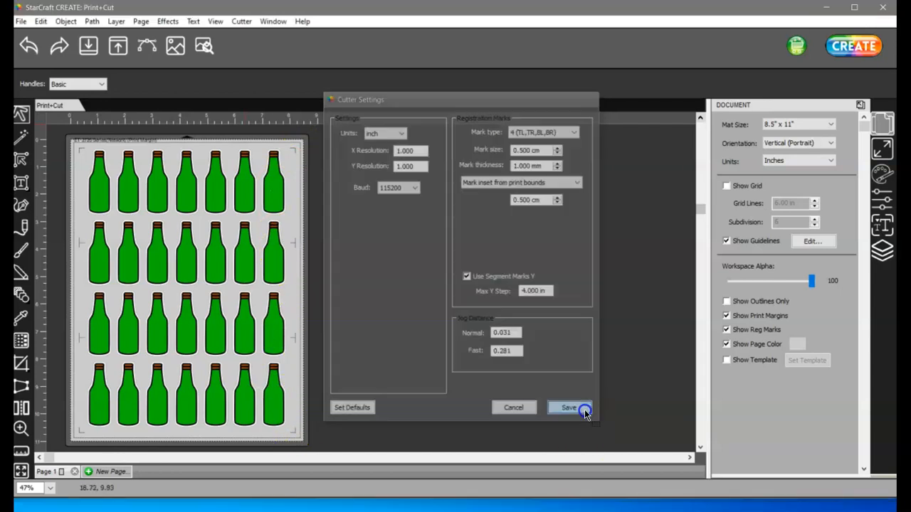
pyautogui.click(570, 407)
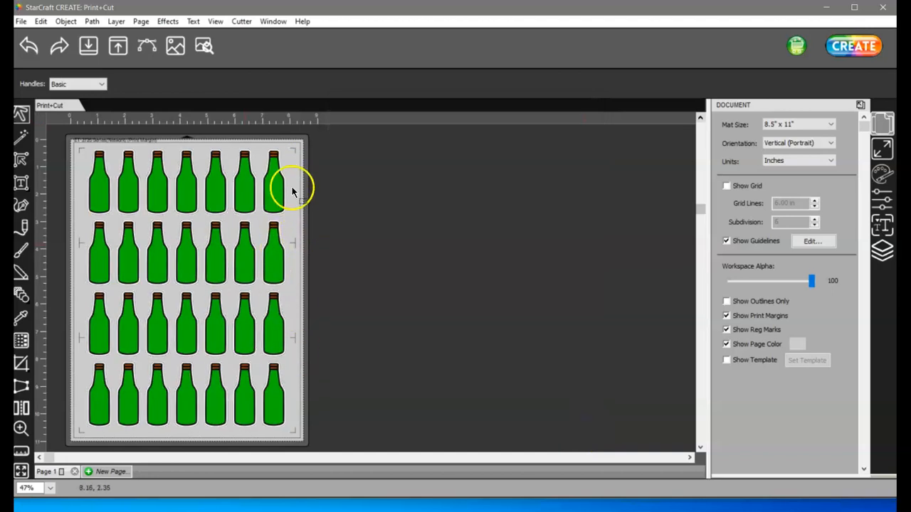
pyautogui.moveTo(298, 346)
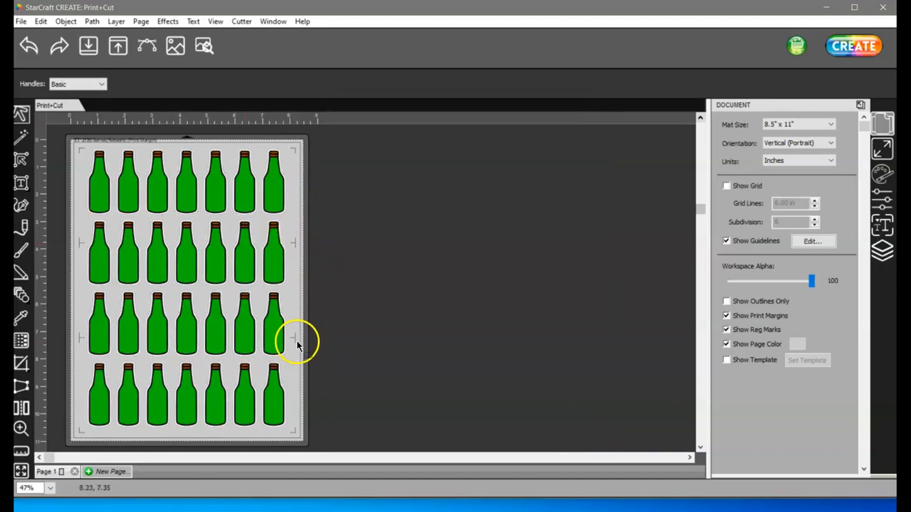
pyautogui.moveTo(296, 245)
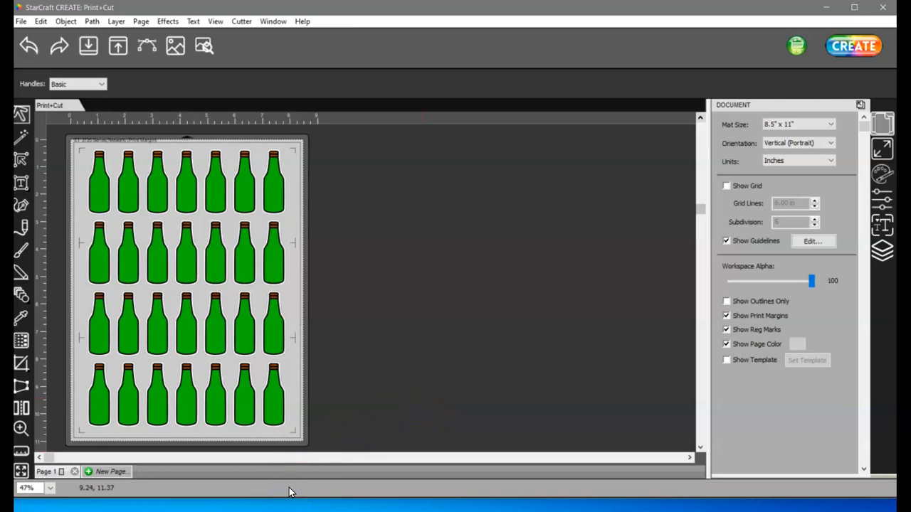
pyautogui.moveTo(119, 498)
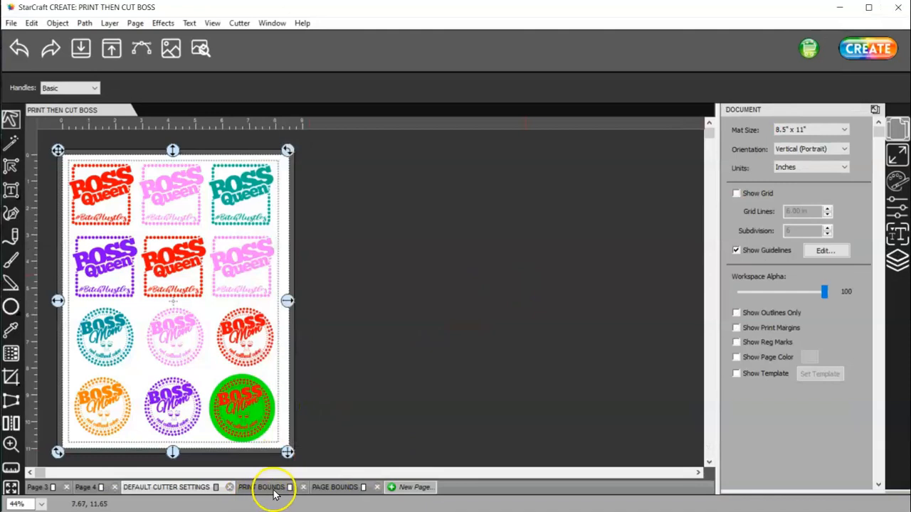
pyautogui.click(171, 487)
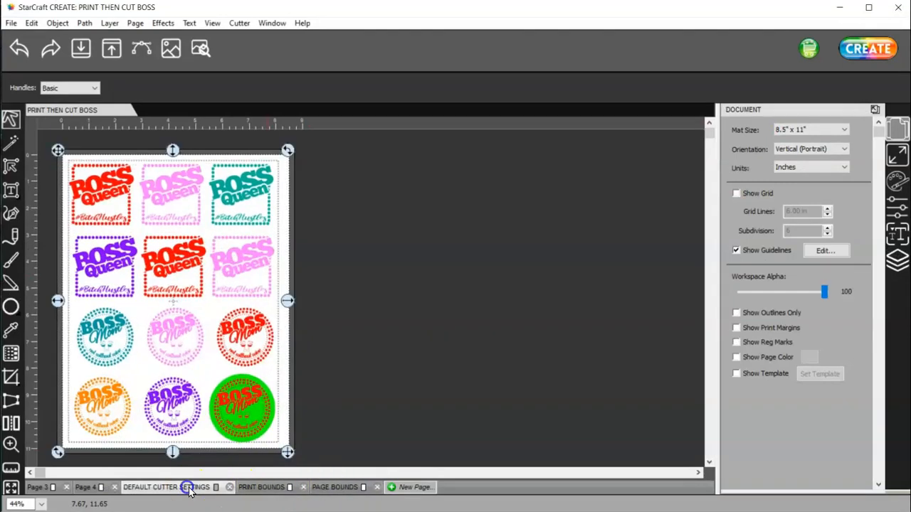
pyautogui.moveTo(405, 371)
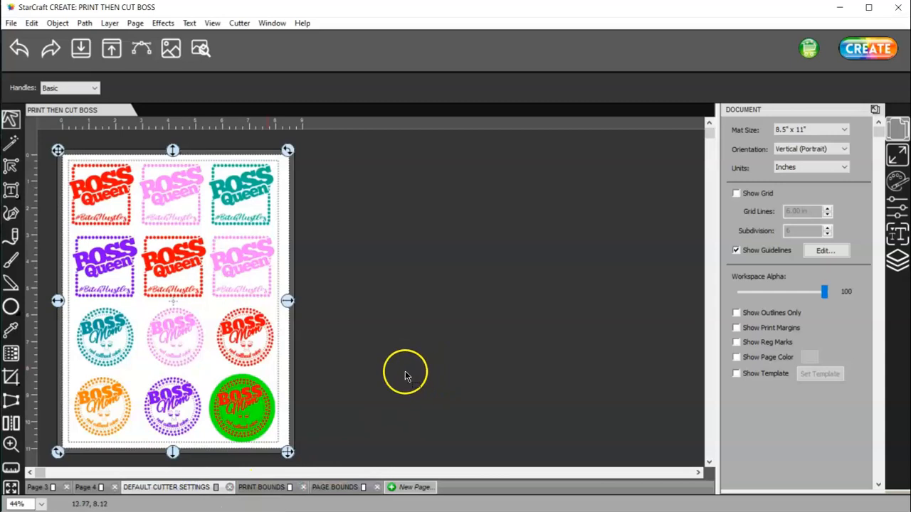